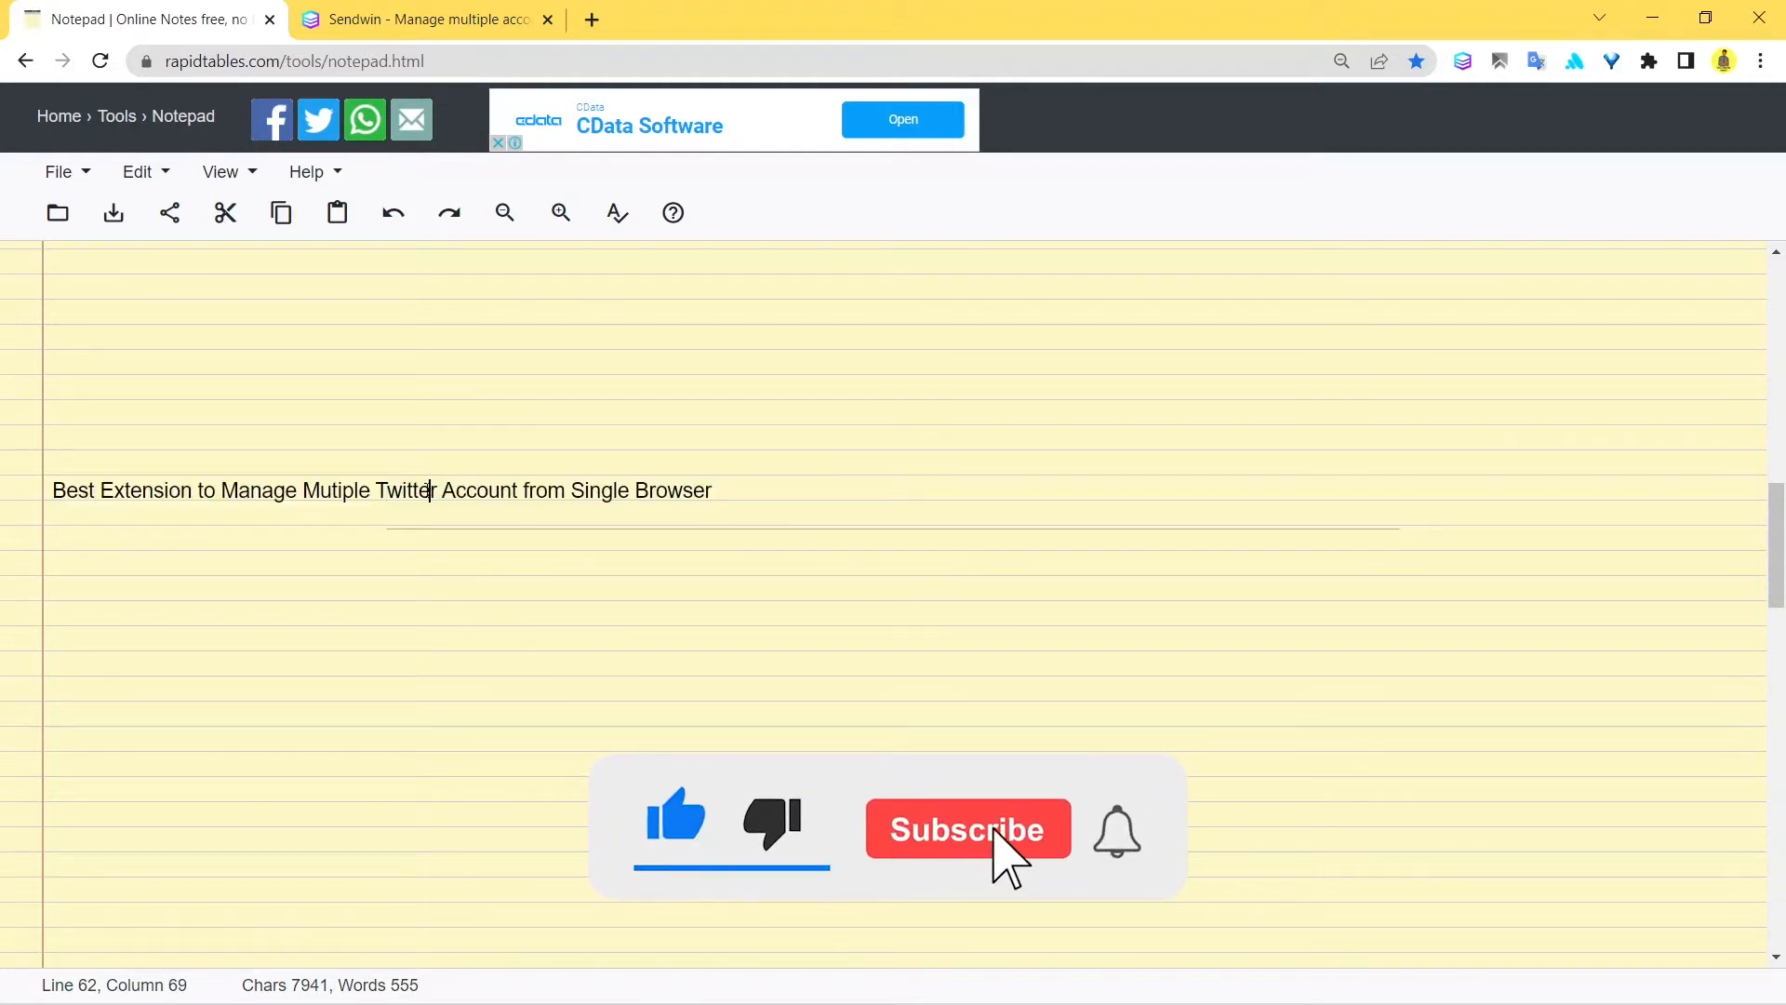
Switch to the Sendwin homepage tab, dismiss the chat popup and look over the supported-sites section.
left_click(967, 828)
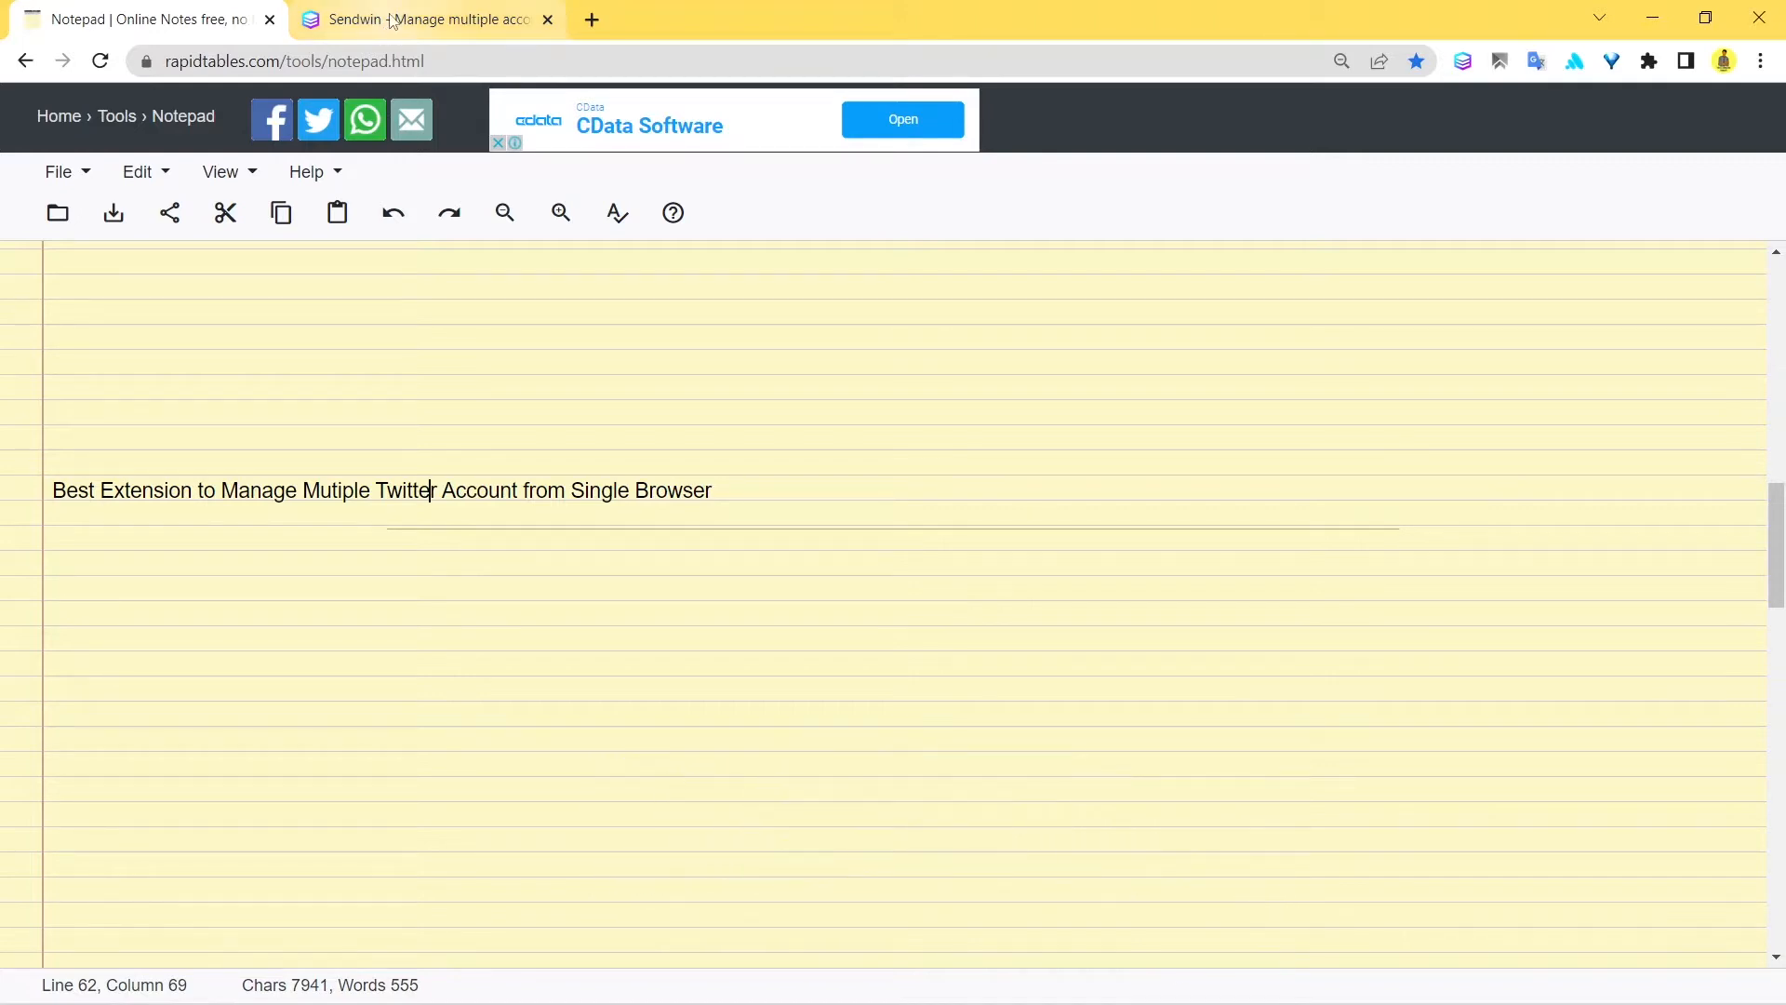
left_click(428, 18)
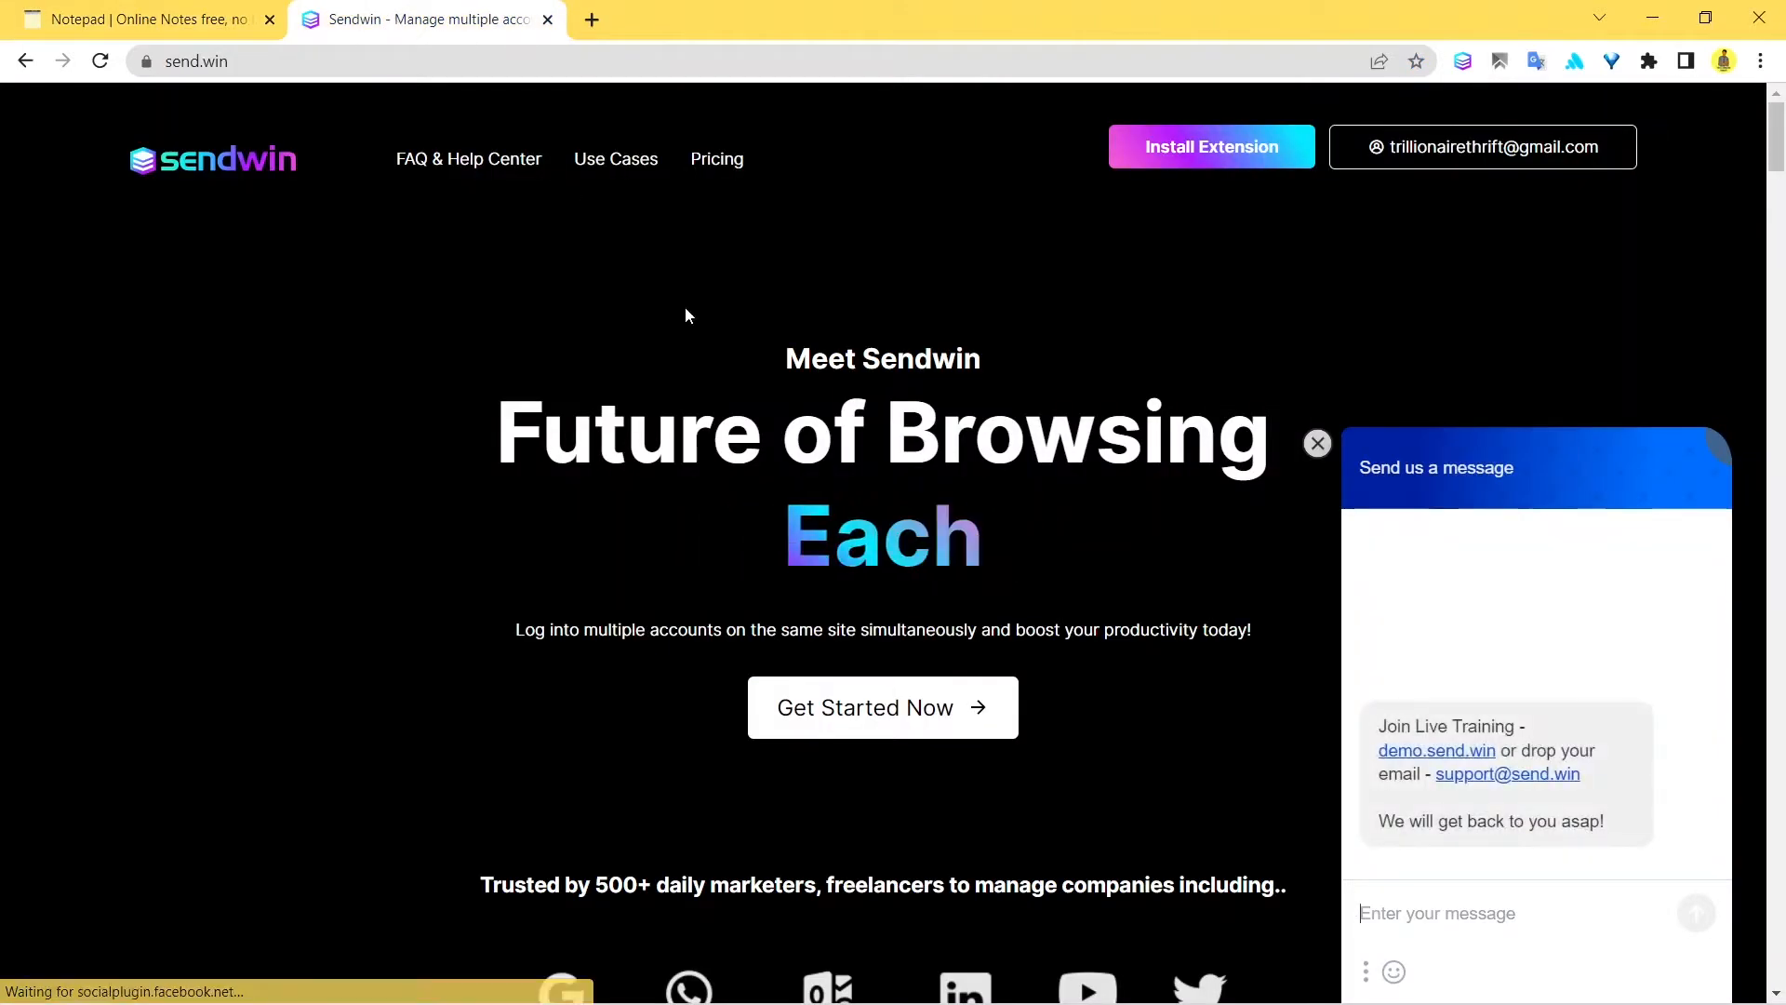
left_click(1317, 443)
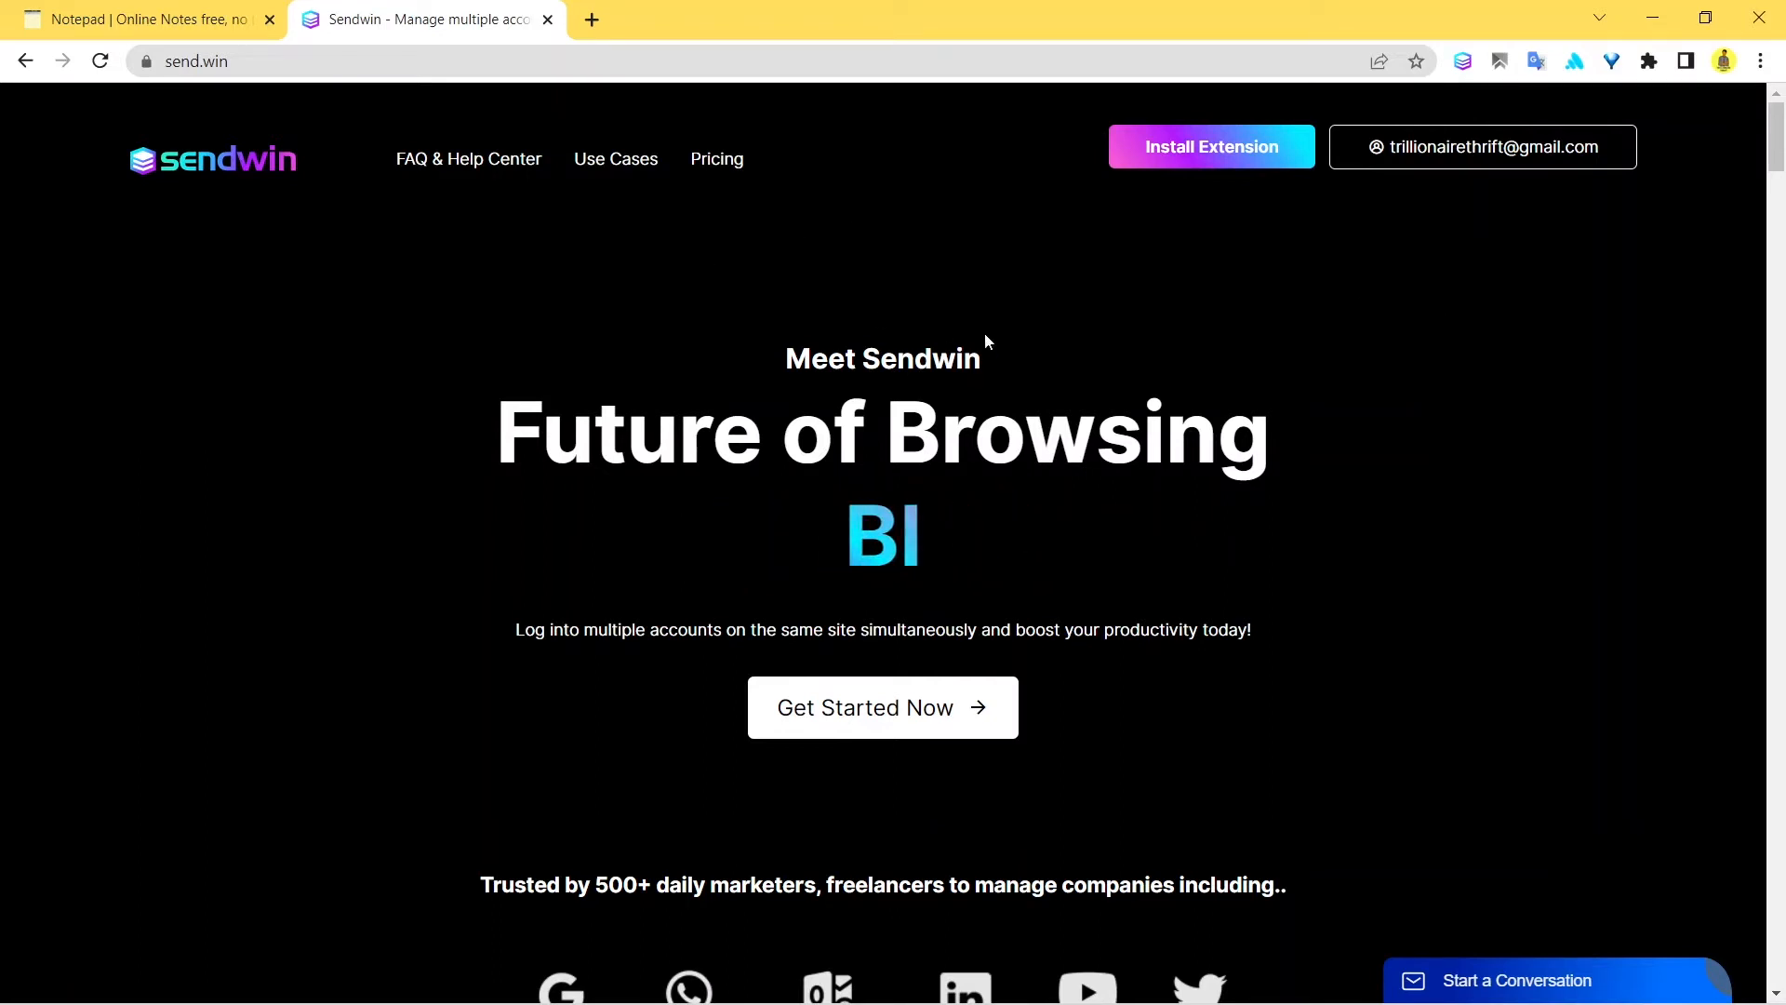
scroll("down", 3)
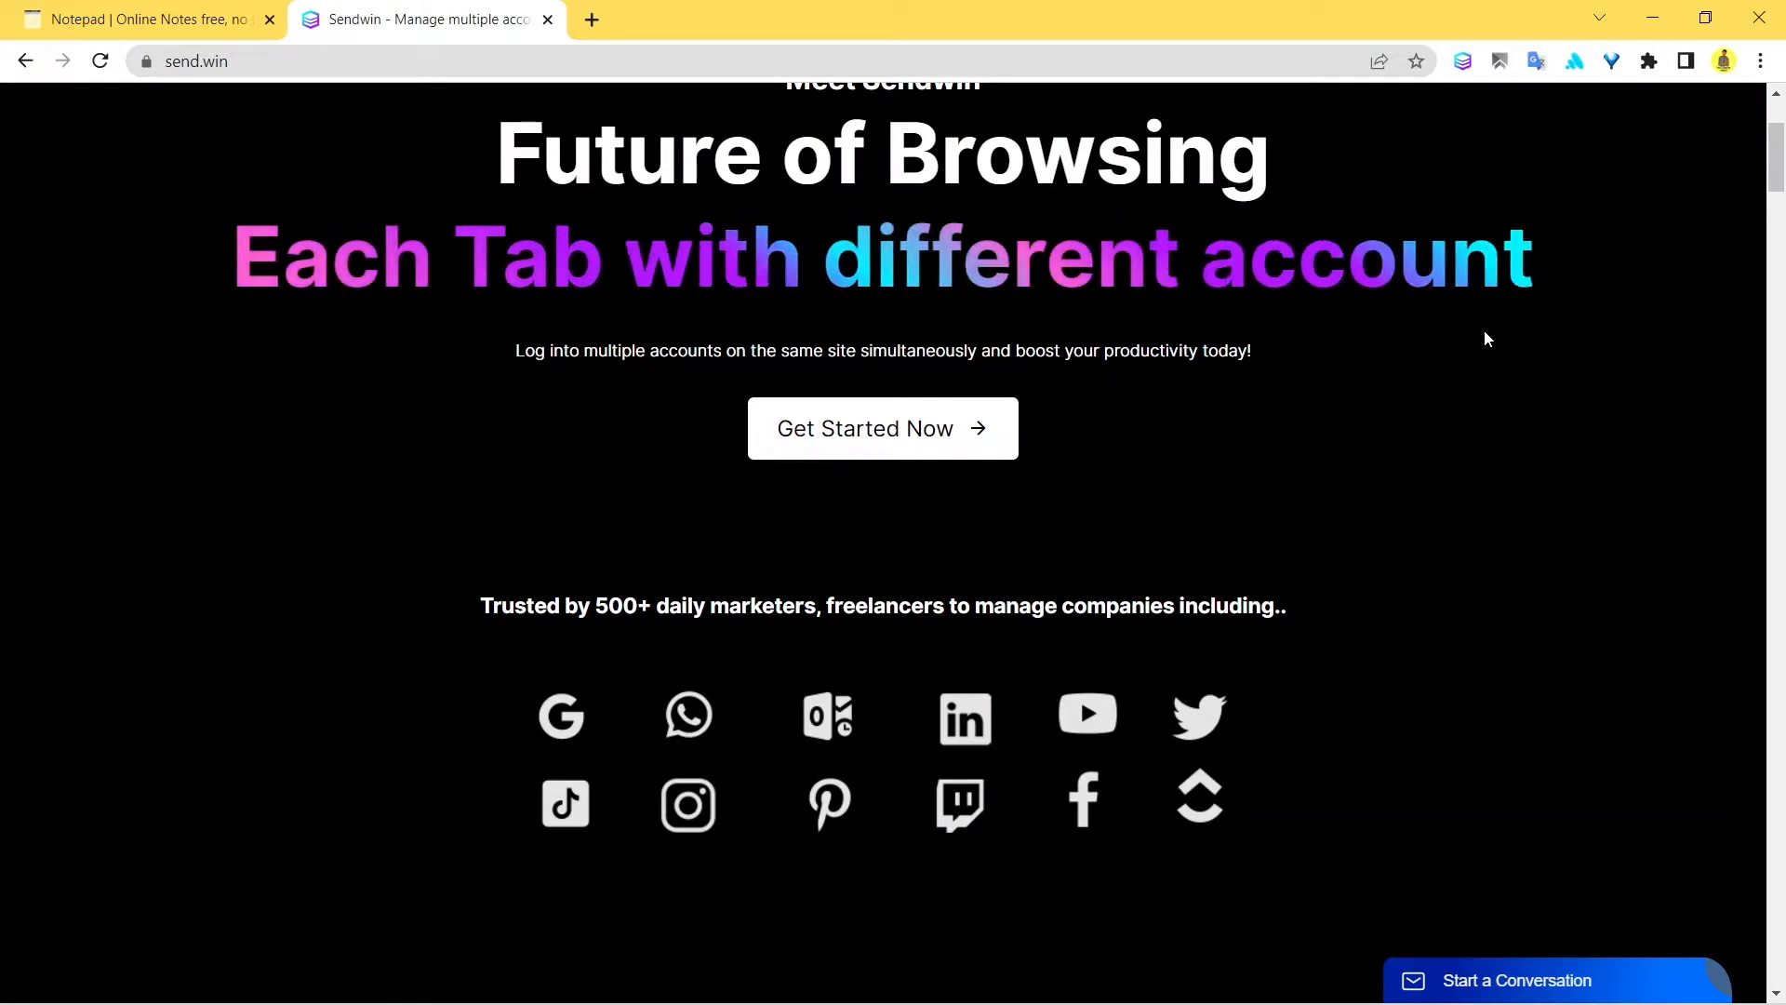
scroll("up", 3)
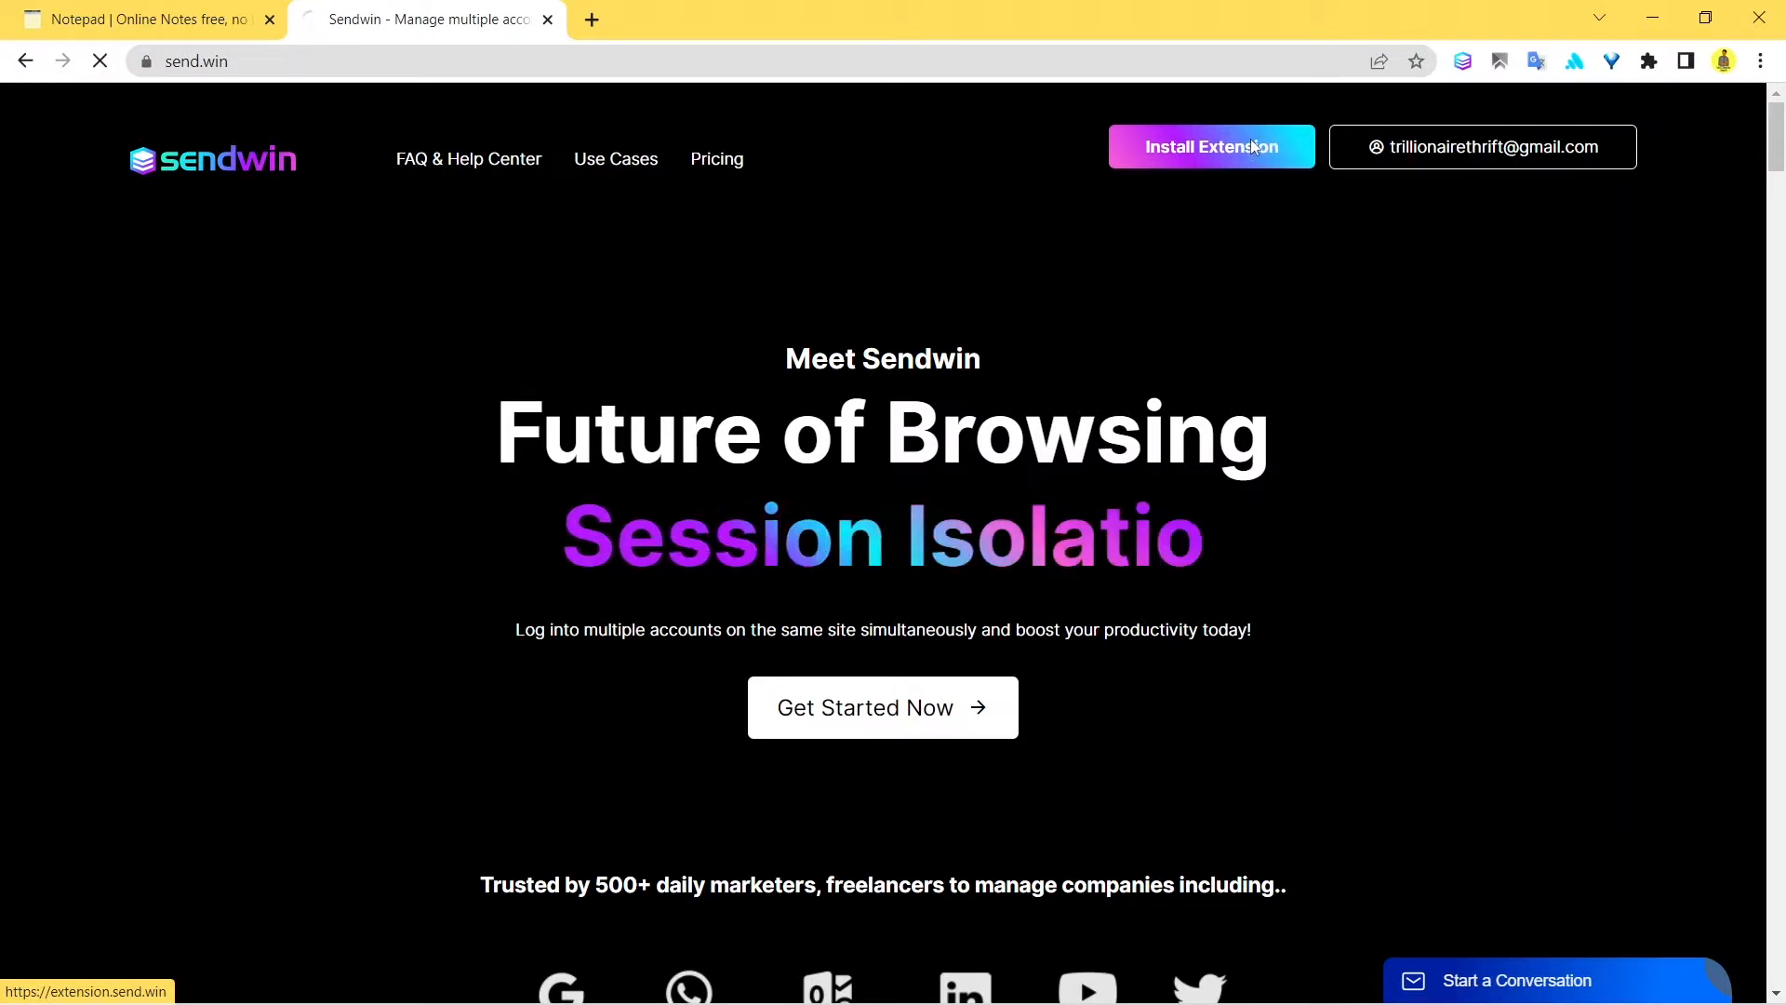
Go to the Sendwin extension download page listing Chrome, Edge and Firefox stores.
left_click(1211, 146)
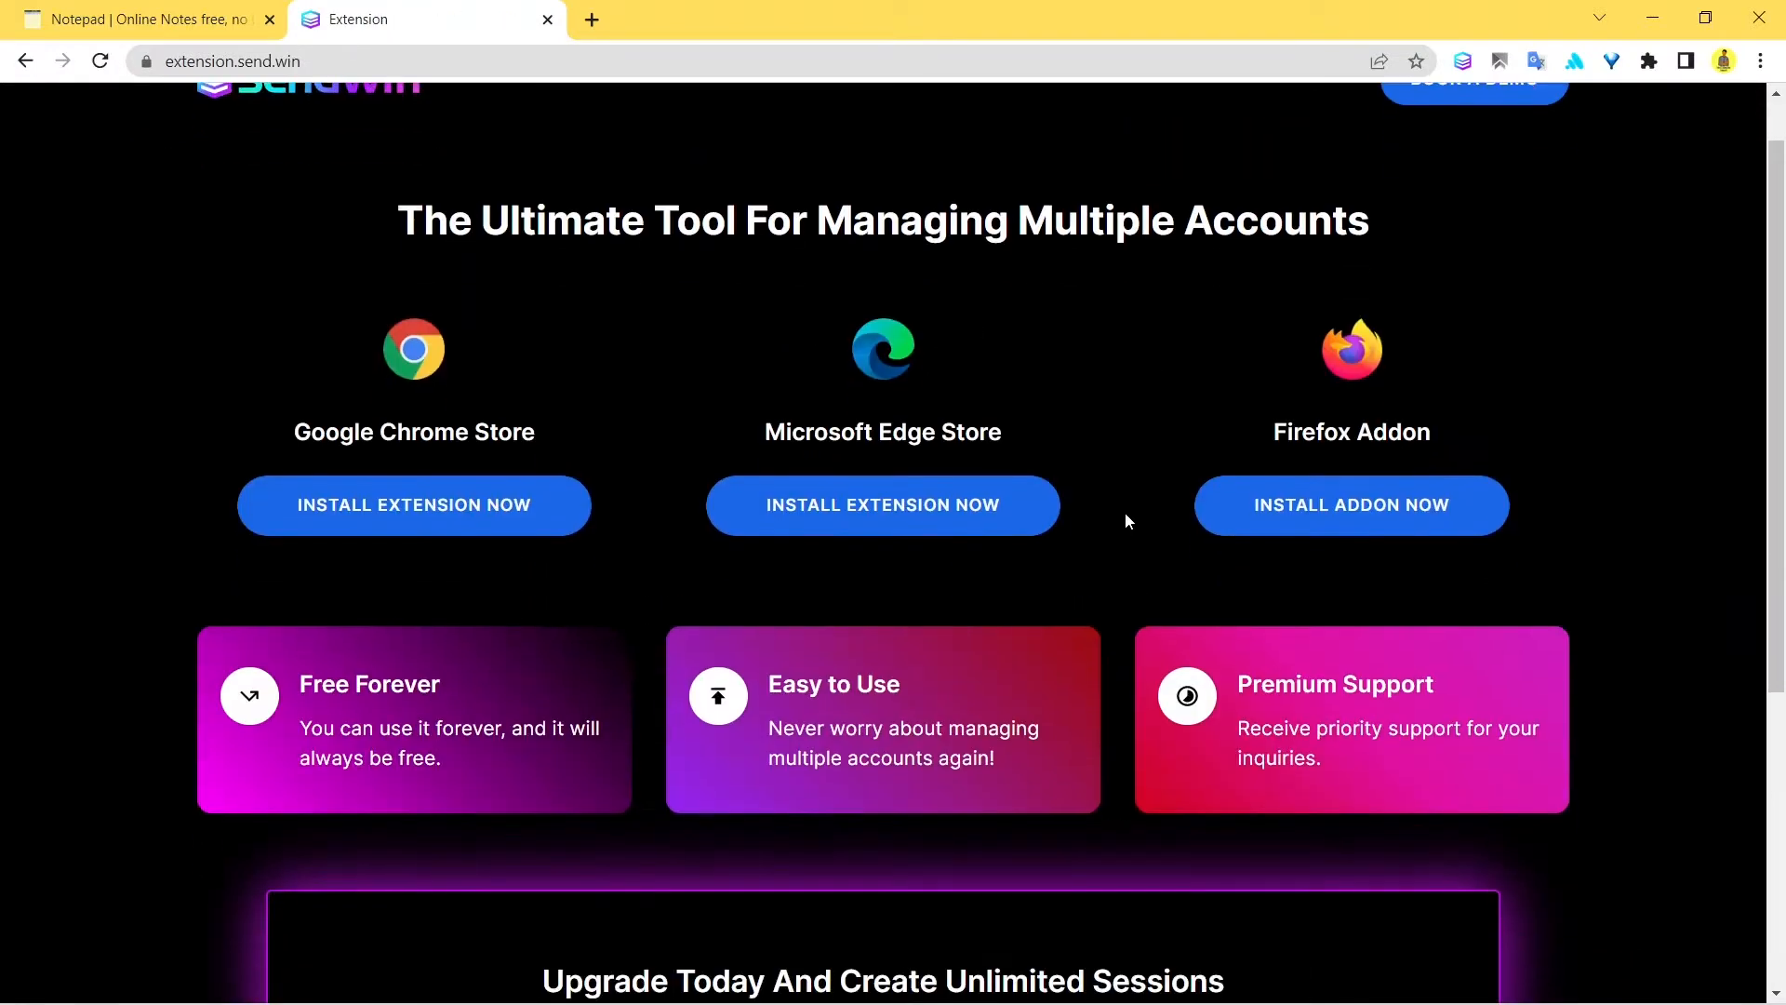
mouse_move(497, 456)
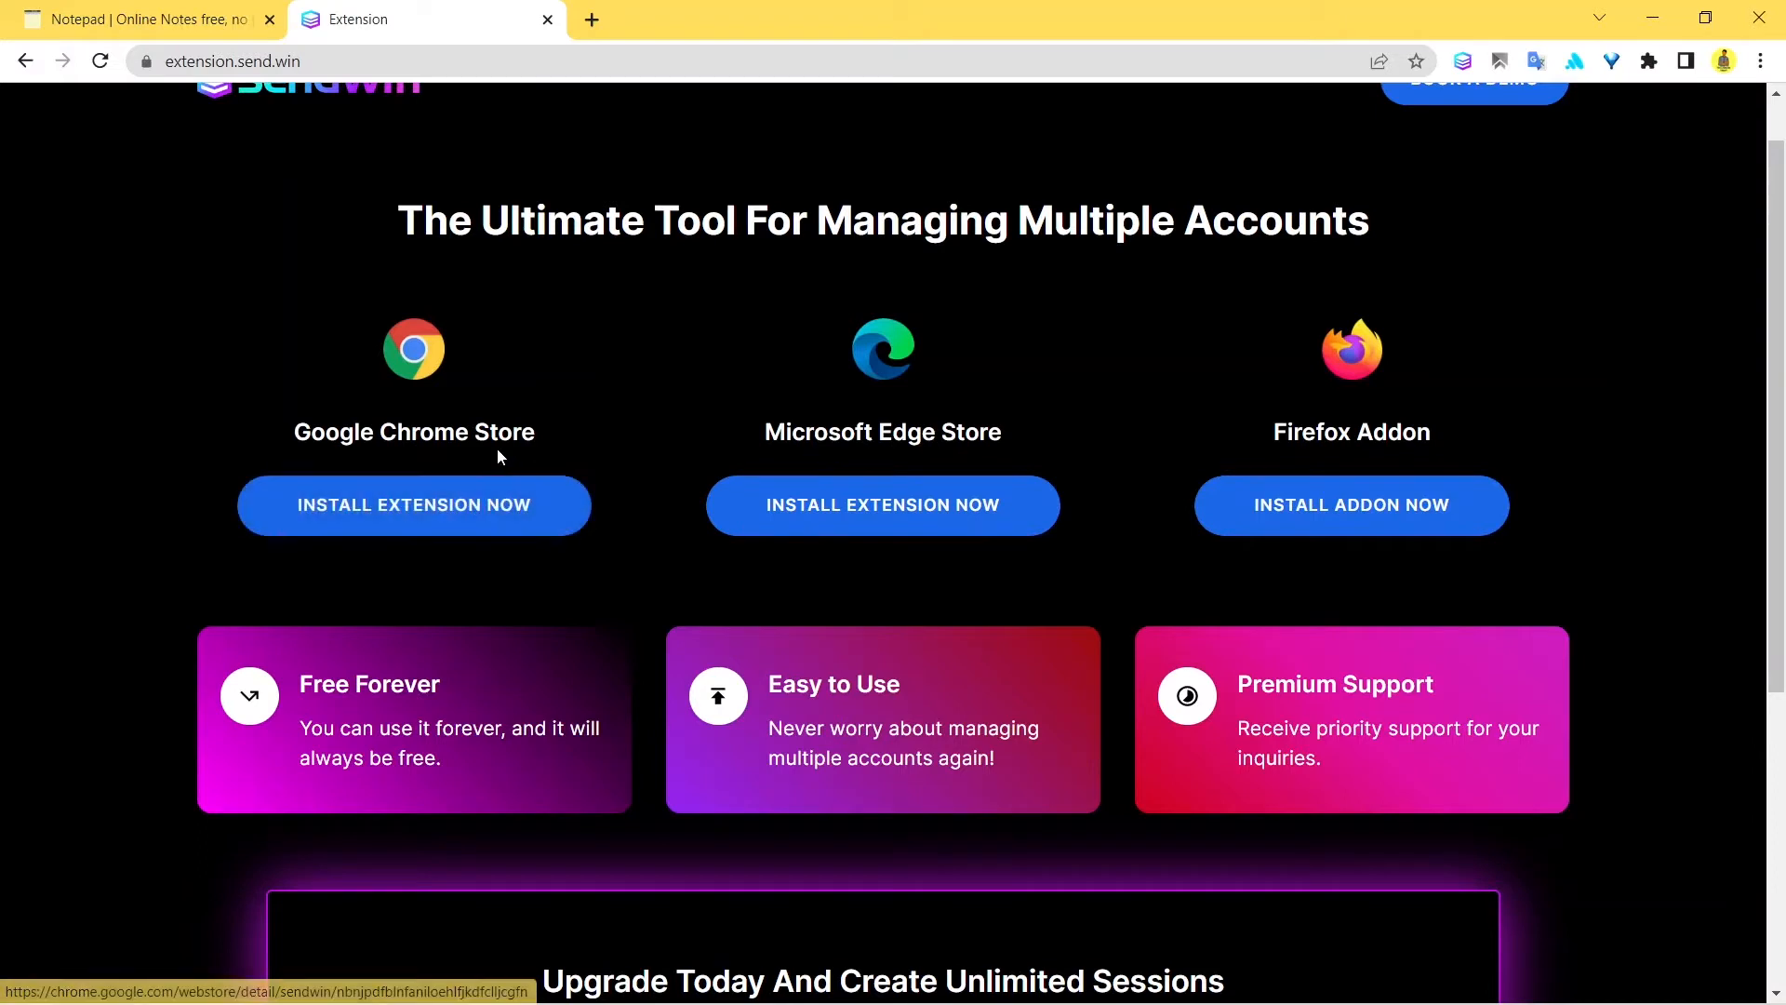
mouse_move(541, 444)
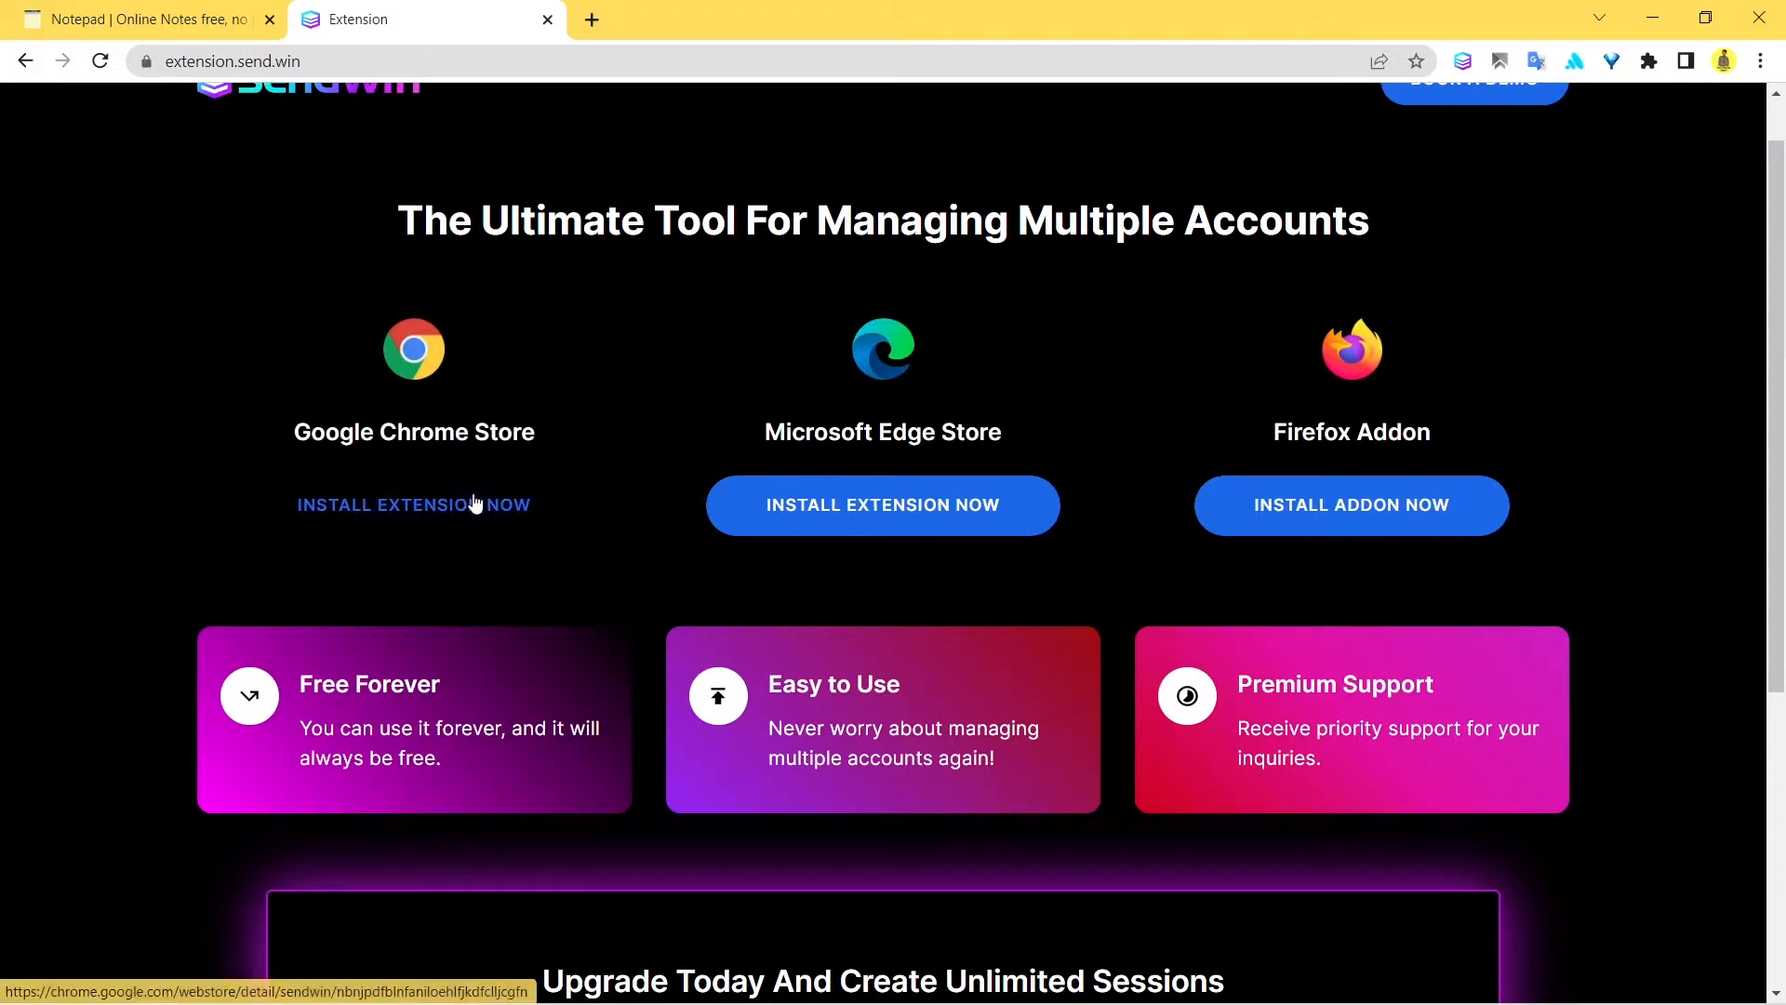
mouse_move(882, 504)
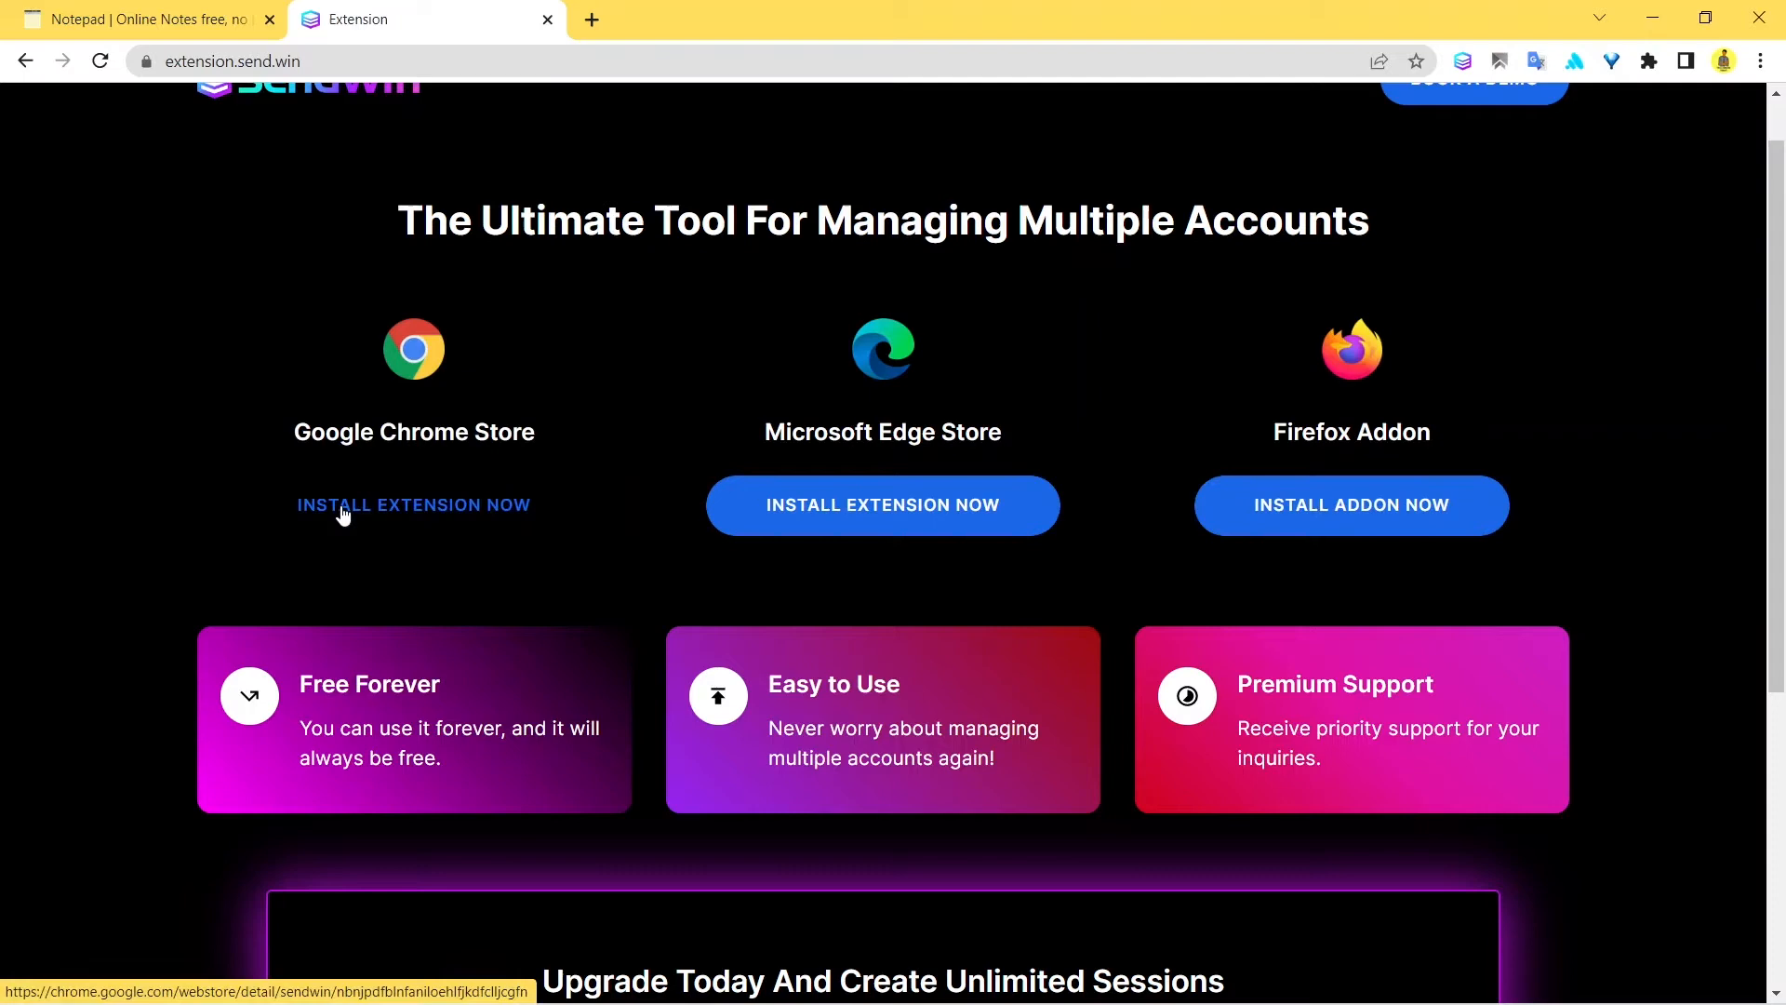
Open SendWin's Chrome Web Store listing from the Google Chrome Store option.
left_click(413, 504)
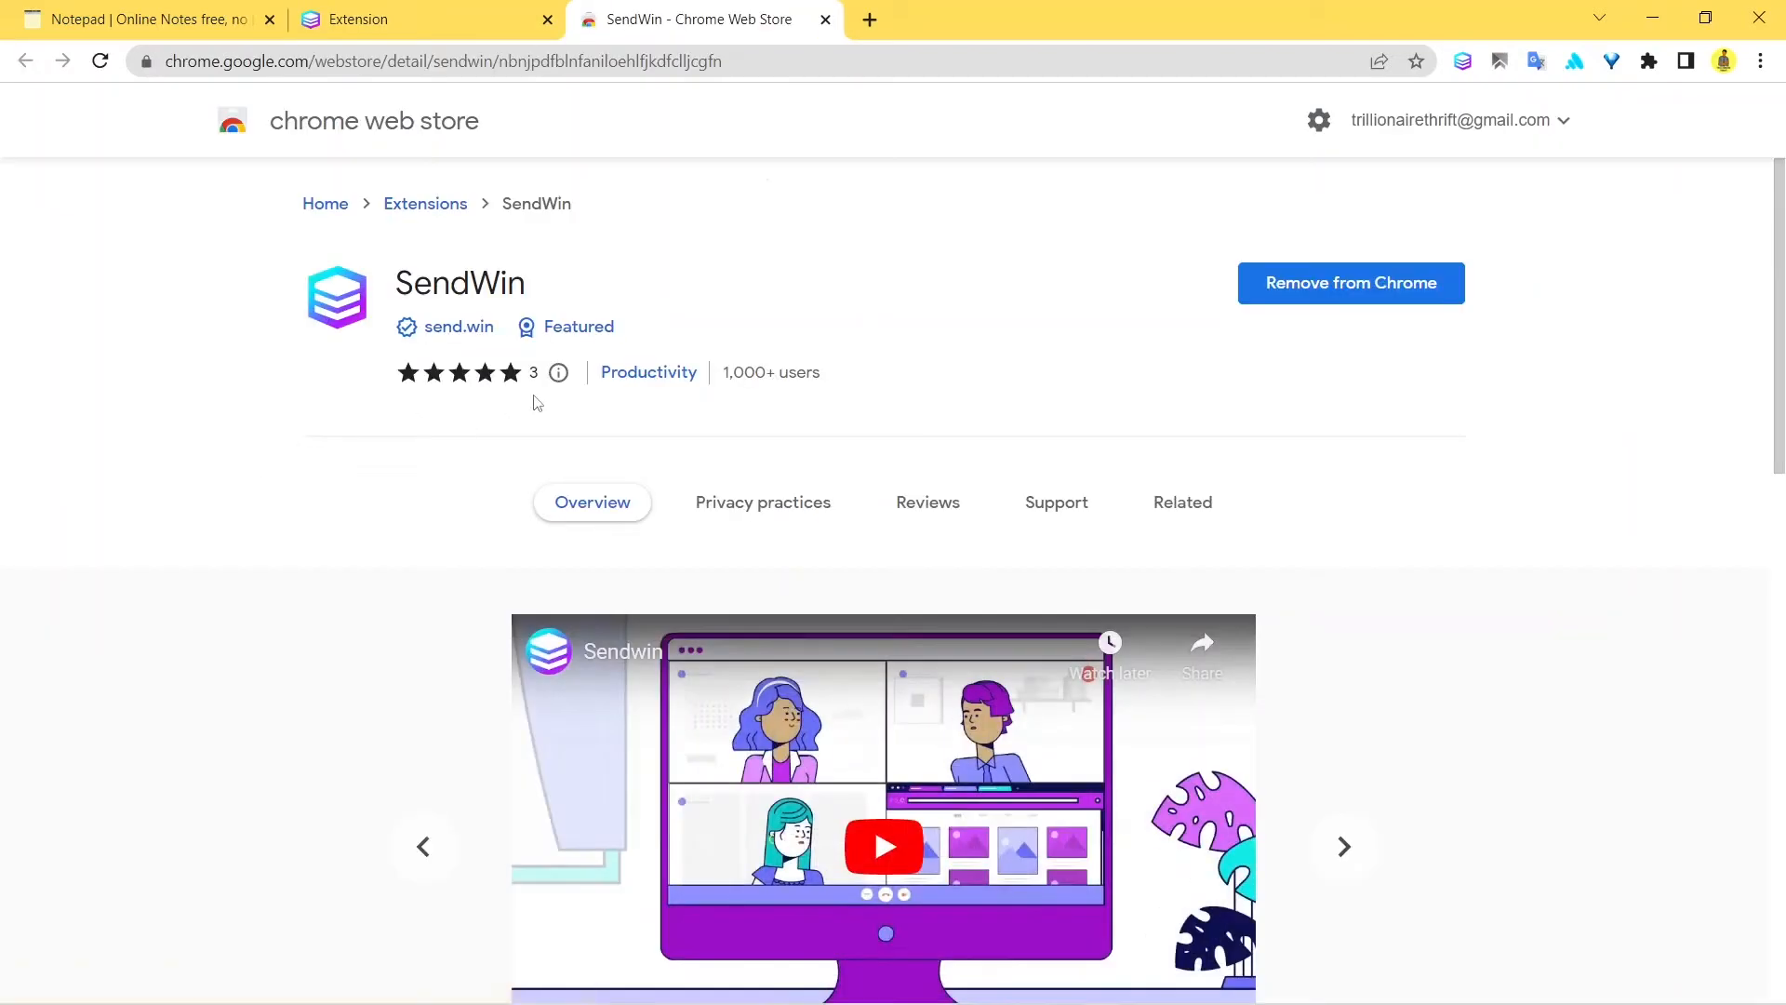
mouse_move(818, 181)
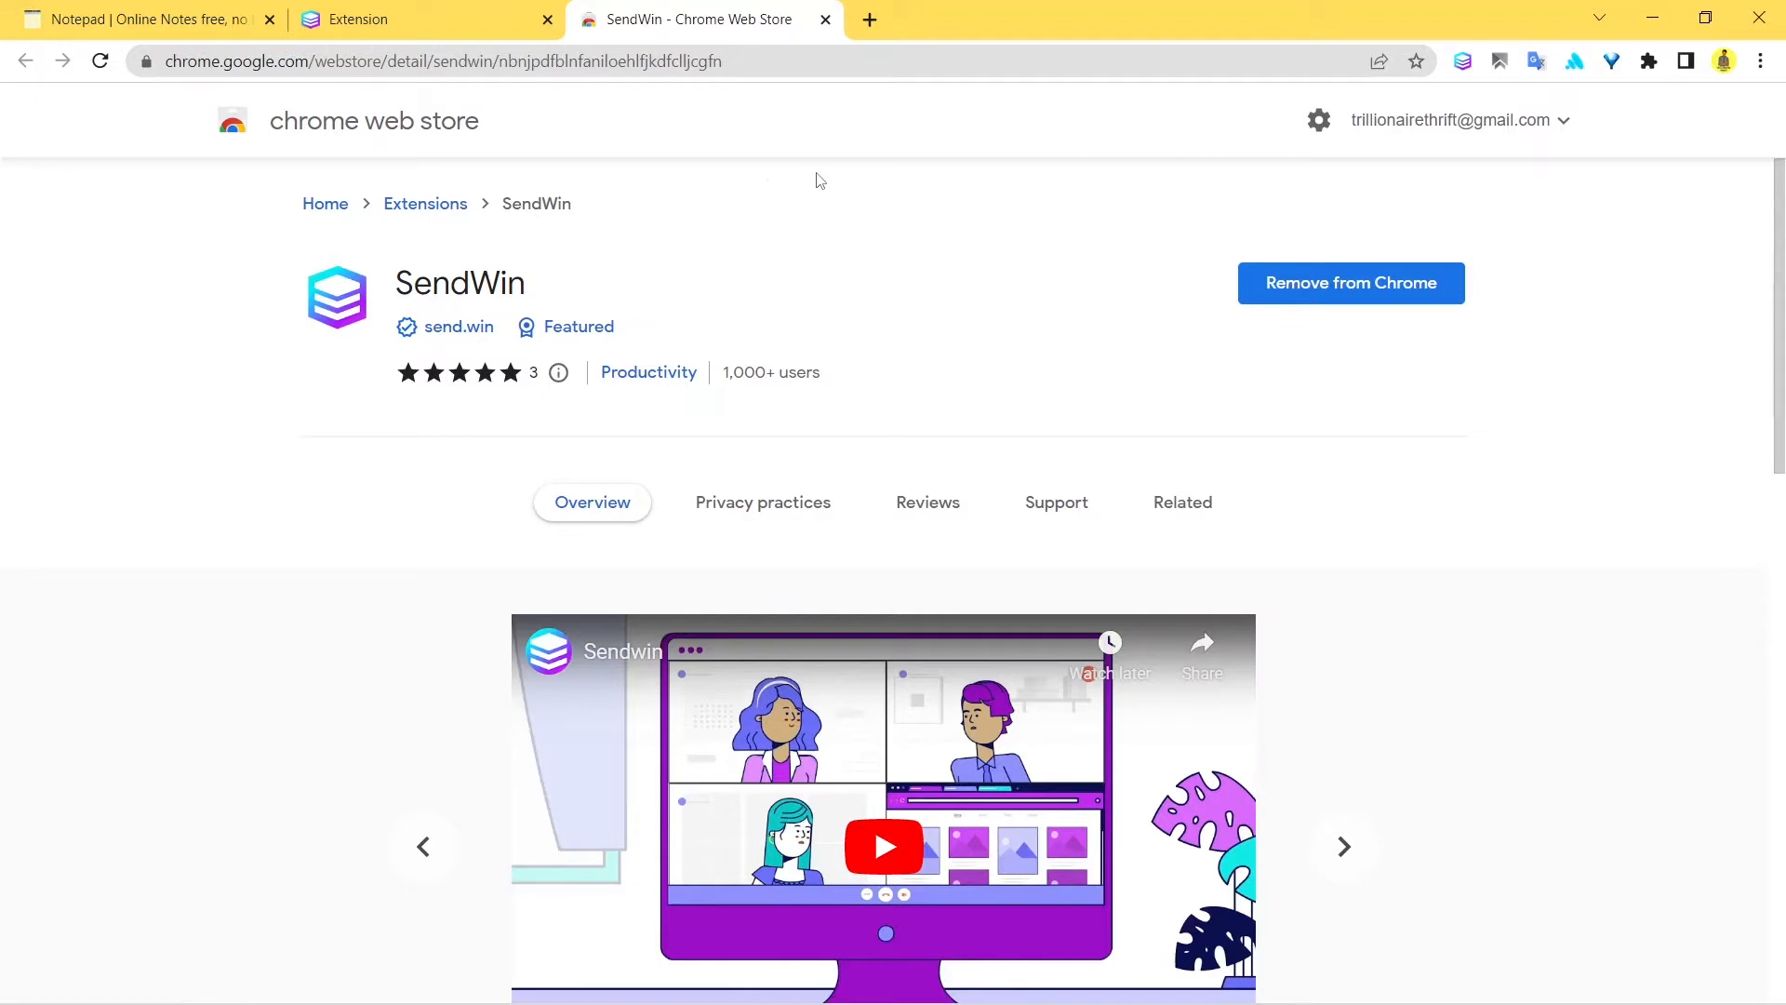
scroll("down", 3)
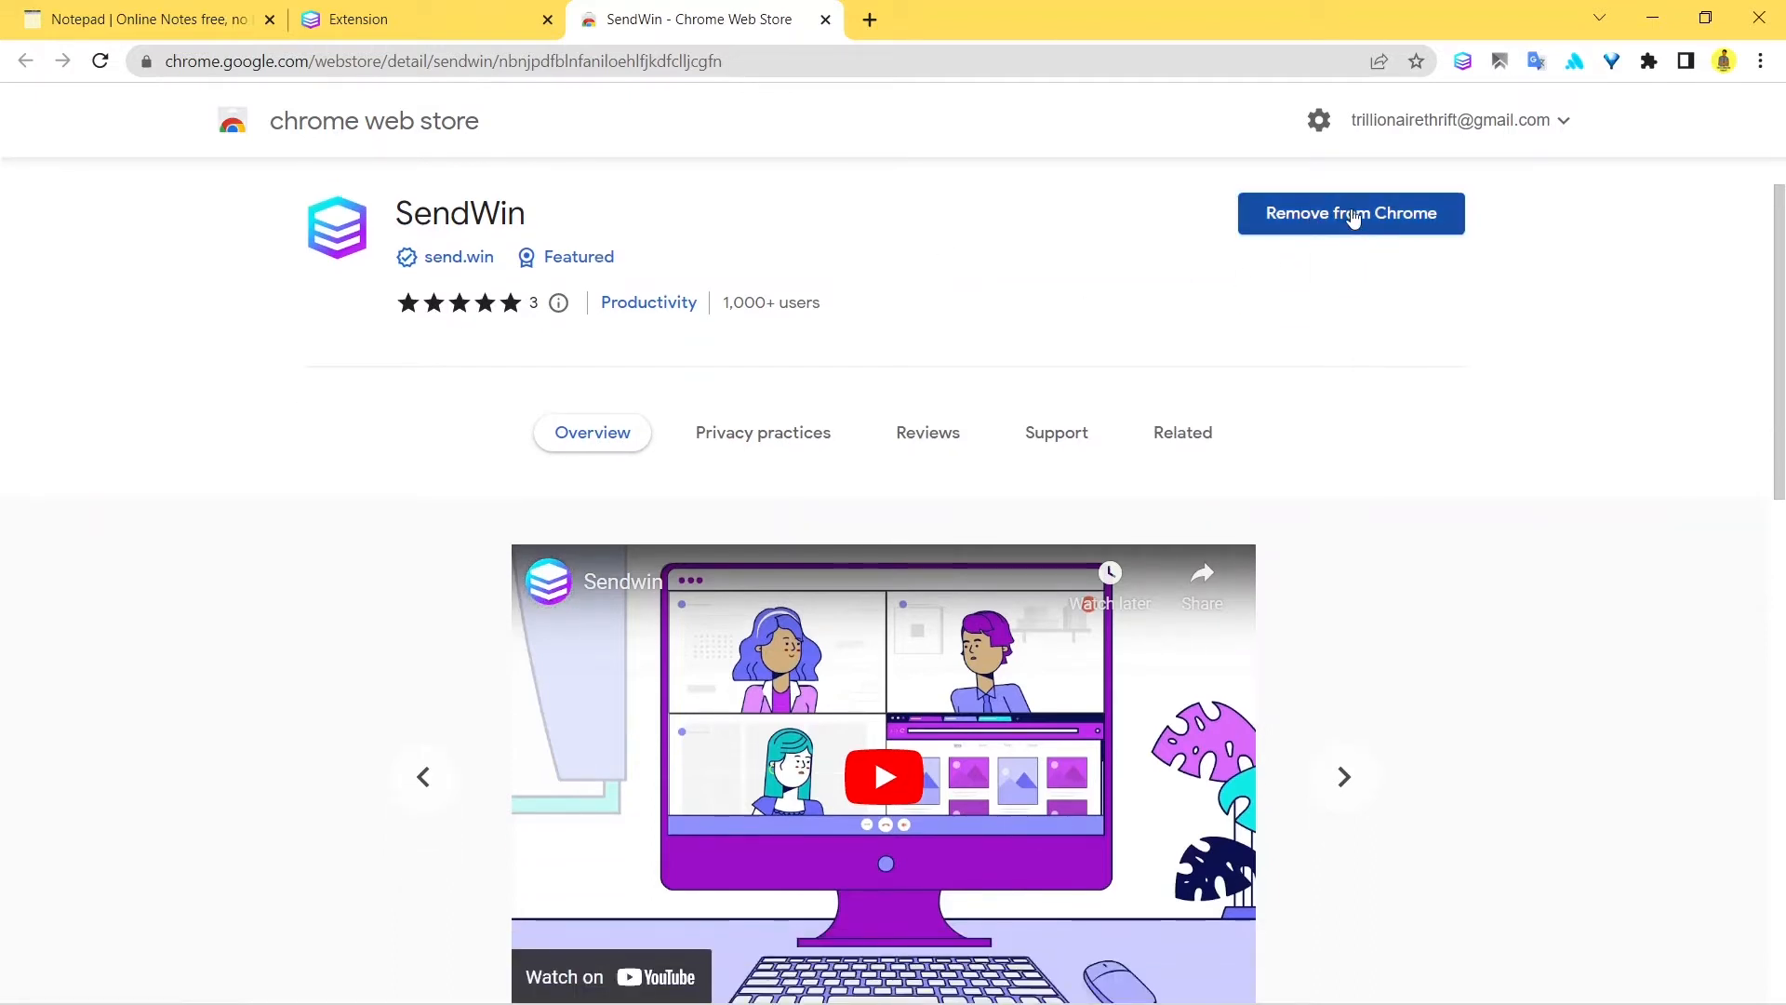
mouse_move(1332, 249)
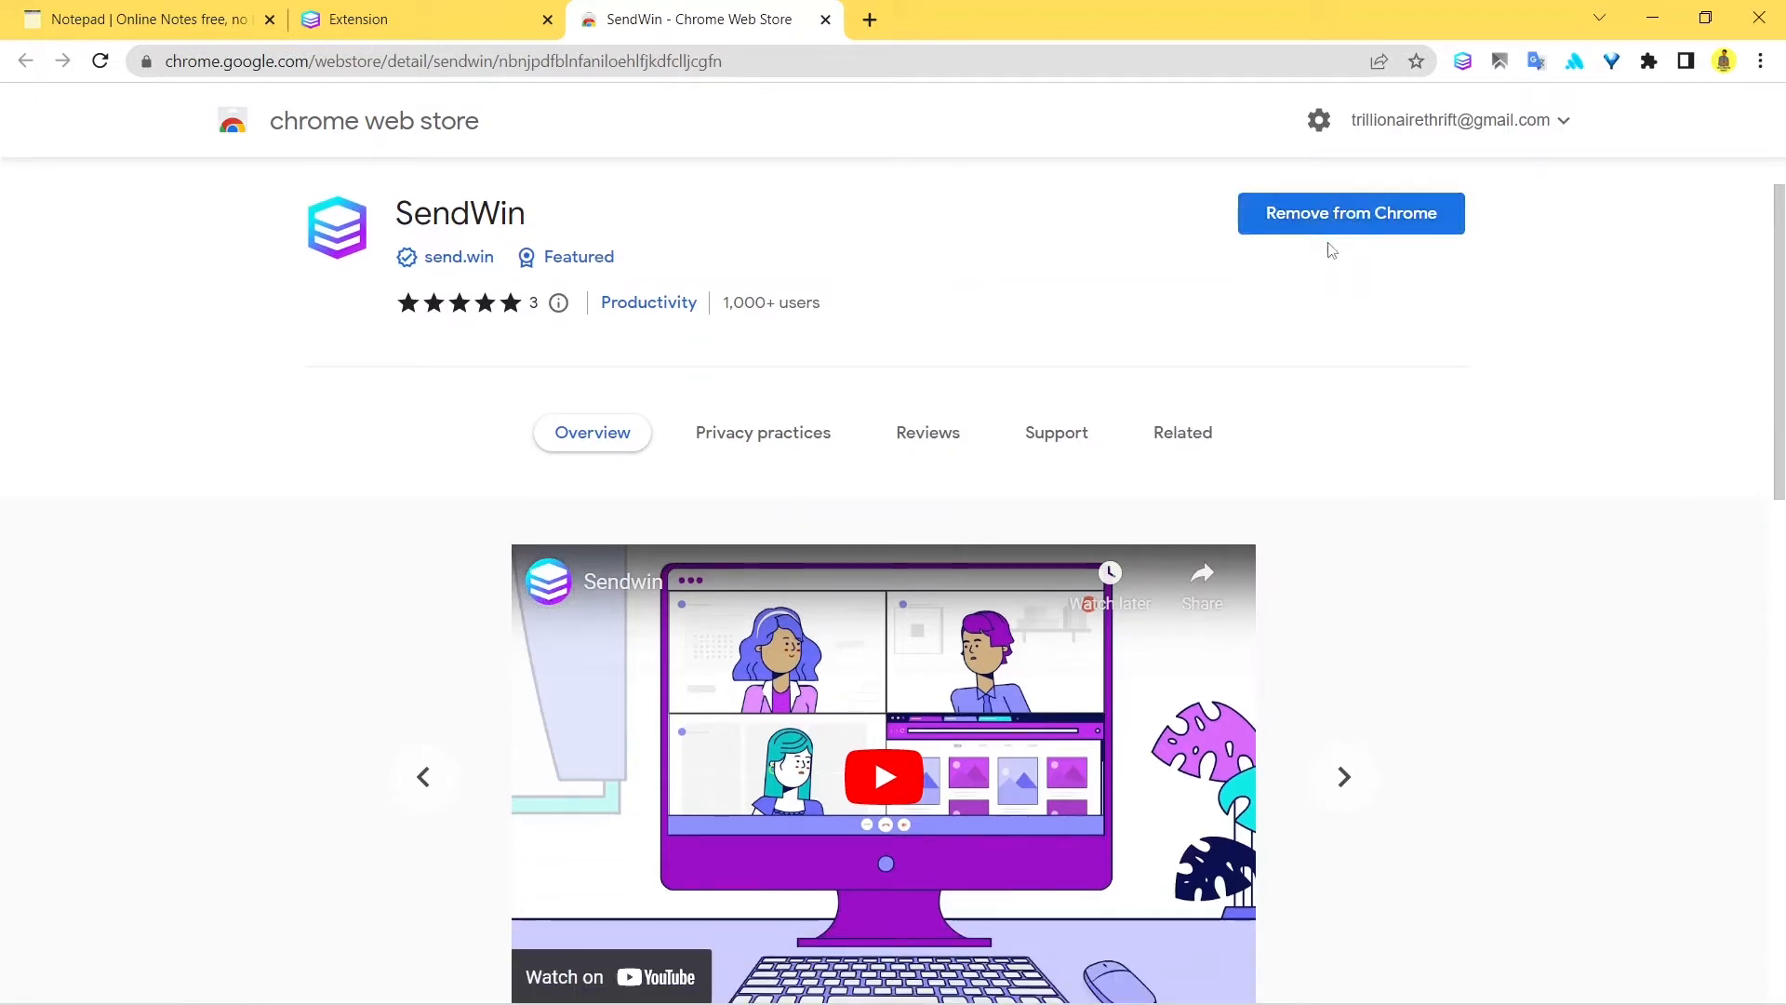
mouse_move(1328, 221)
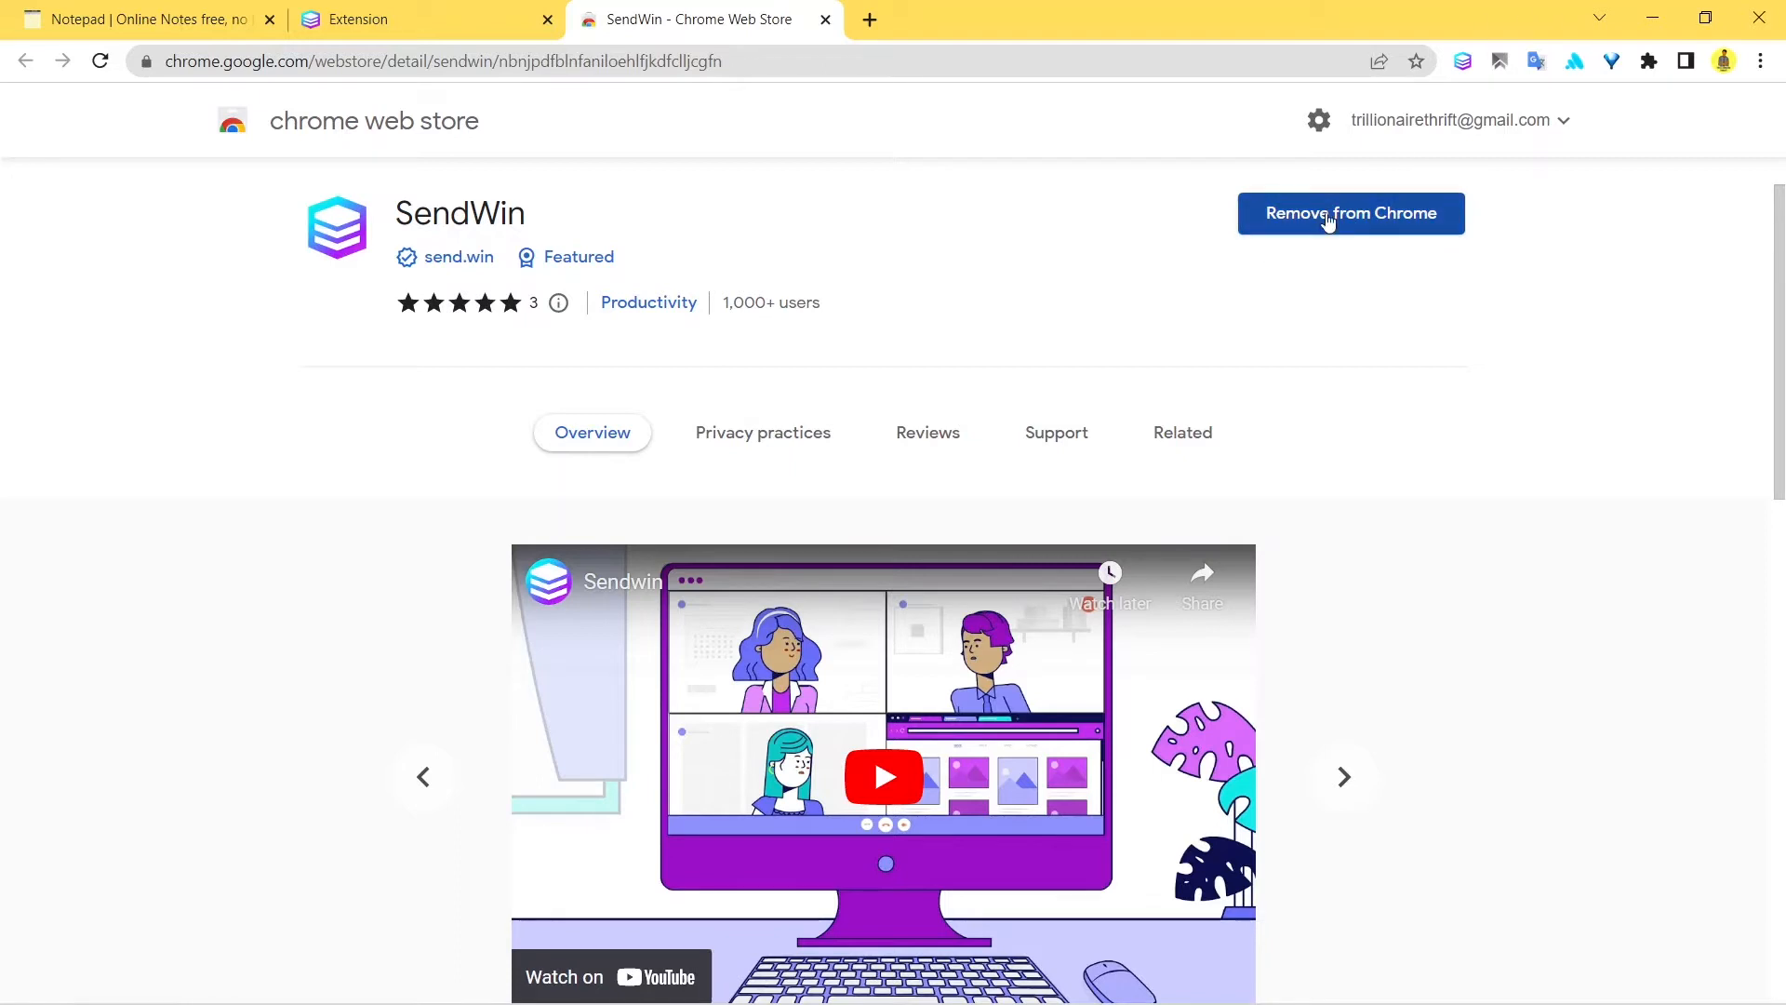
mouse_move(1023, 274)
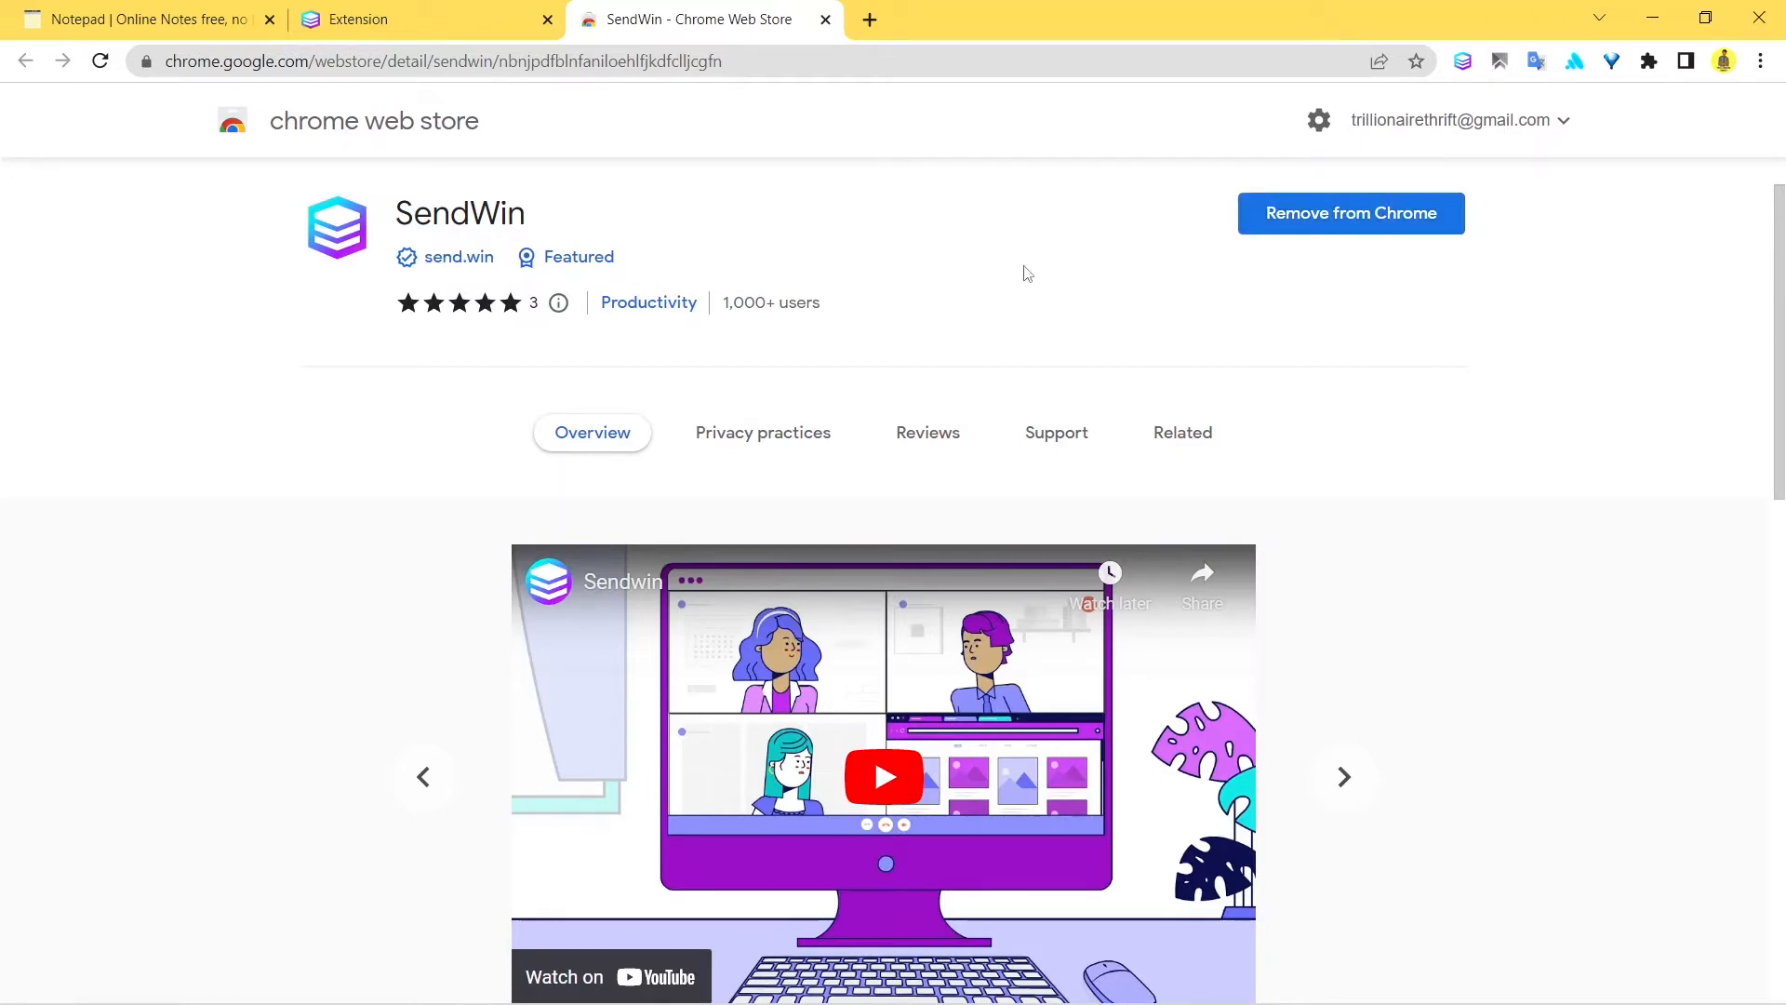
mouse_move(1135, 296)
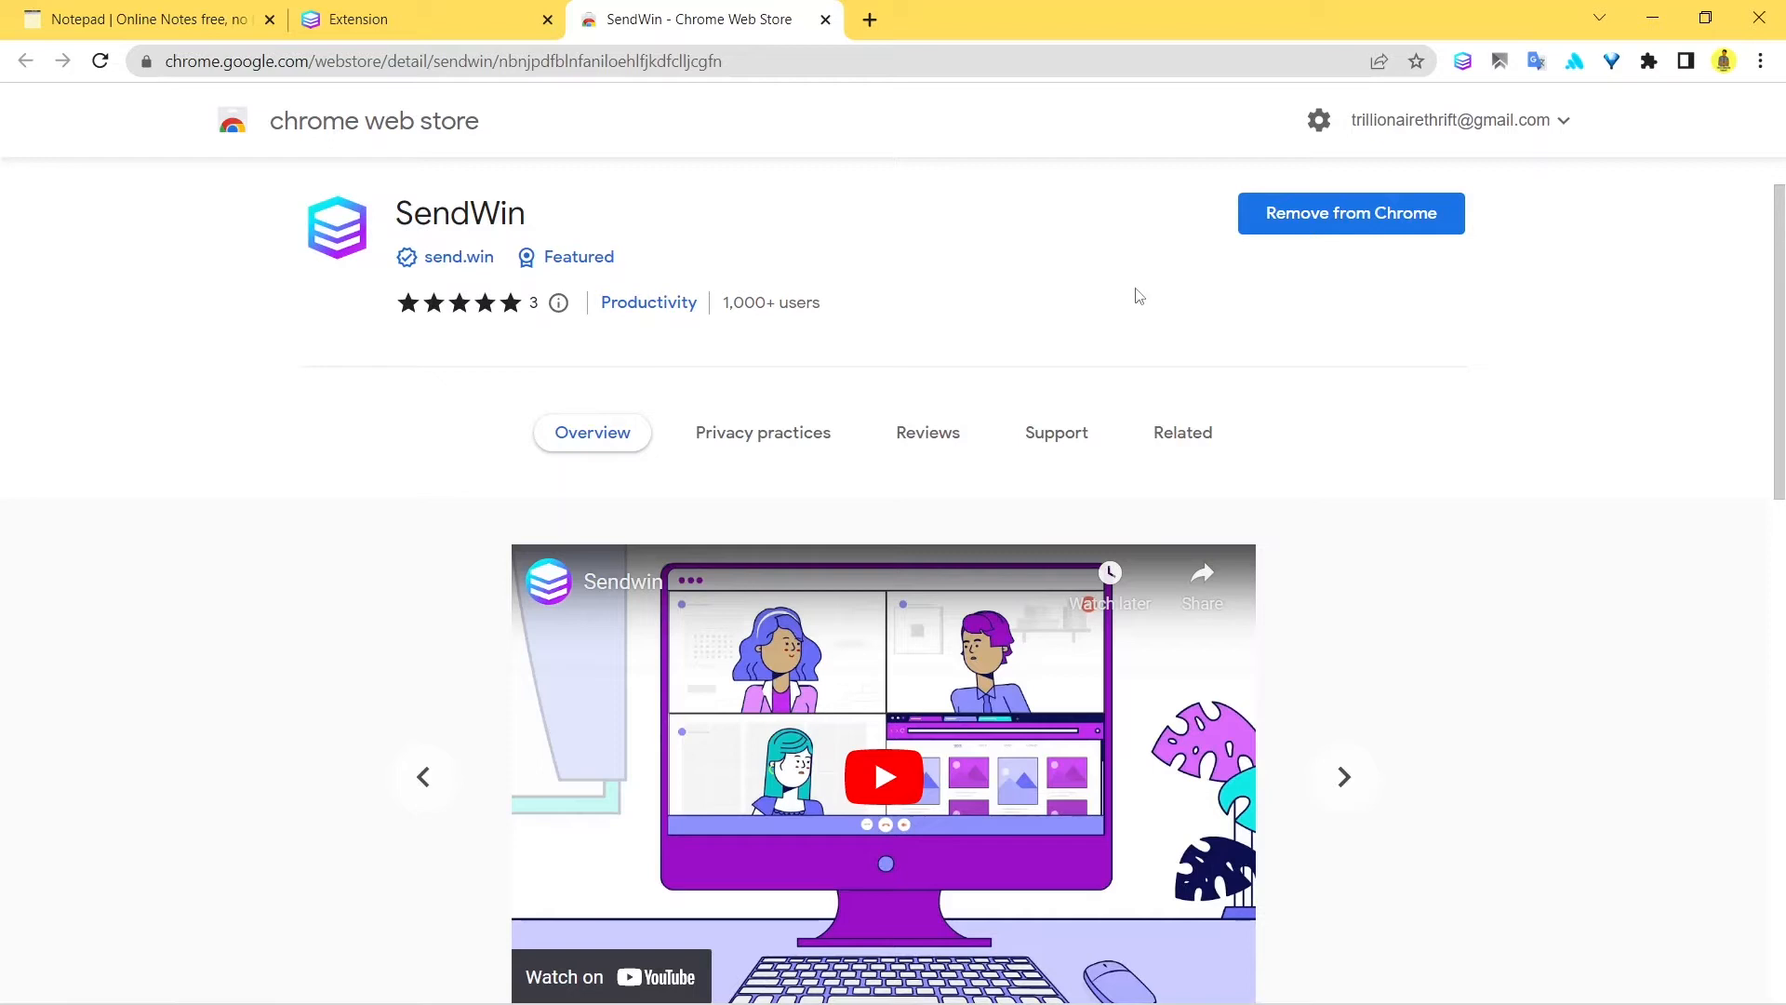
mouse_move(1505, 361)
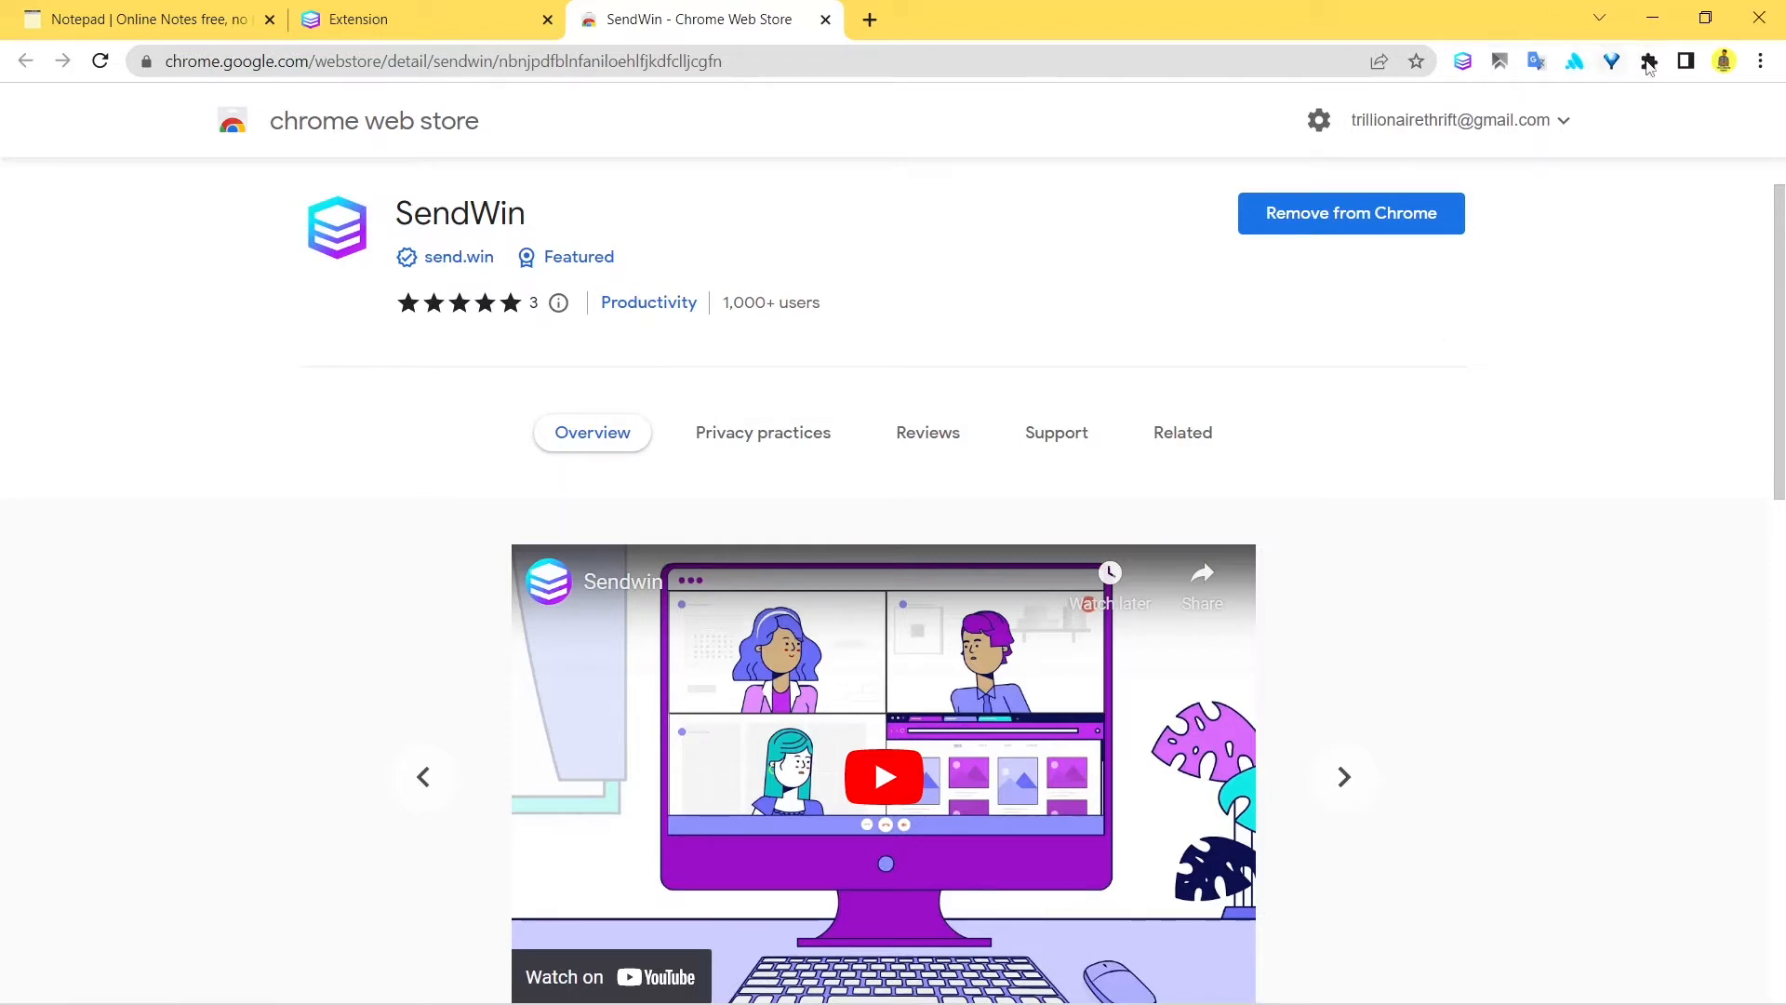
Check SendWin in Chrome's installed extensions list, then close the Chrome Web Store tab.
left_click(1649, 61)
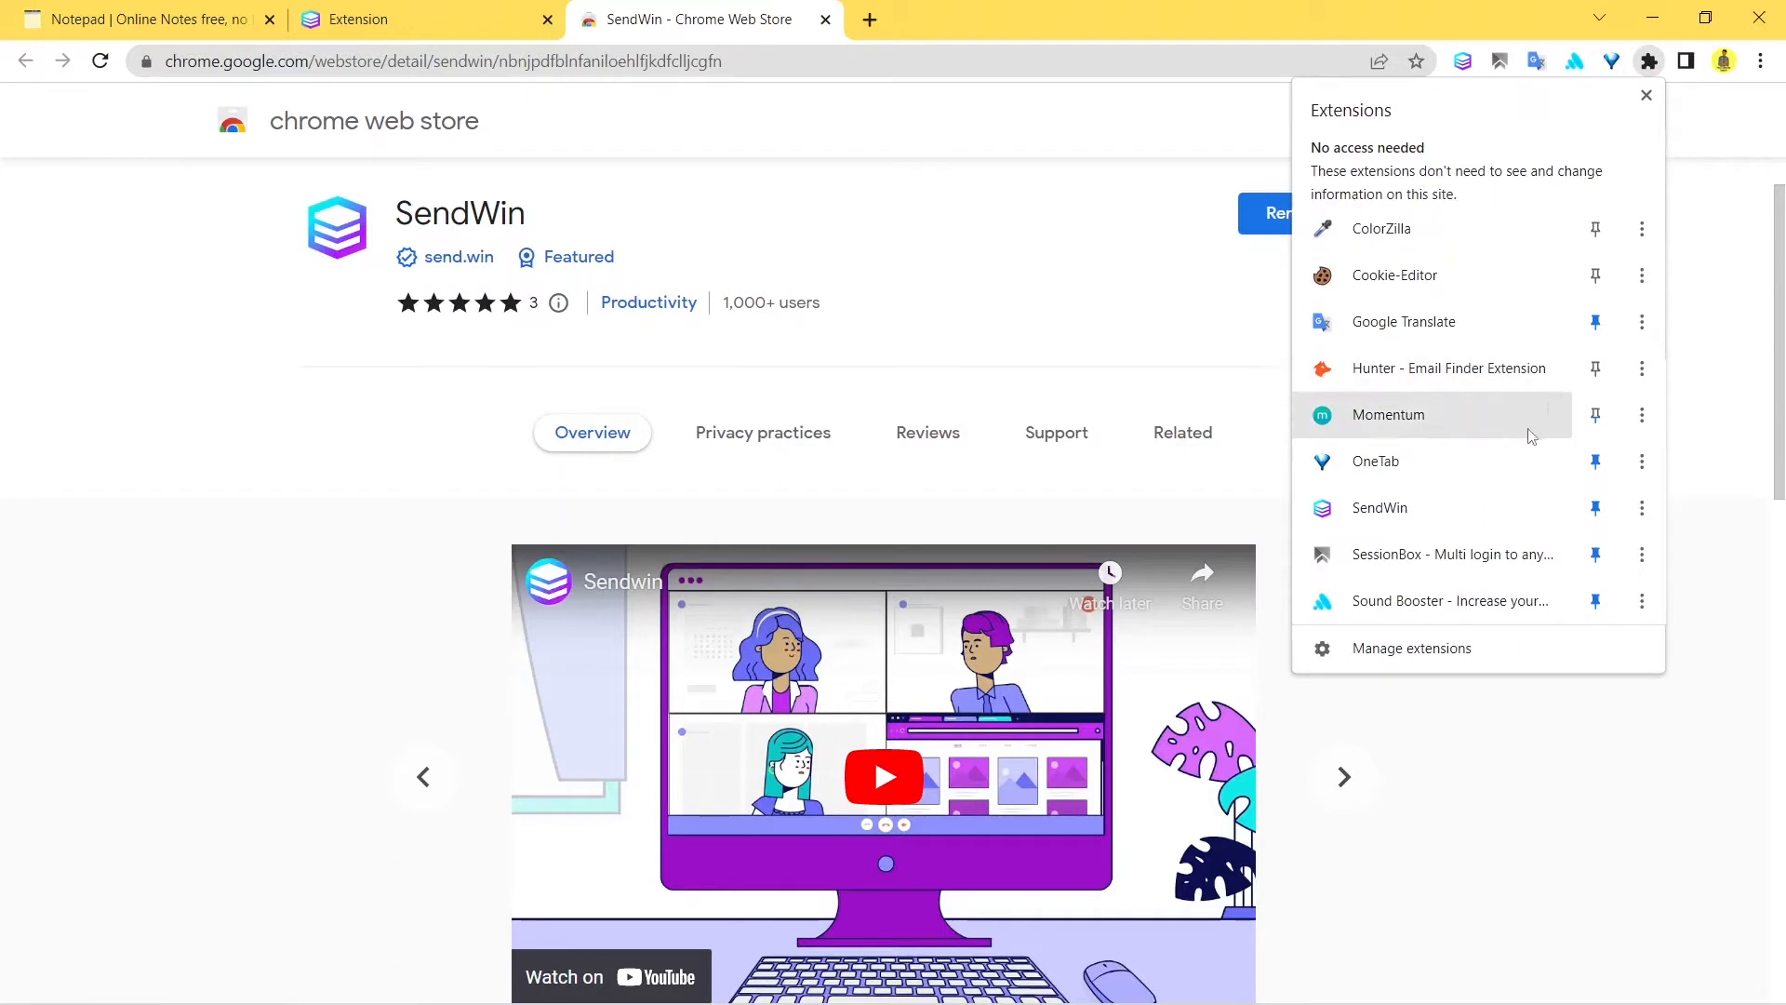
mouse_move(1642, 368)
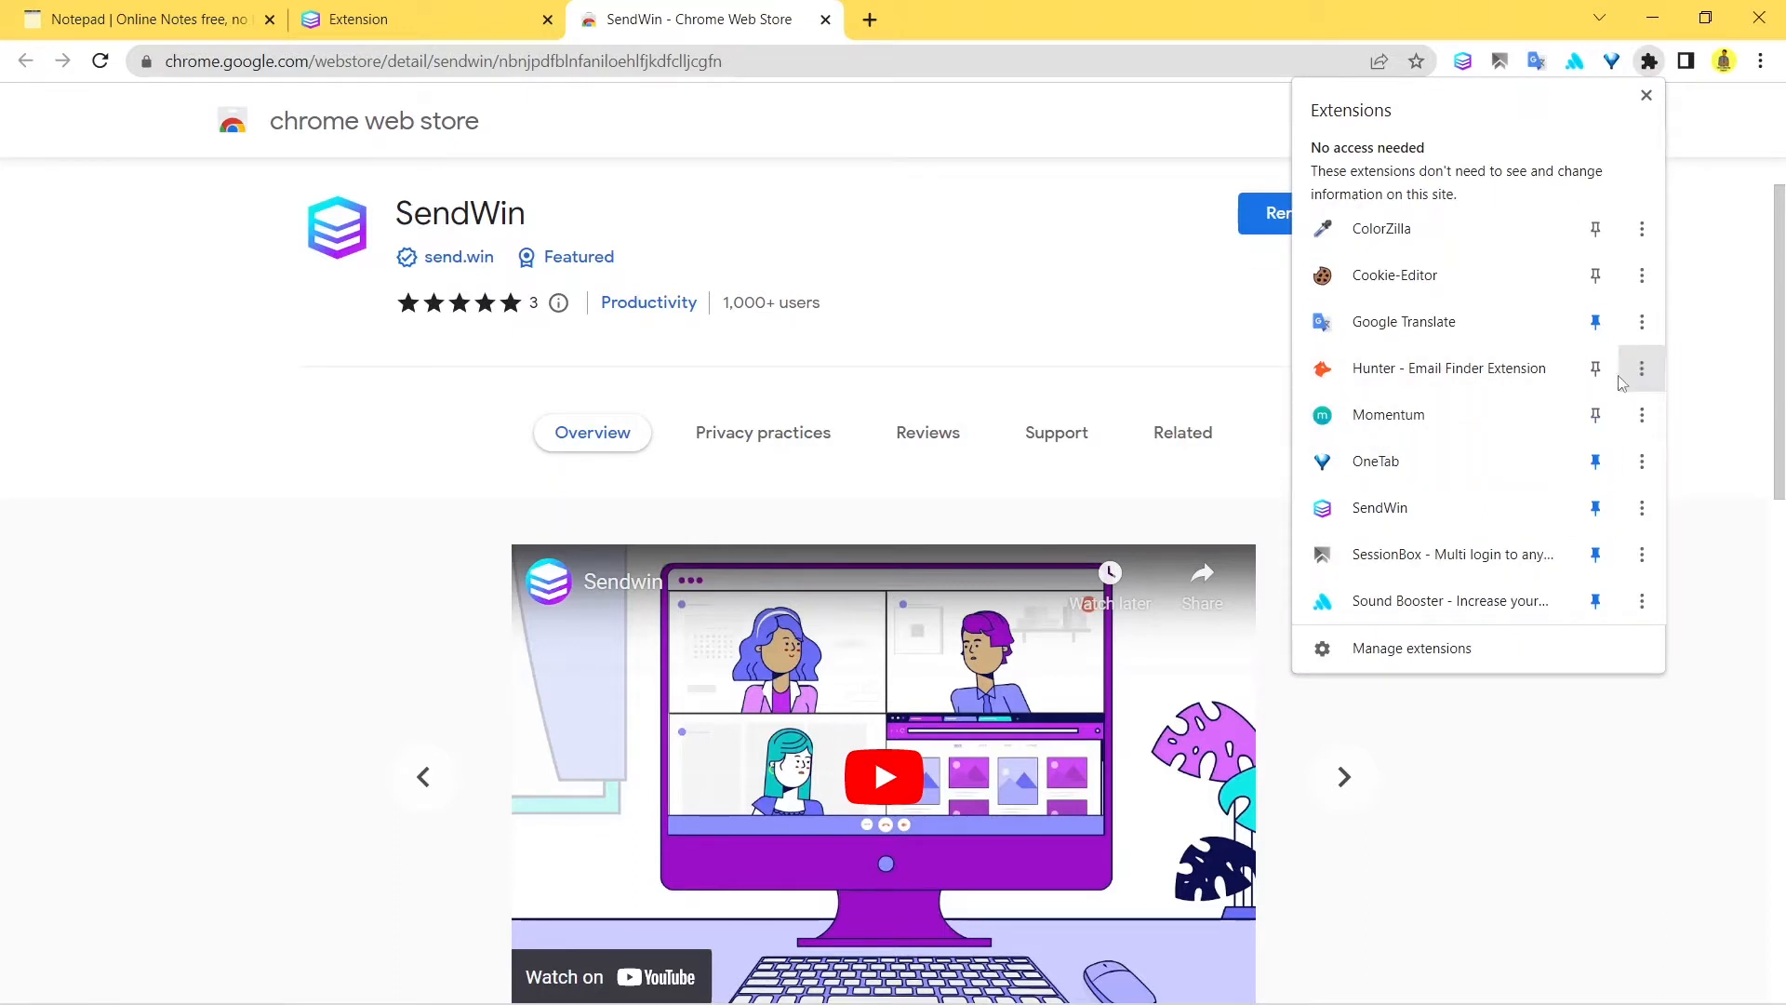
mouse_move(1684, 430)
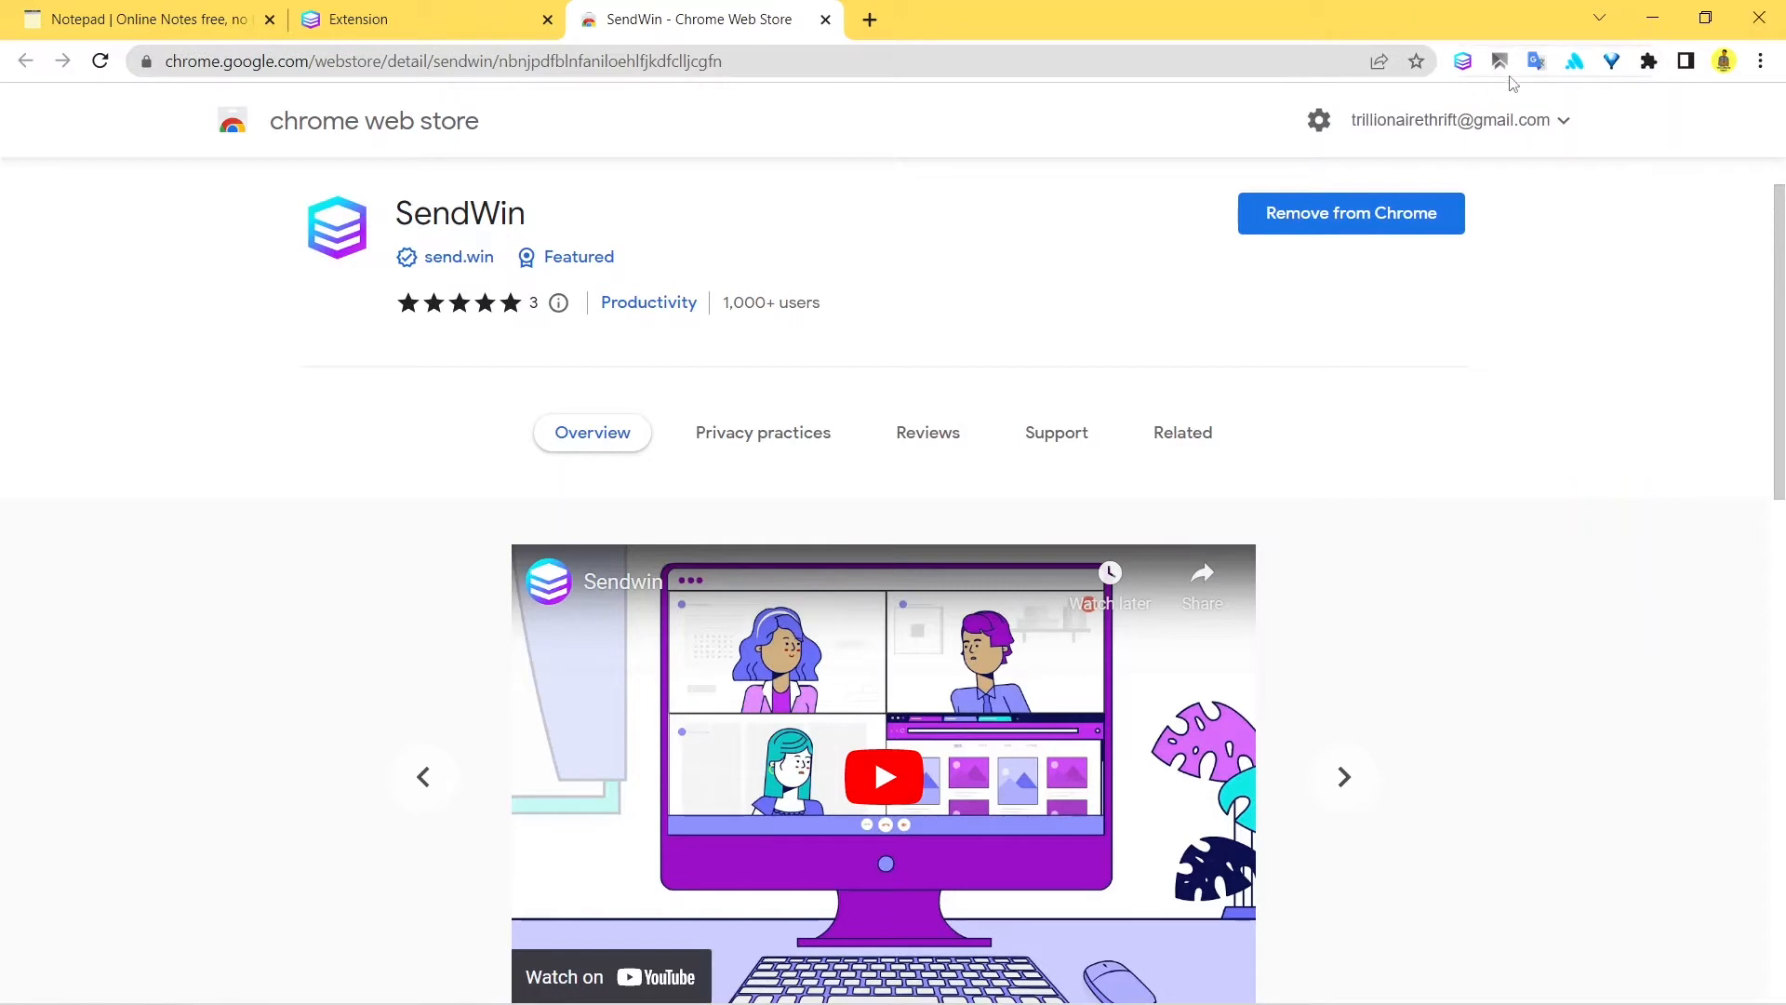
mouse_move(1078, 235)
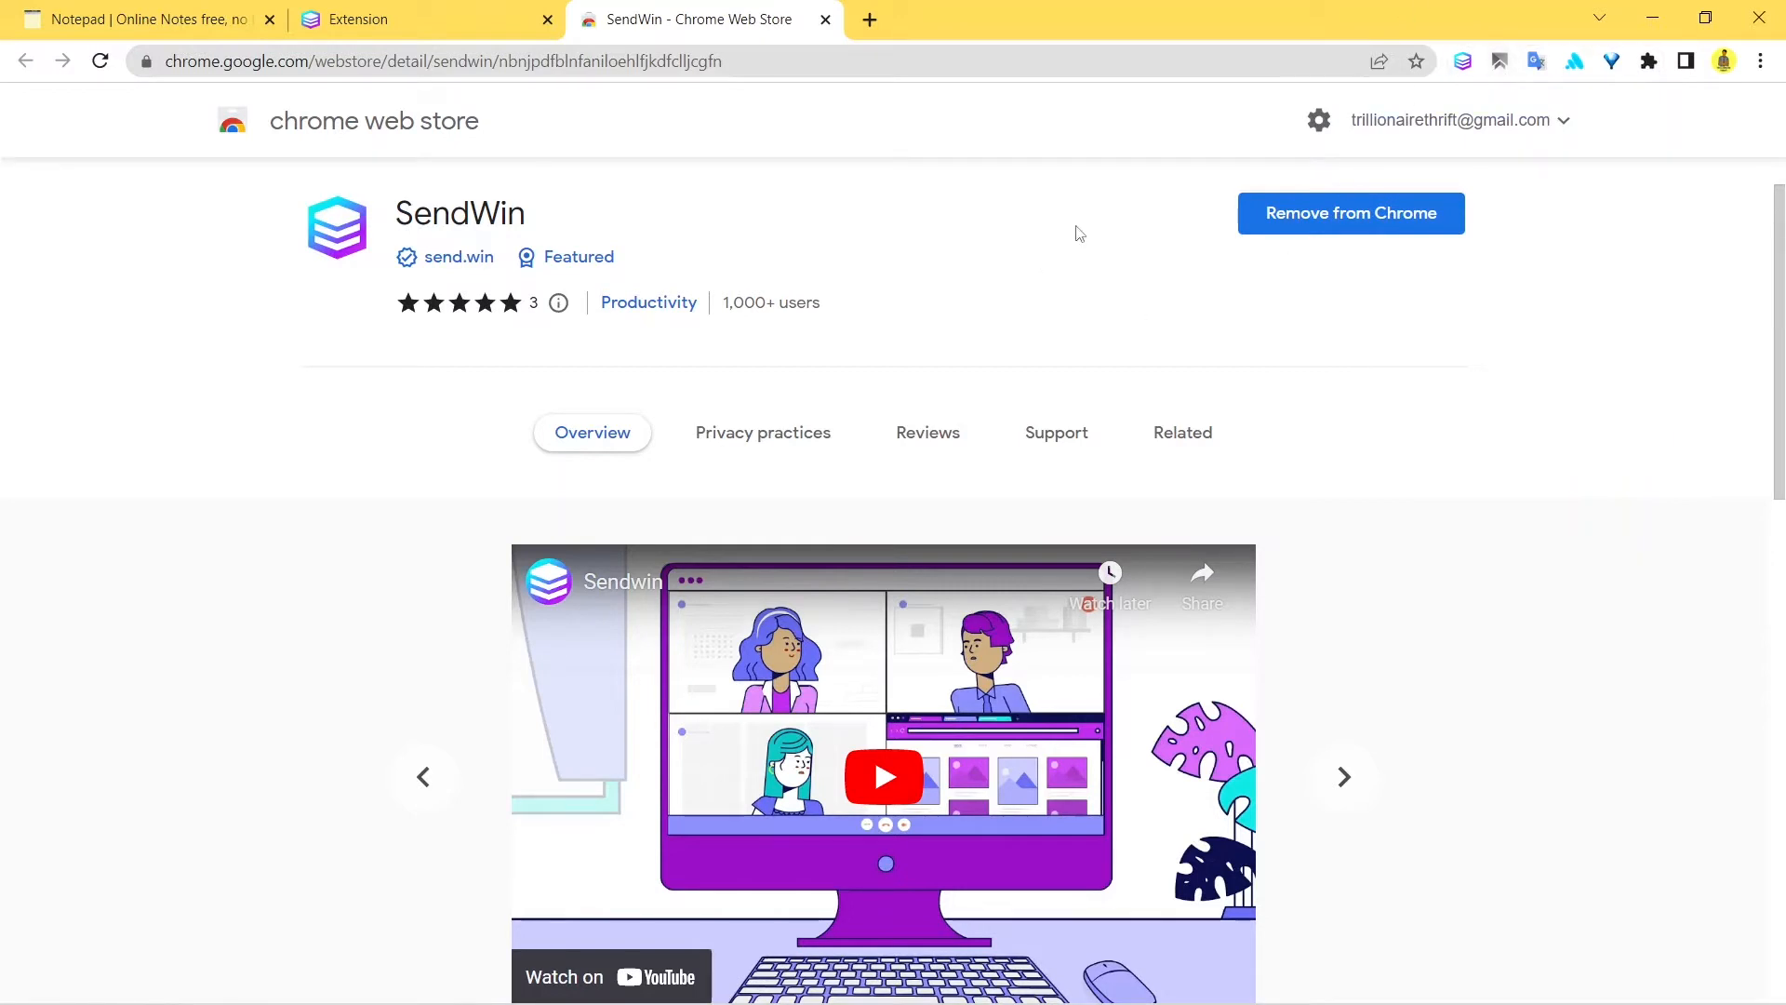
left_click(824, 19)
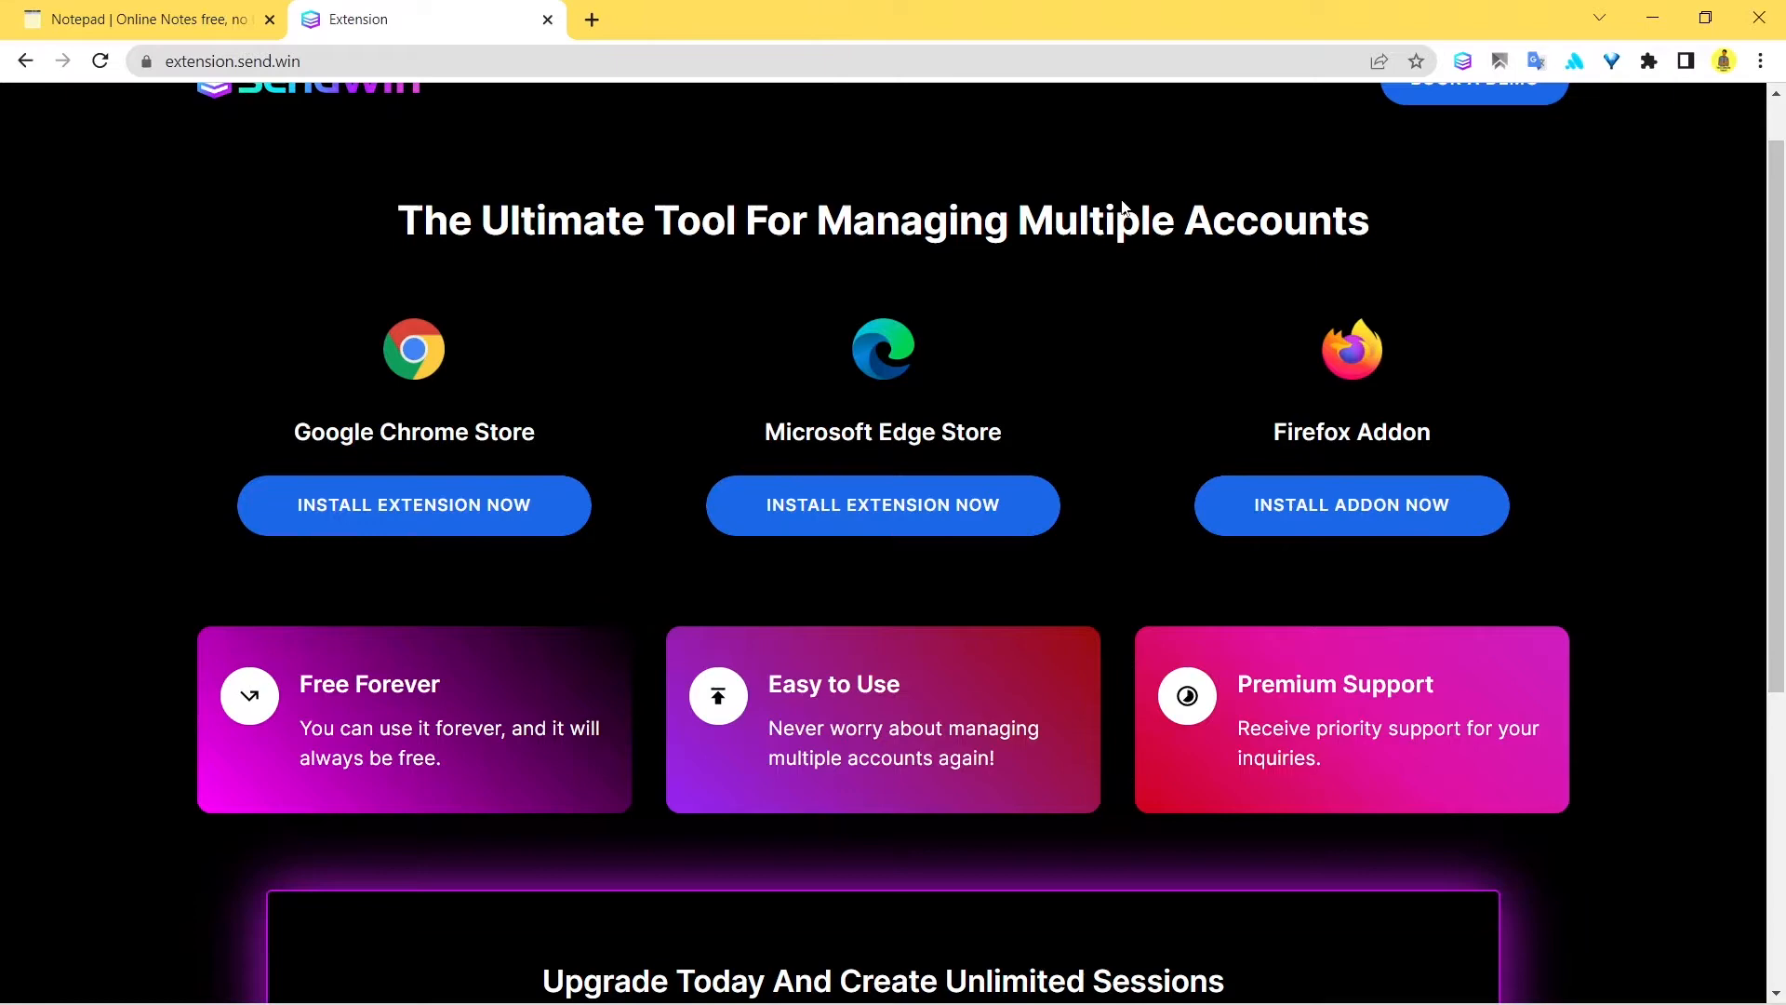
scroll("up", 3)
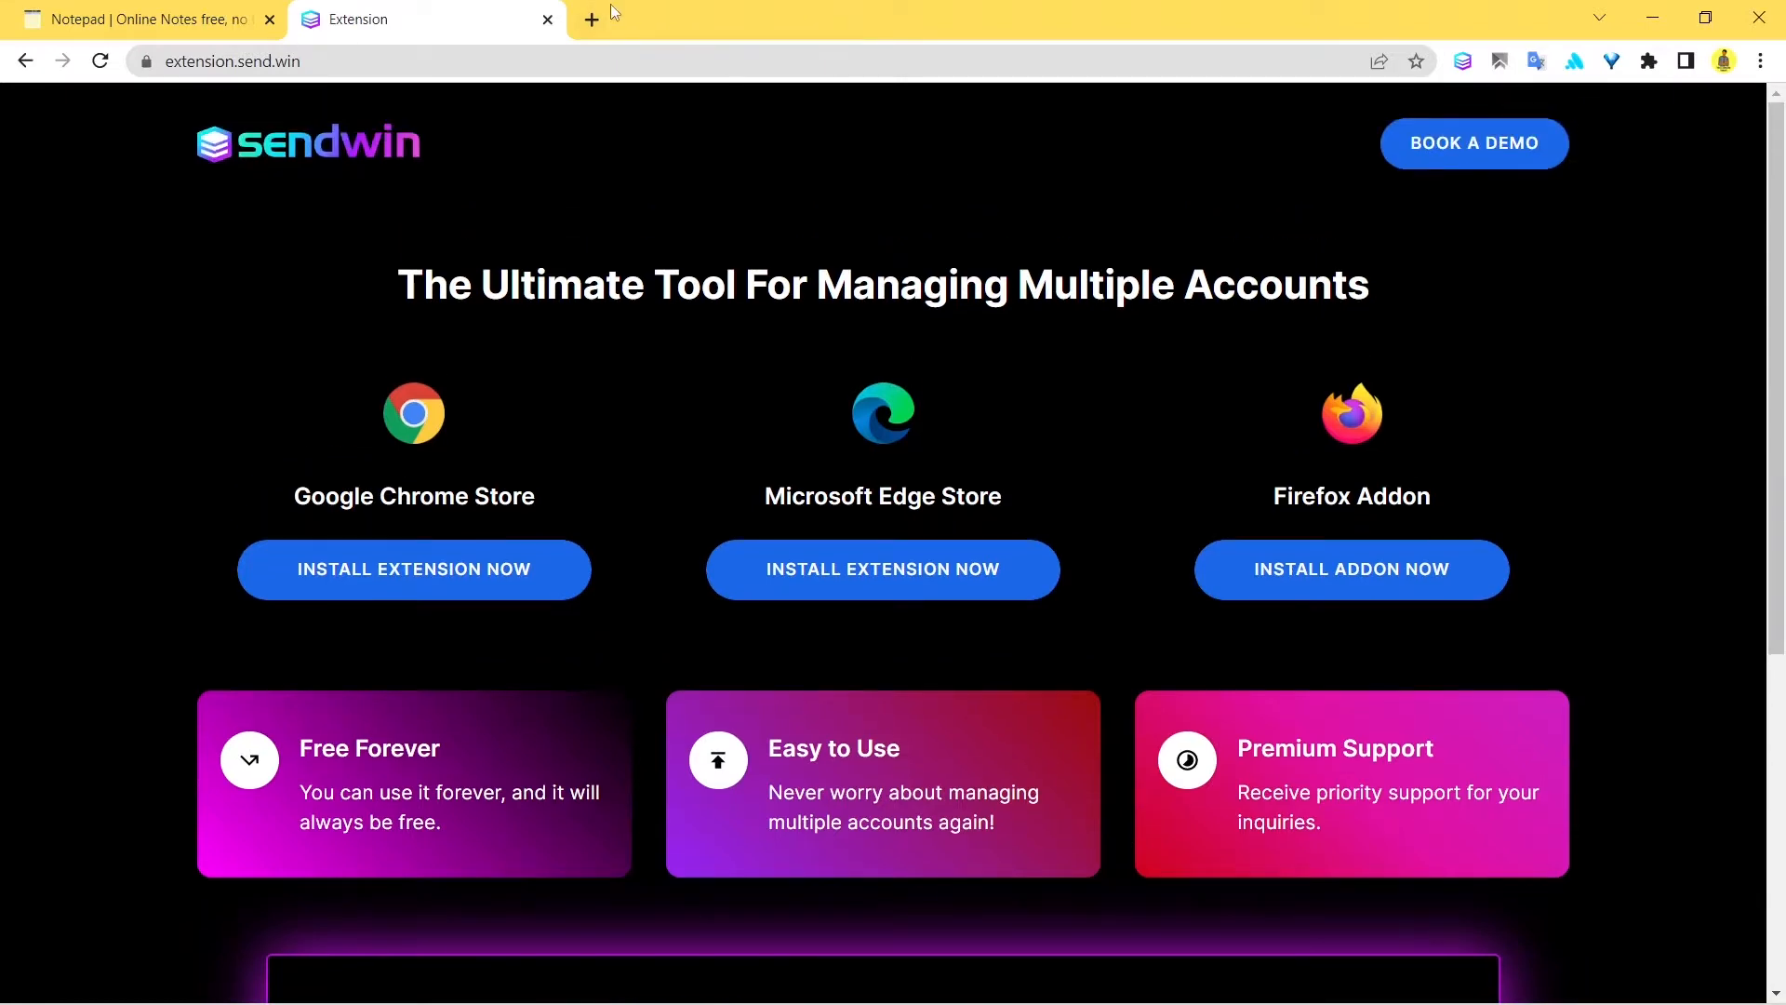
Switch to the Twitter tab and open the Vanswap "Well done." tweet from the home feed.
left_click(590, 19)
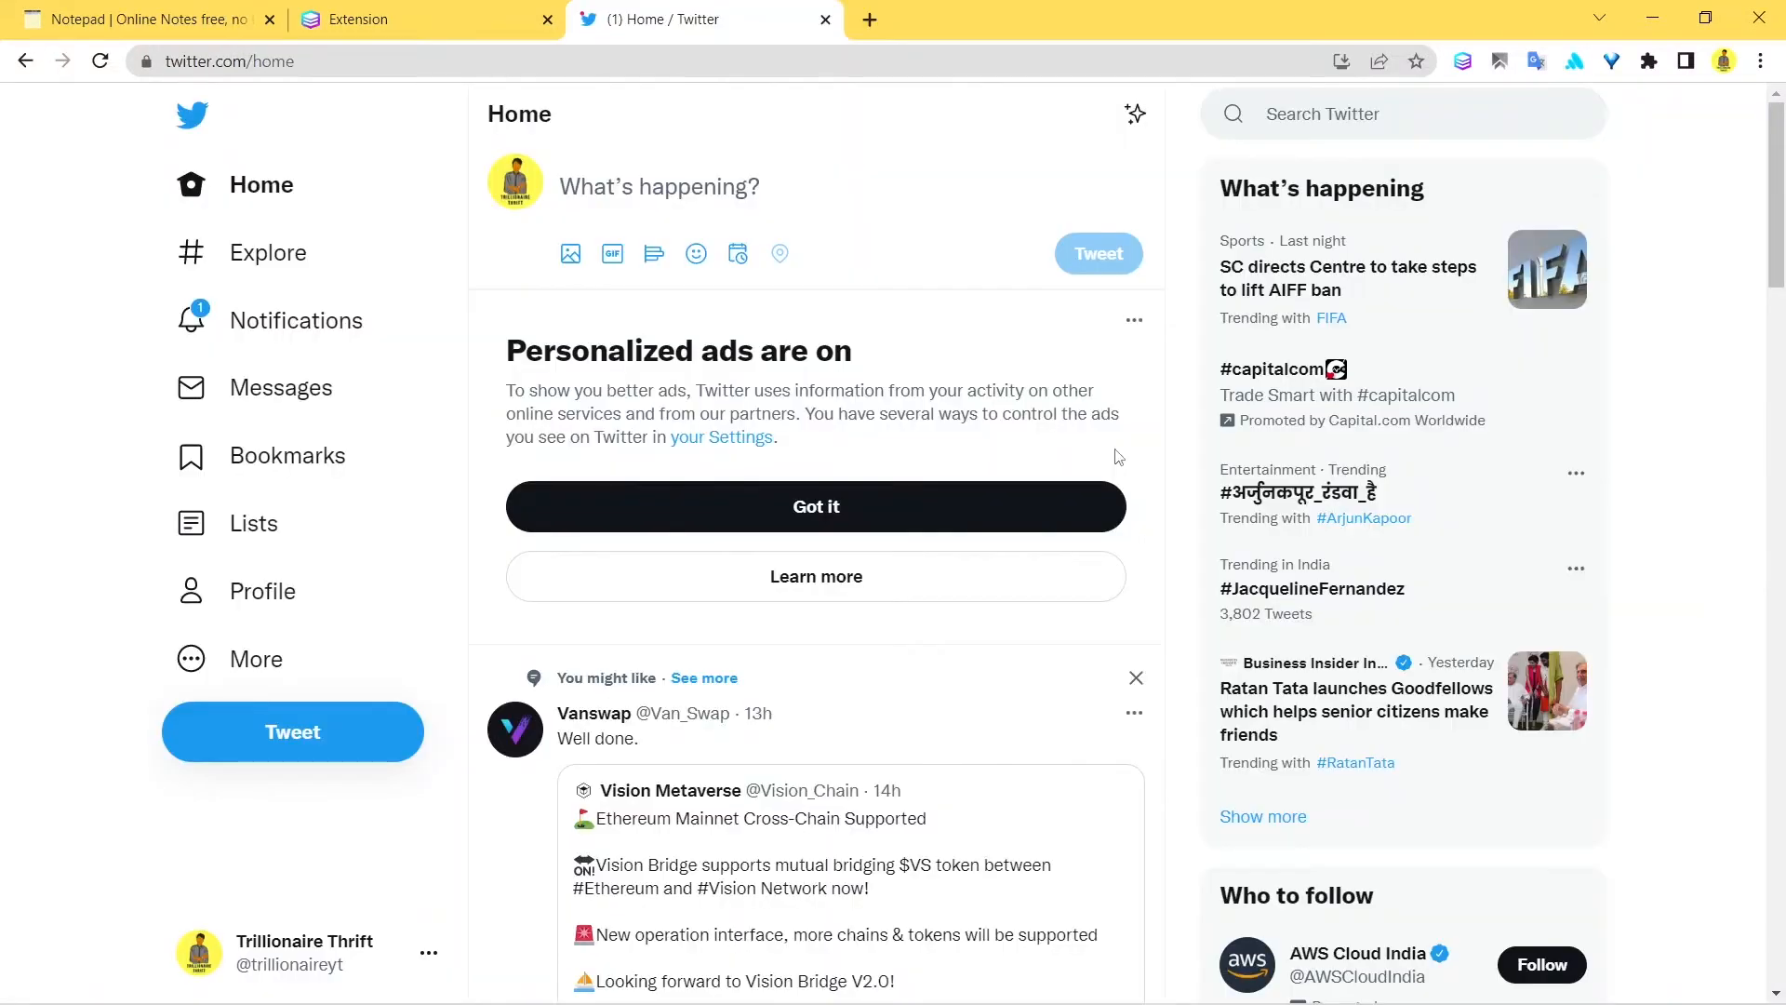
scroll("down", 3)
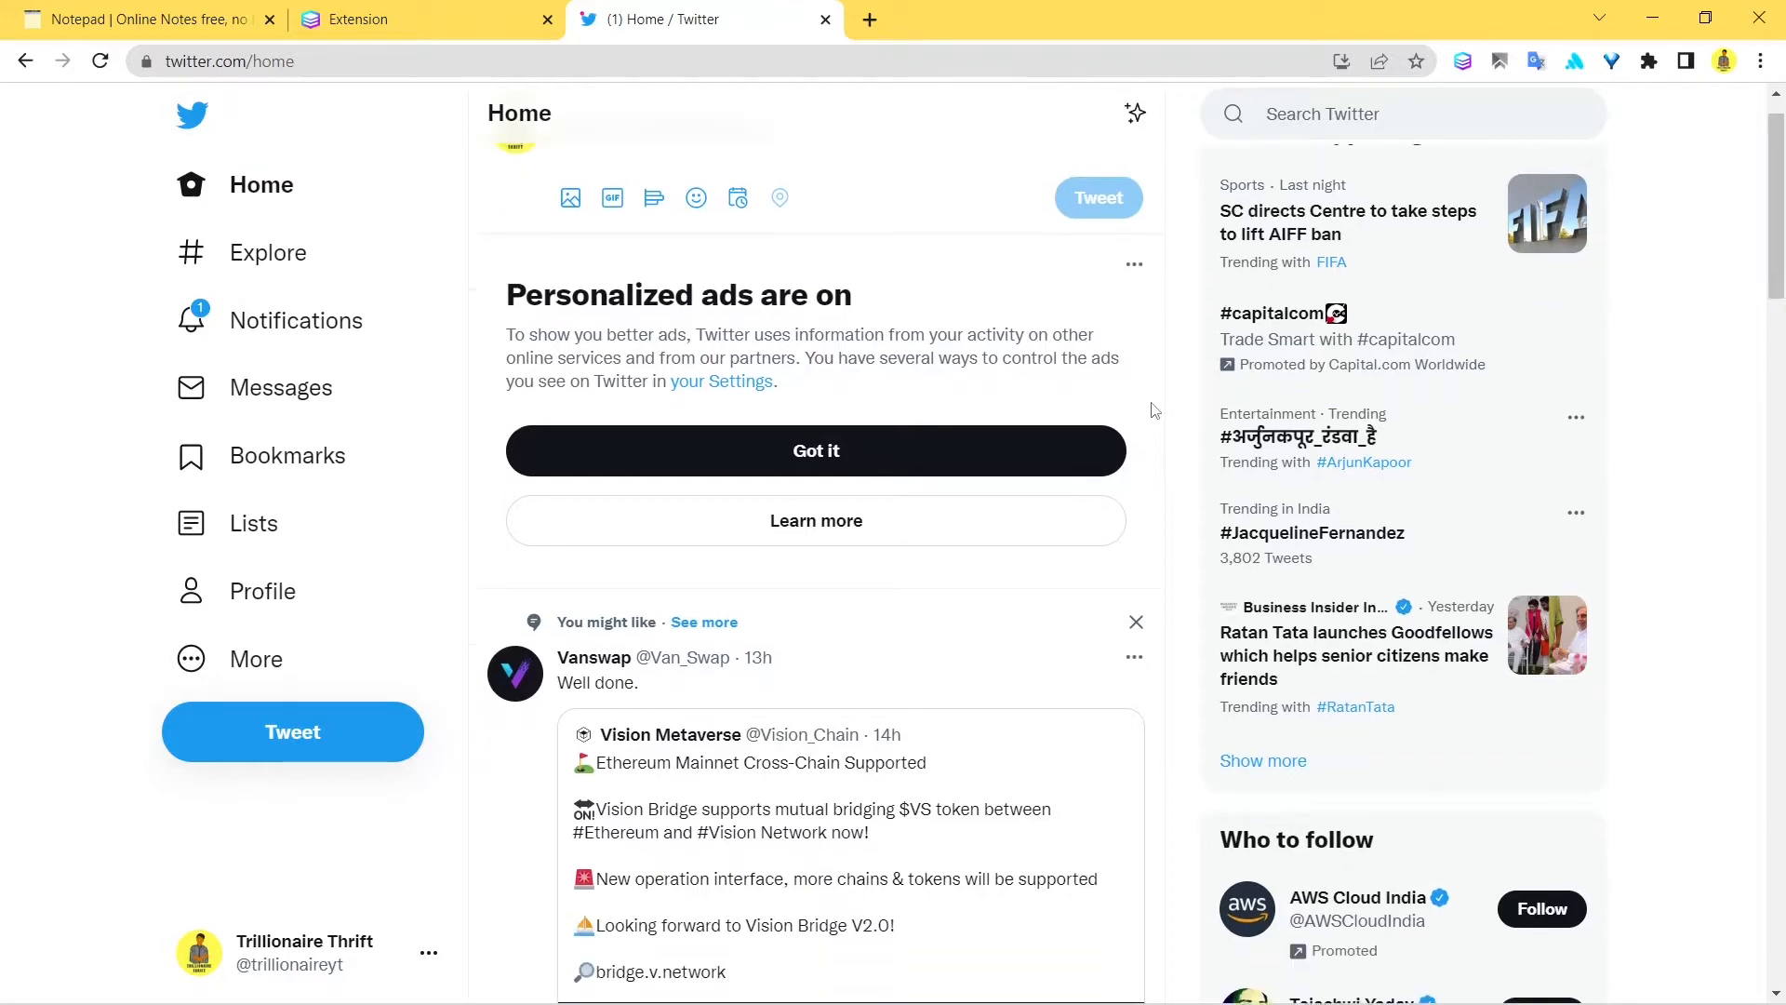
scroll("down", 3)
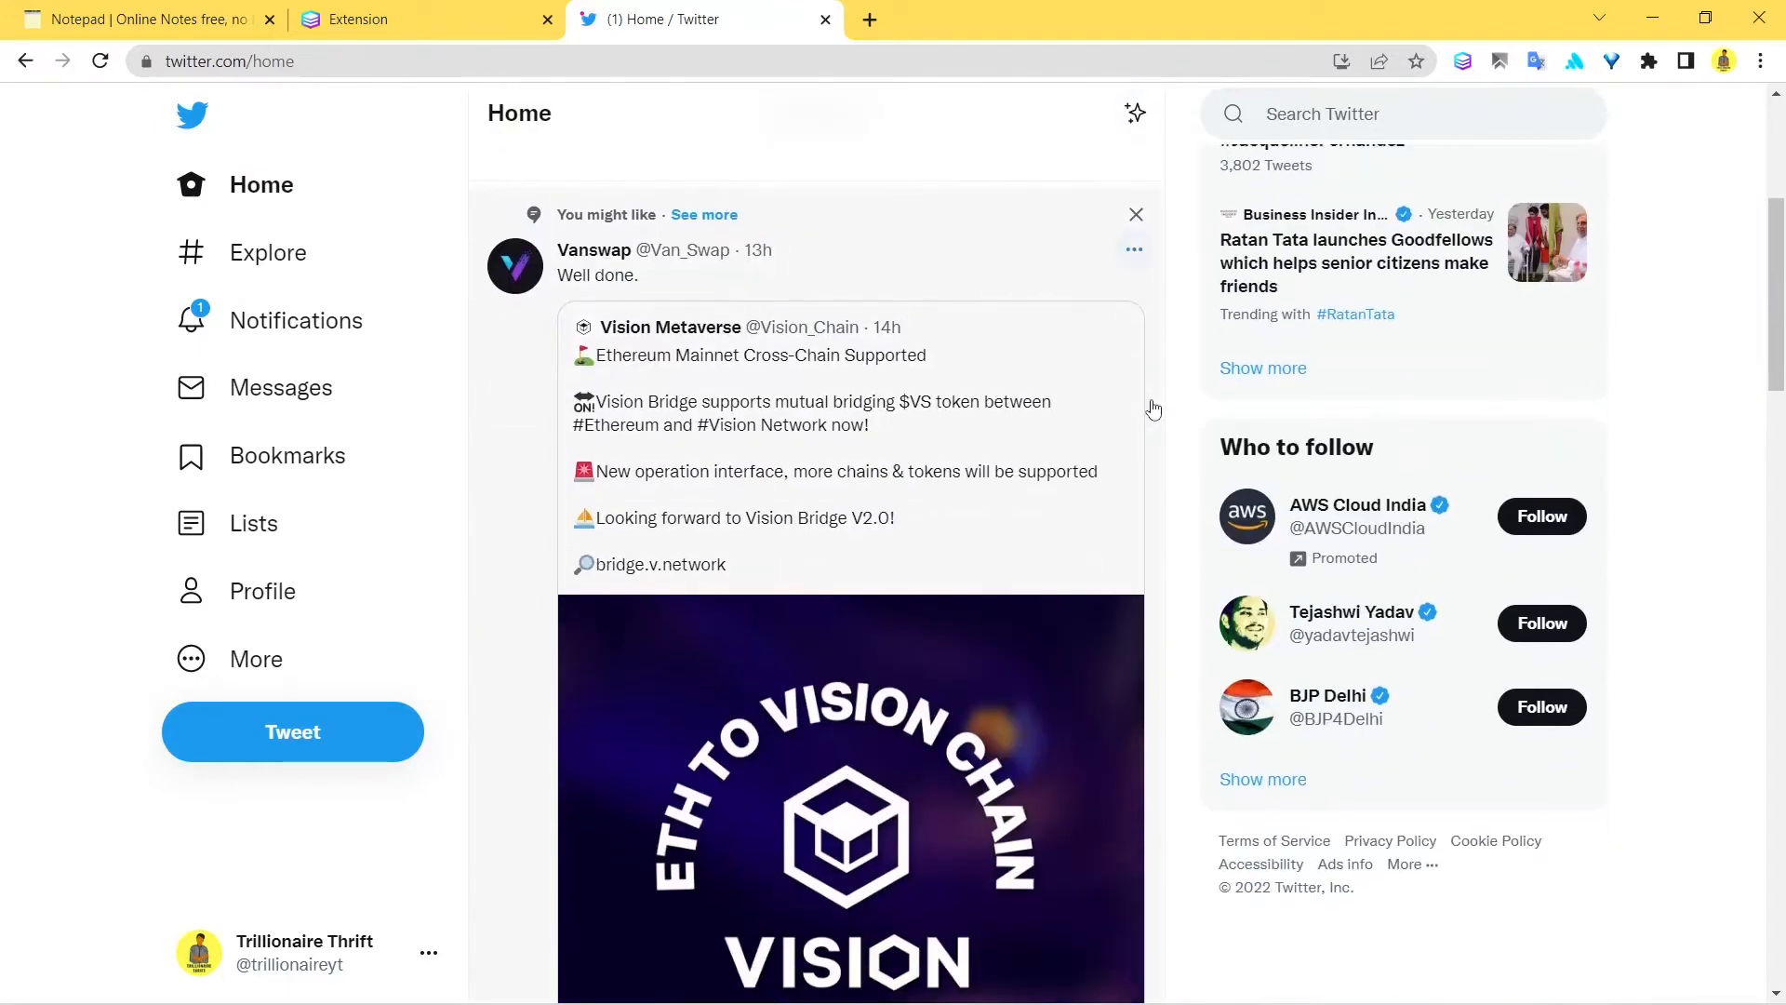
left_click(591, 275)
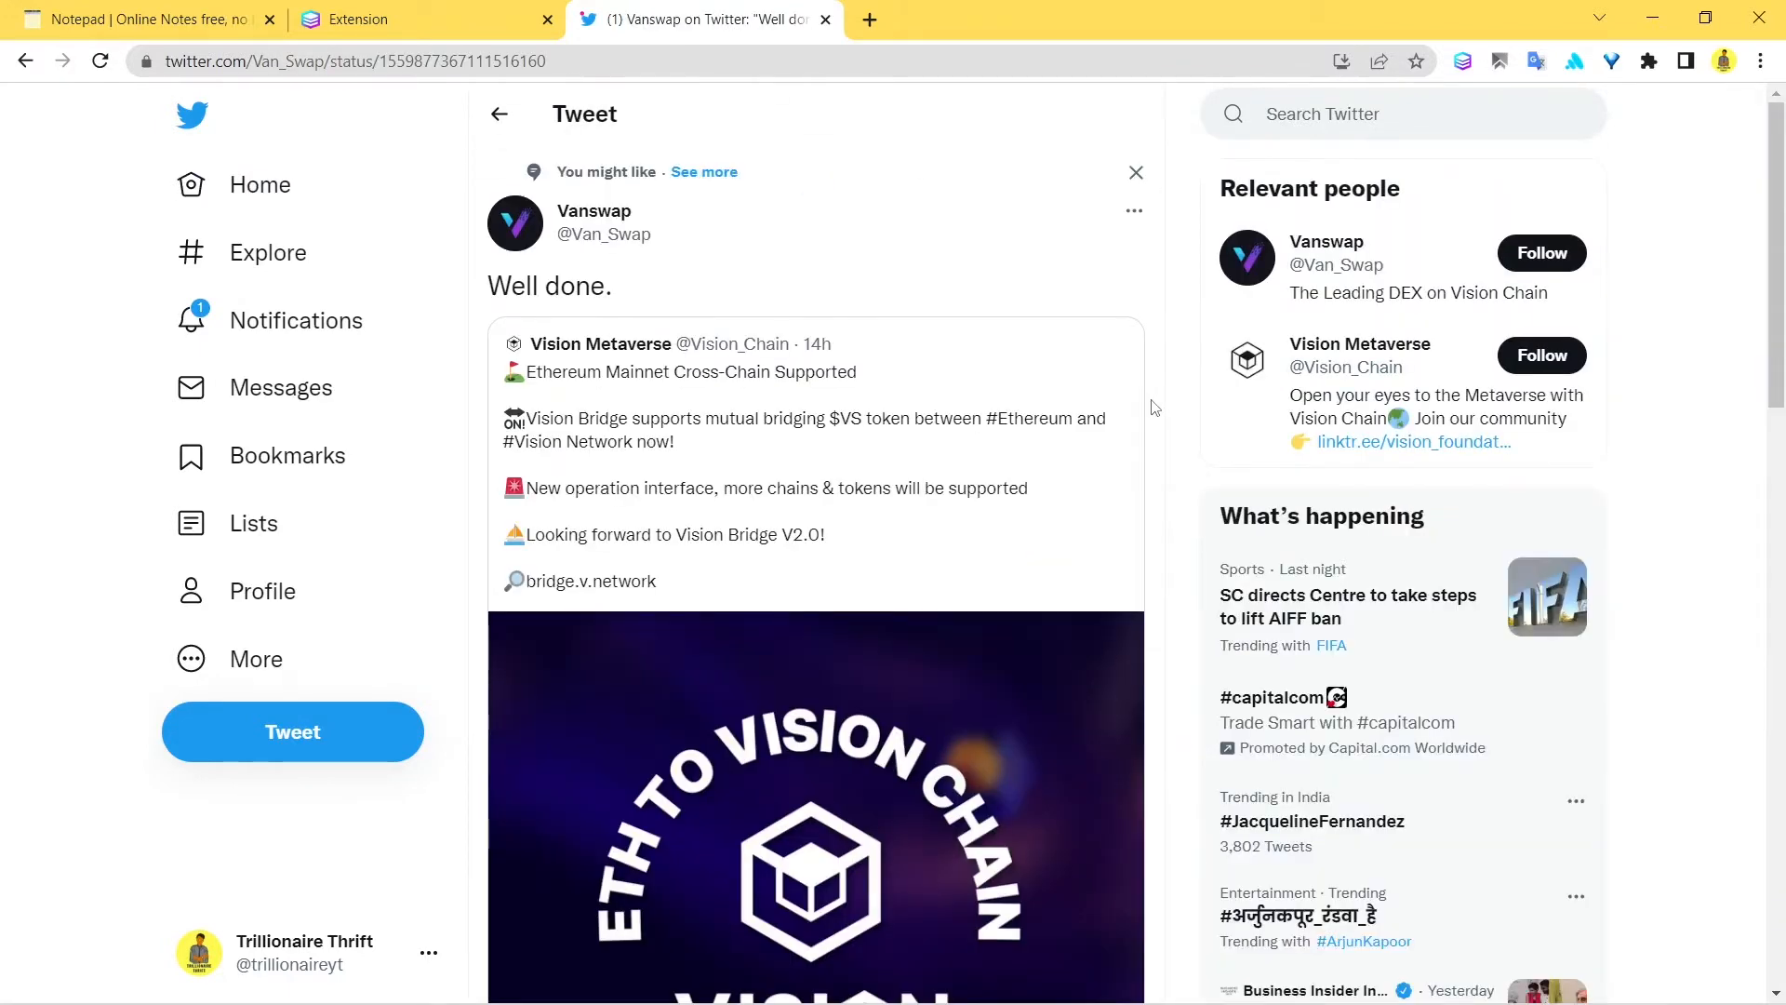
mouse_move(1416, 8)
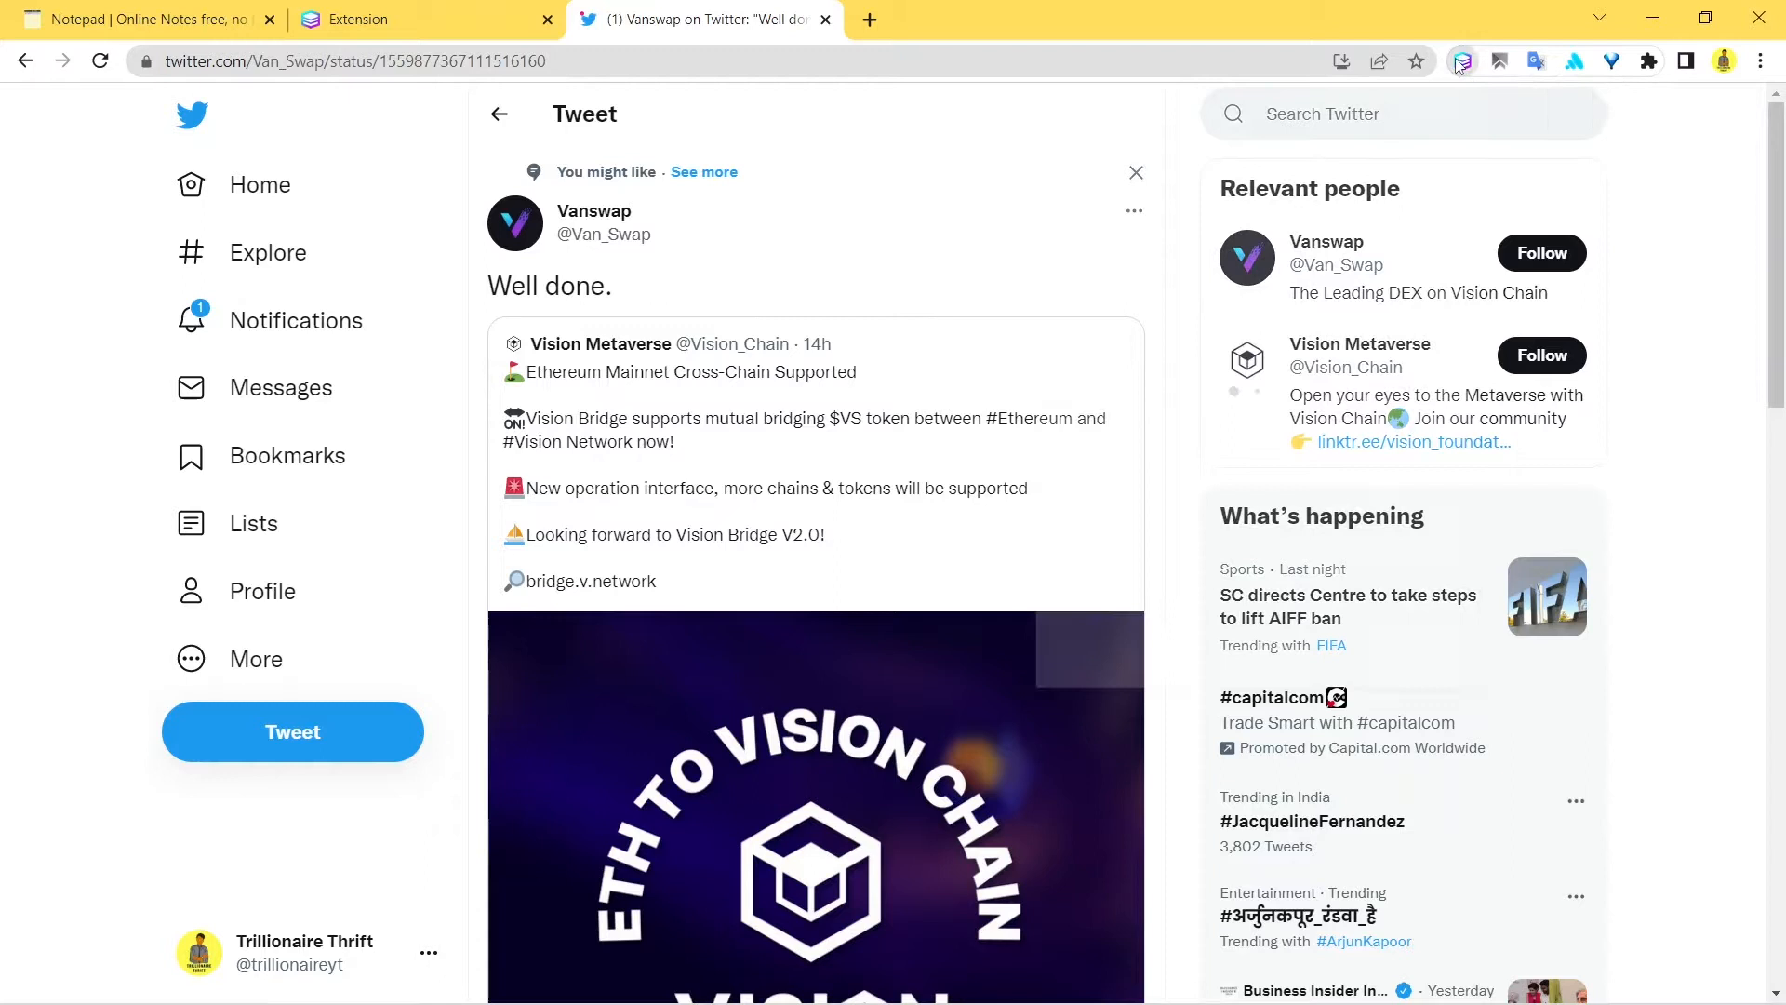
Show the Sendwin panel with session choices for twitter.com.
left_click(1463, 62)
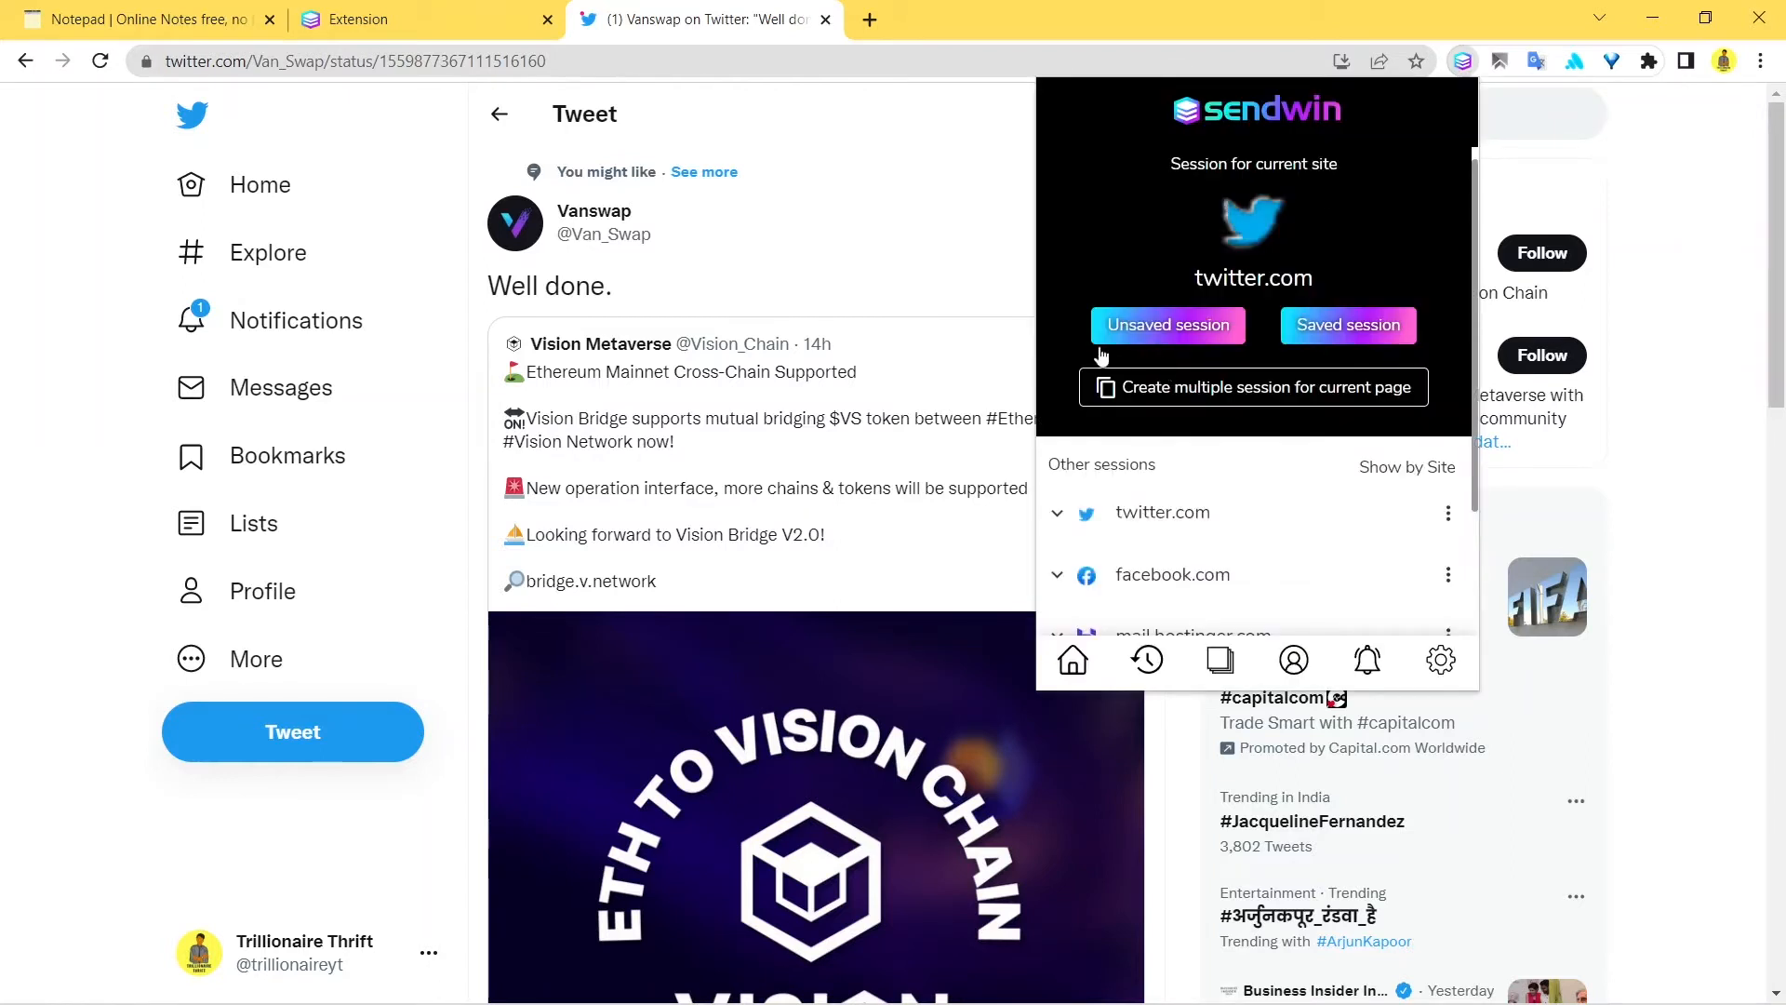
mouse_move(1347, 331)
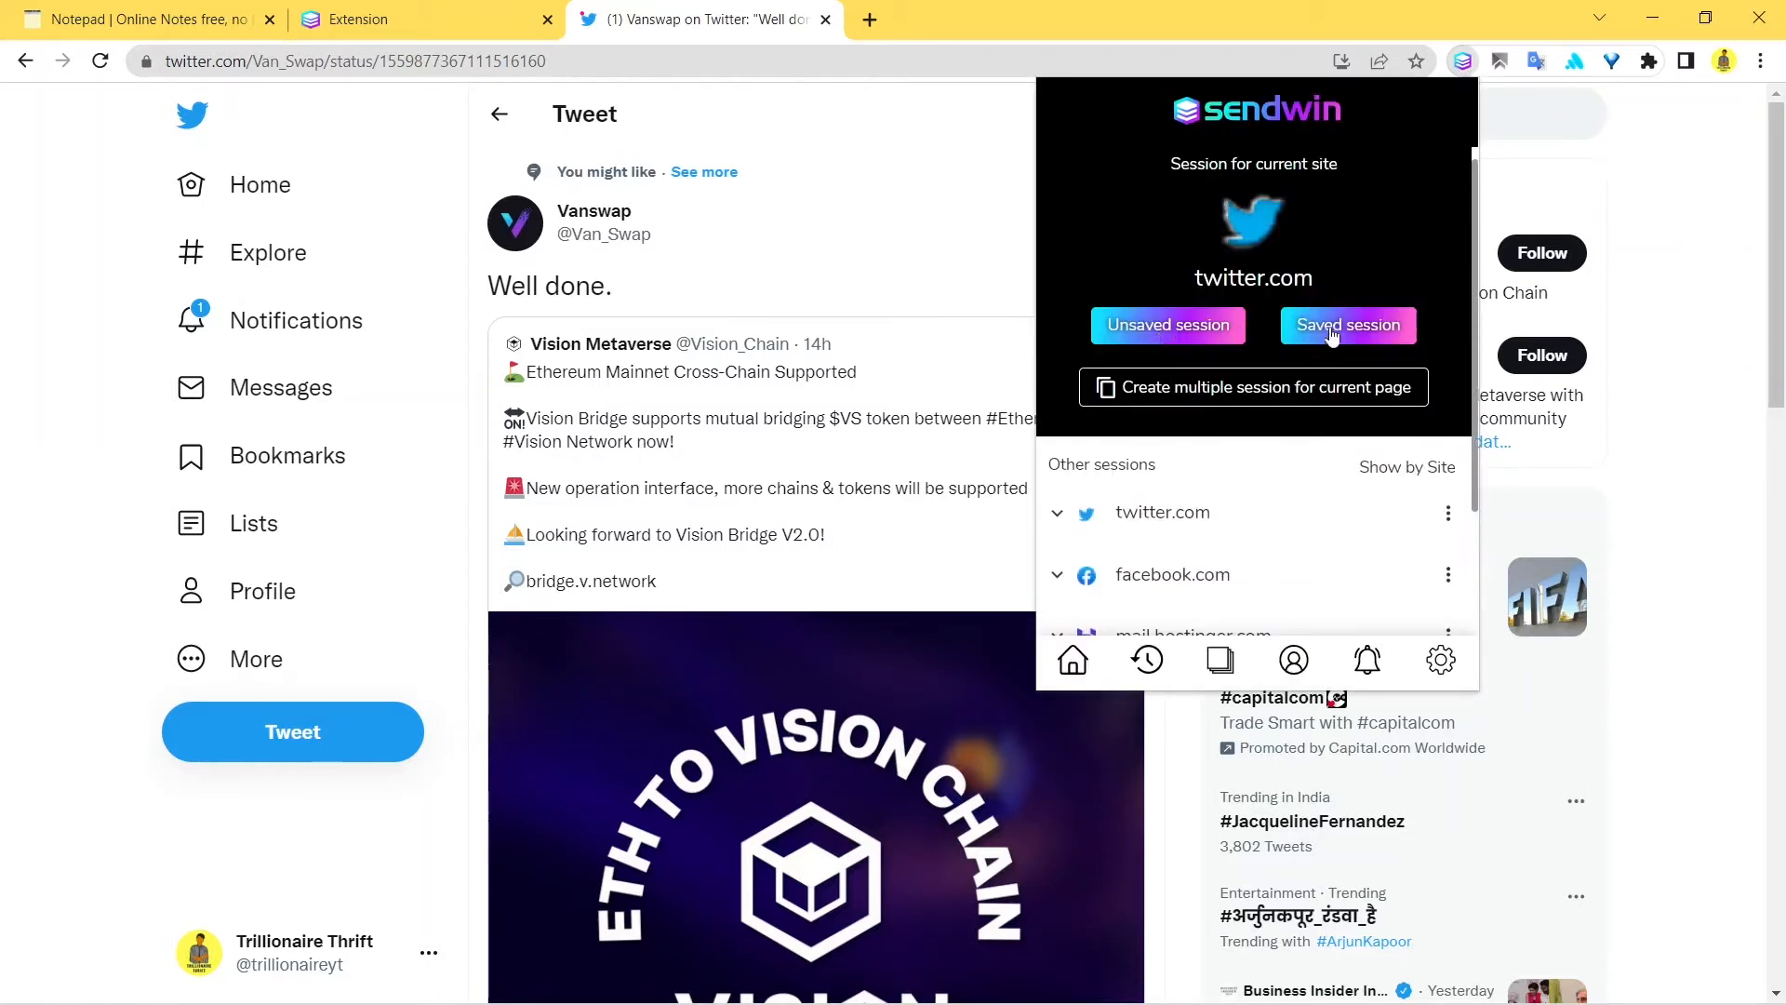
mouse_move(1343, 342)
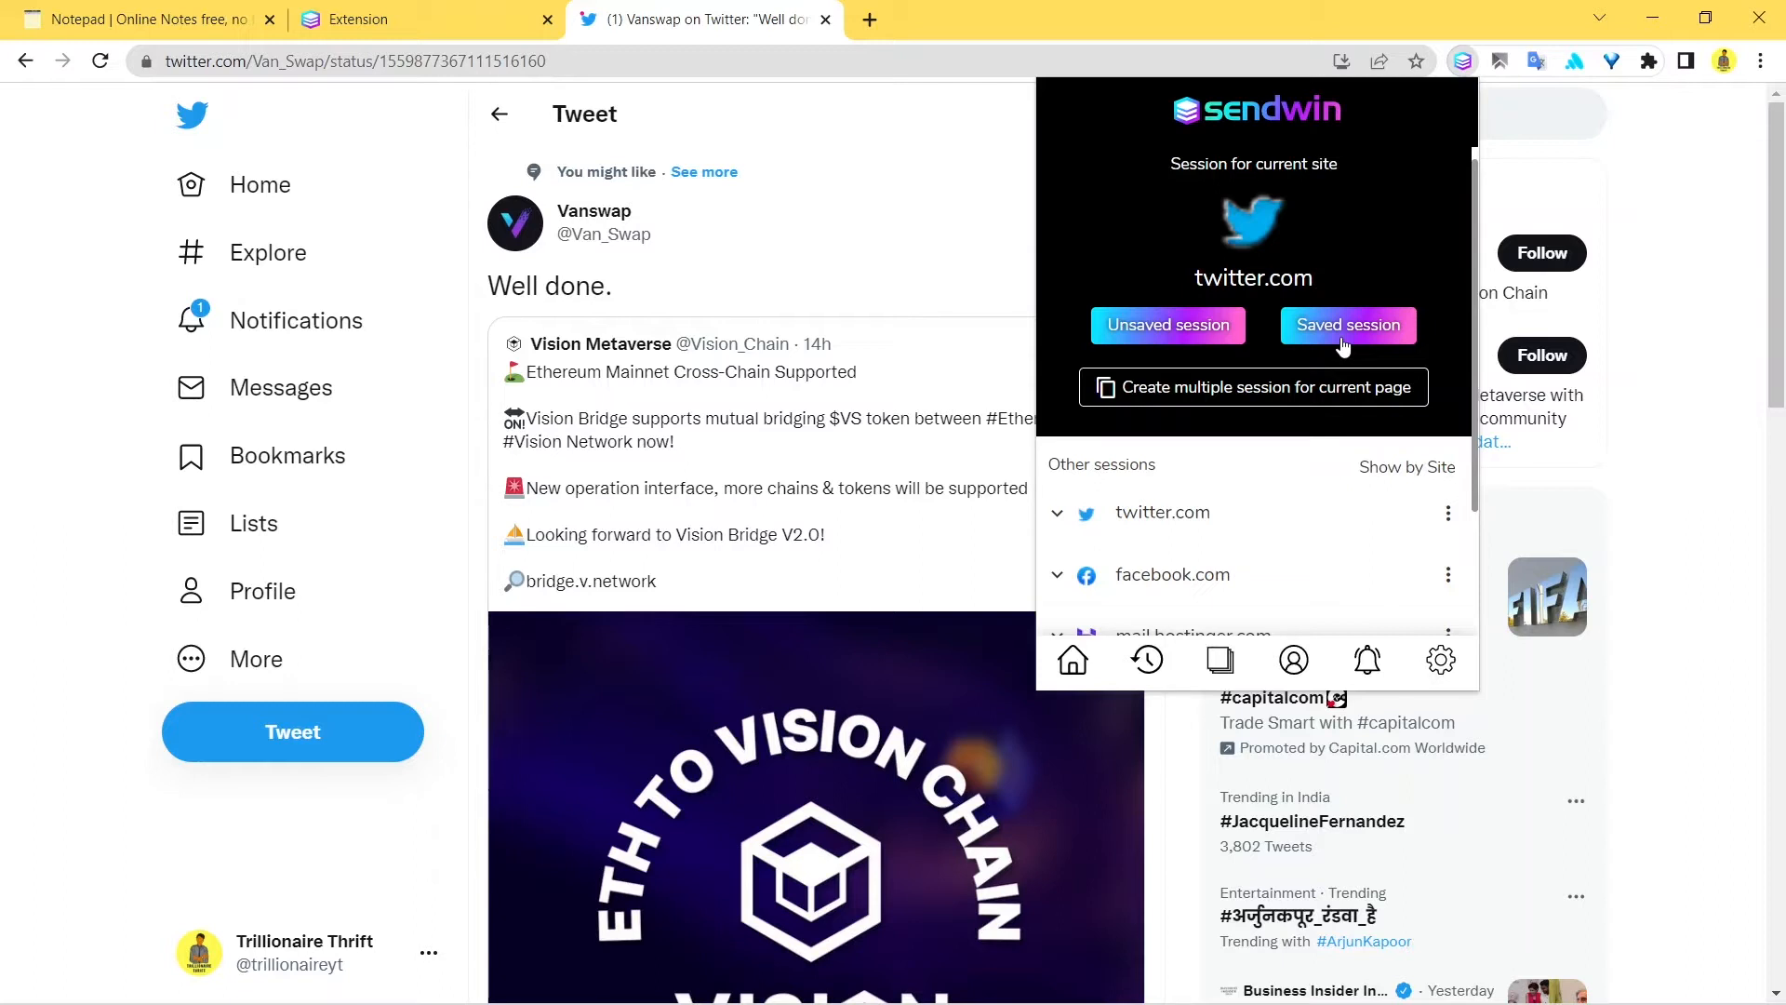
mouse_move(1168, 324)
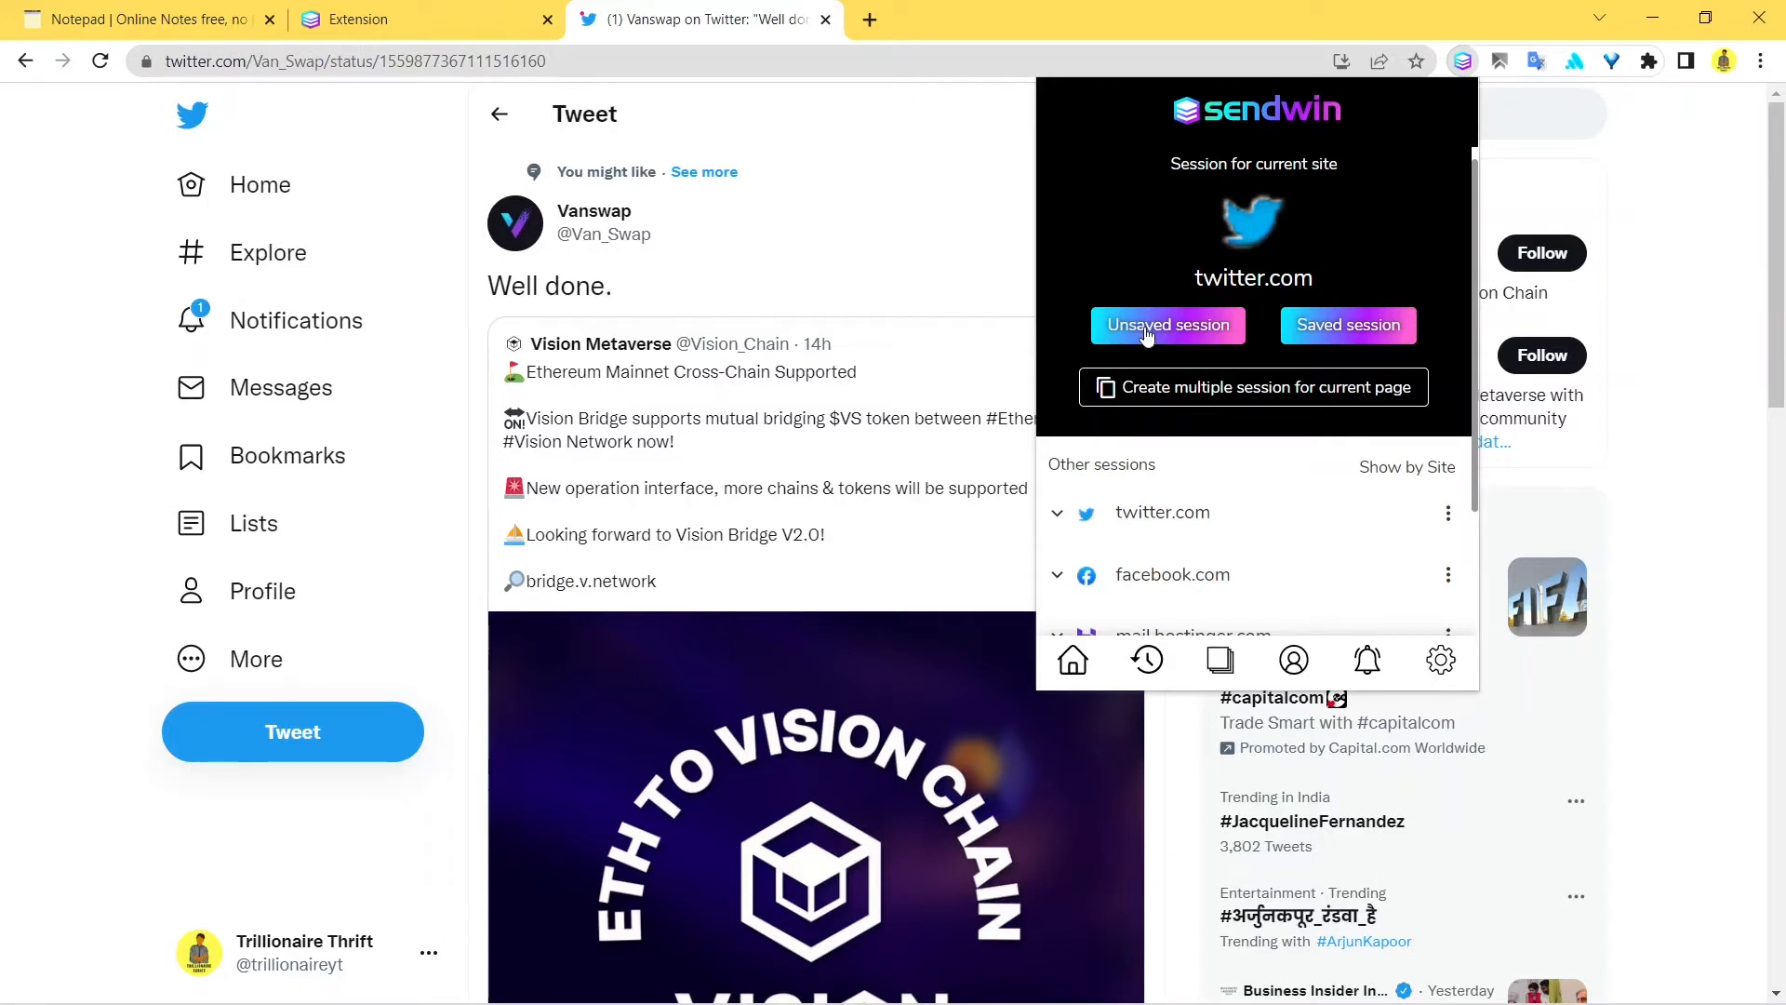
mouse_move(1181, 324)
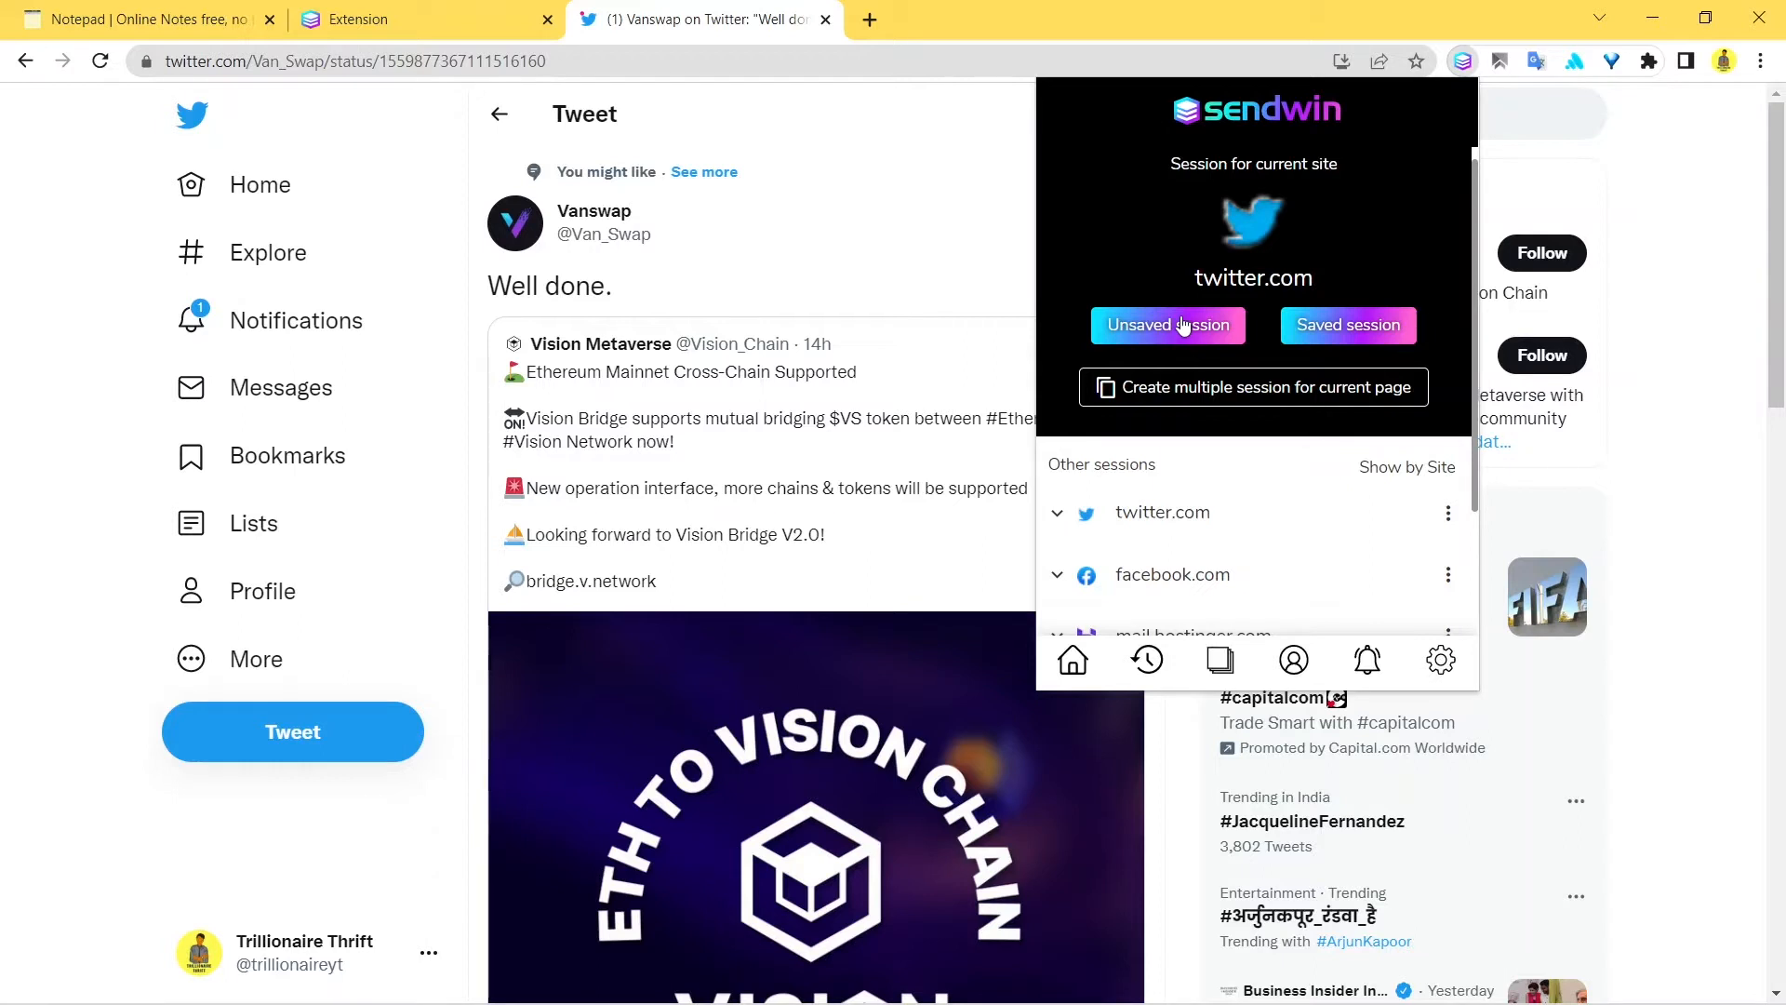
mouse_move(1332, 327)
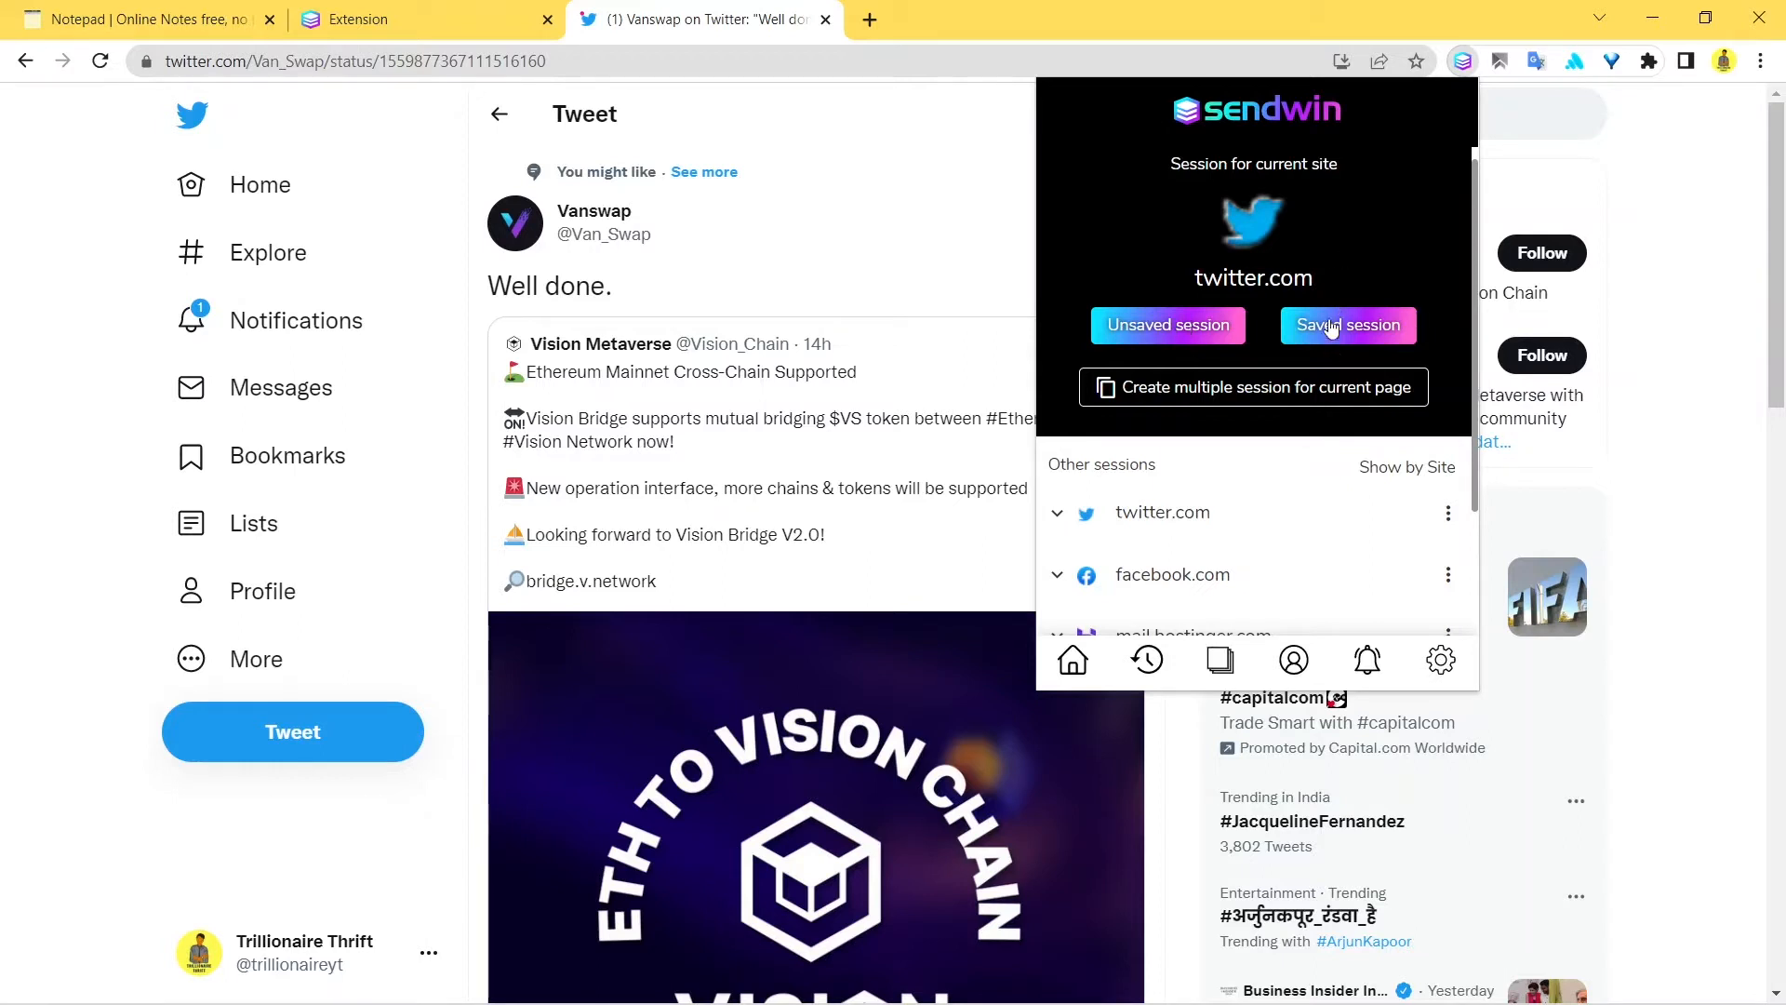
Add a saved twitter.com session named 'Twitter 1' in group 'Twitter'.
left_click(1346, 324)
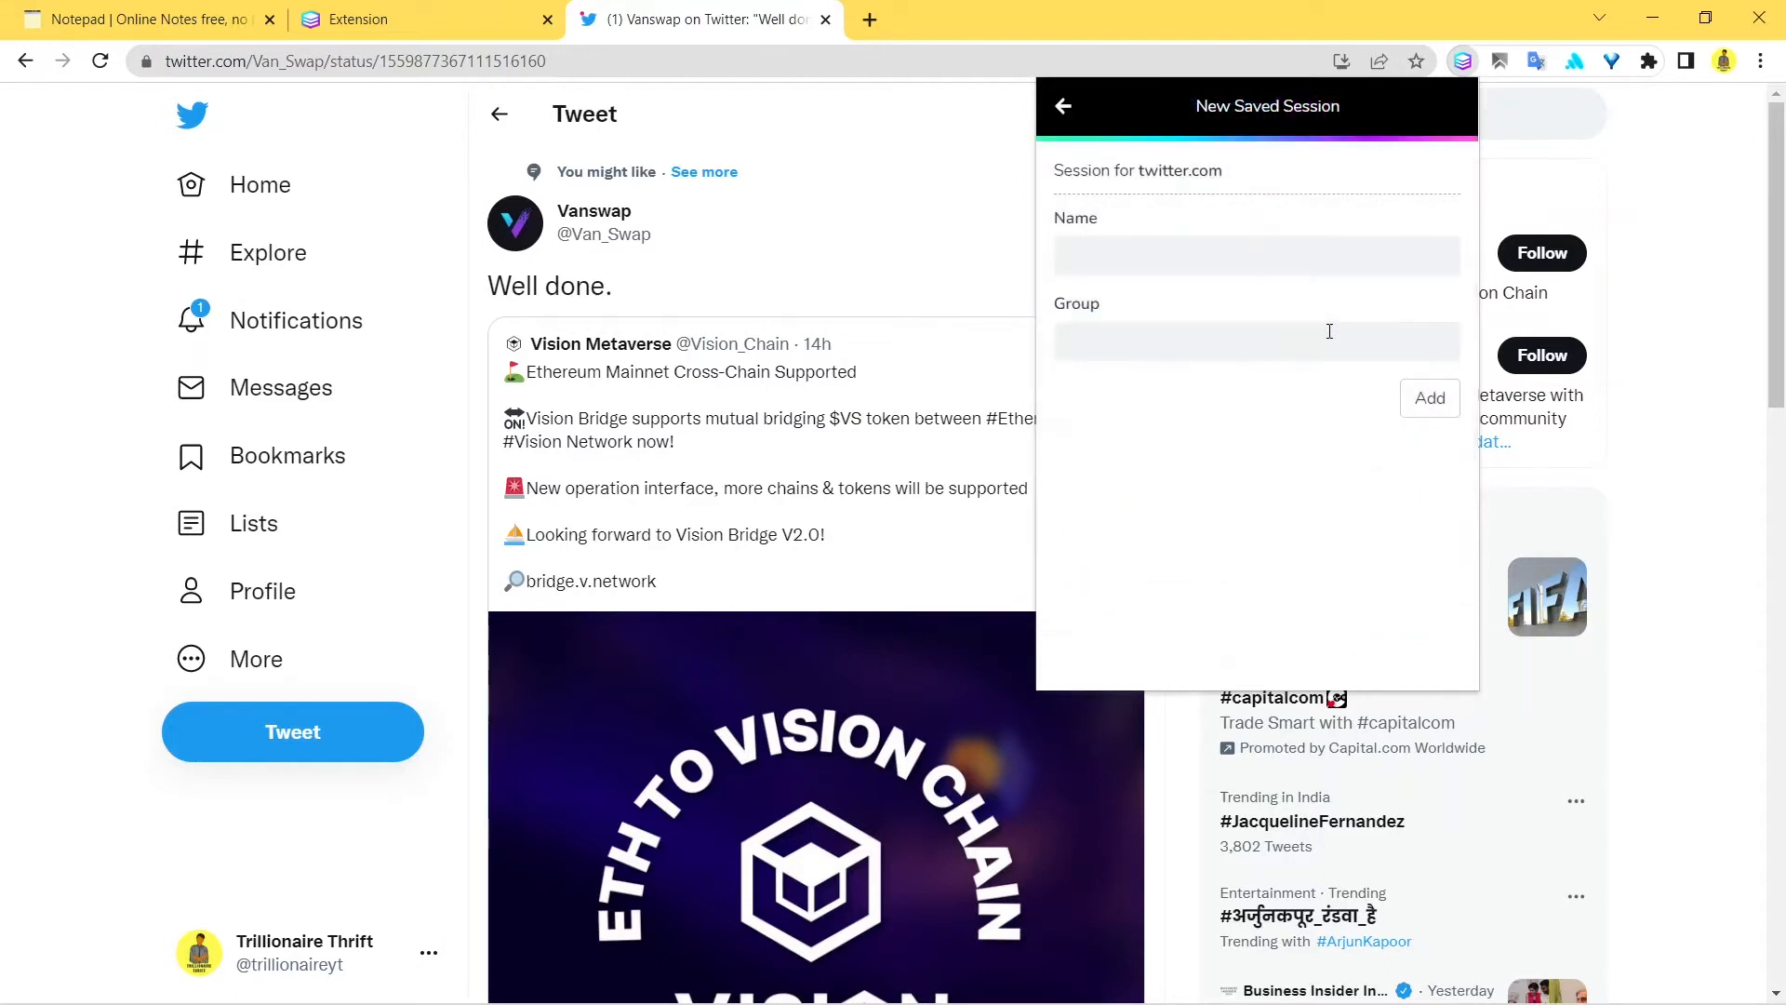
left_click(1252, 255)
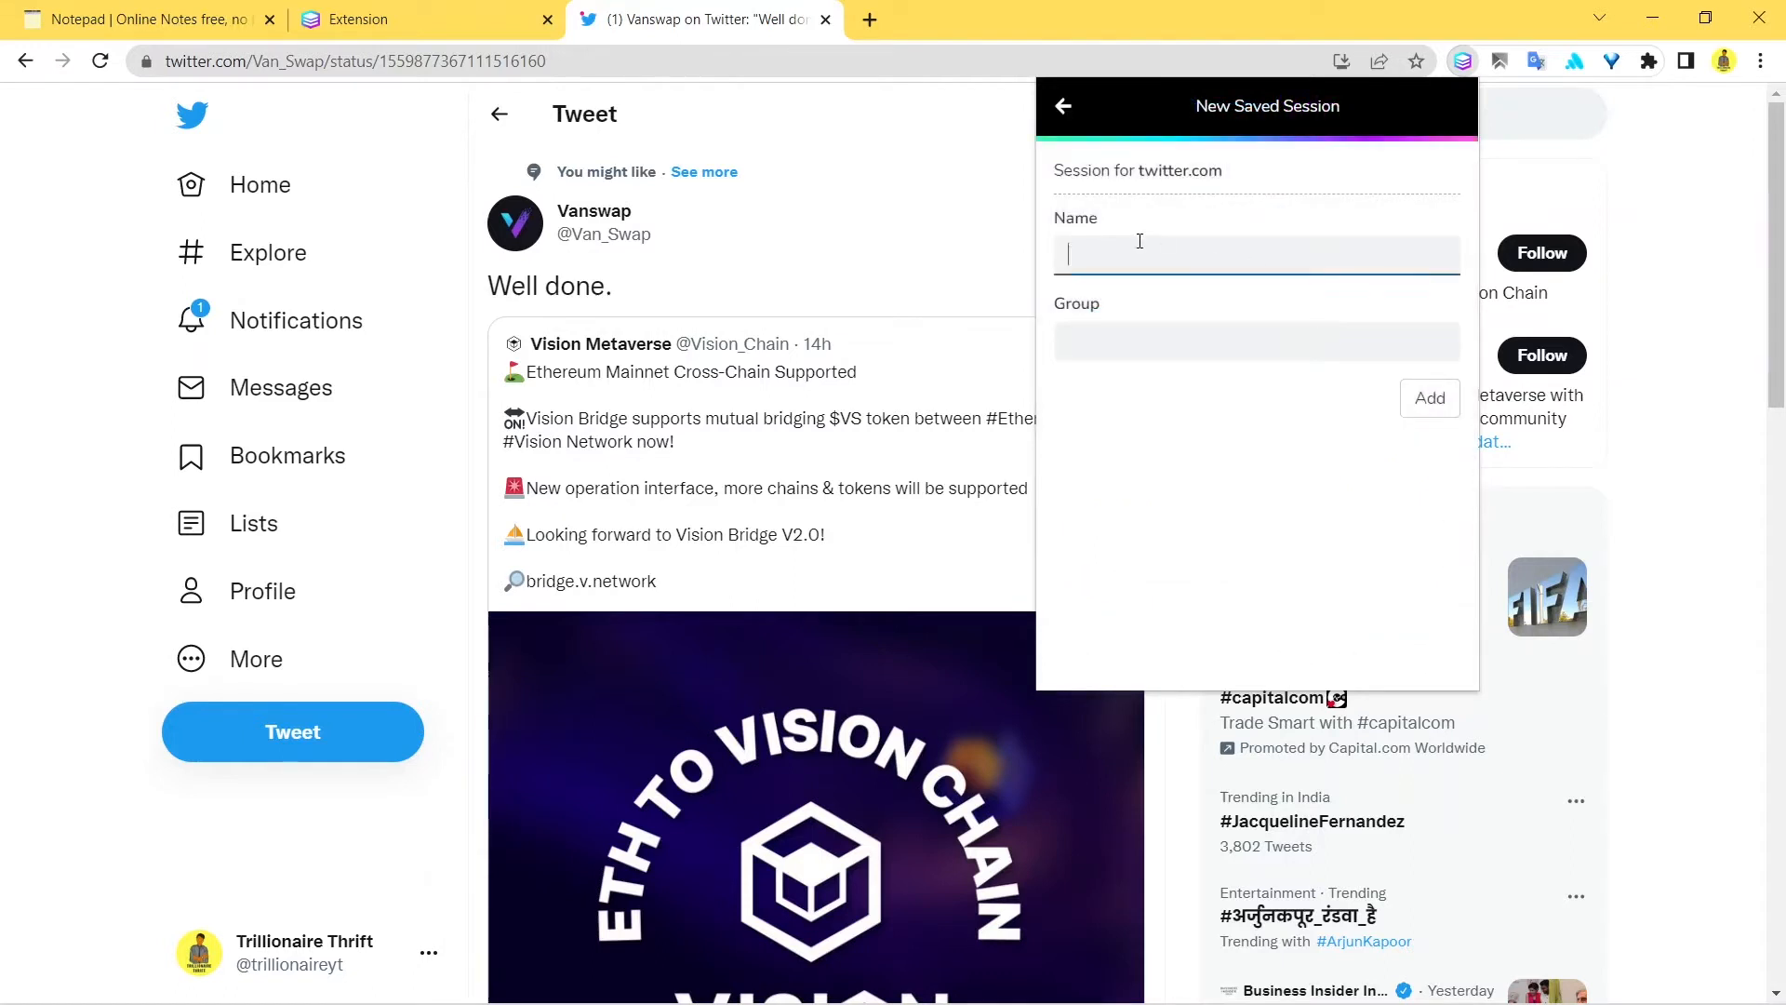
type("Twitt")
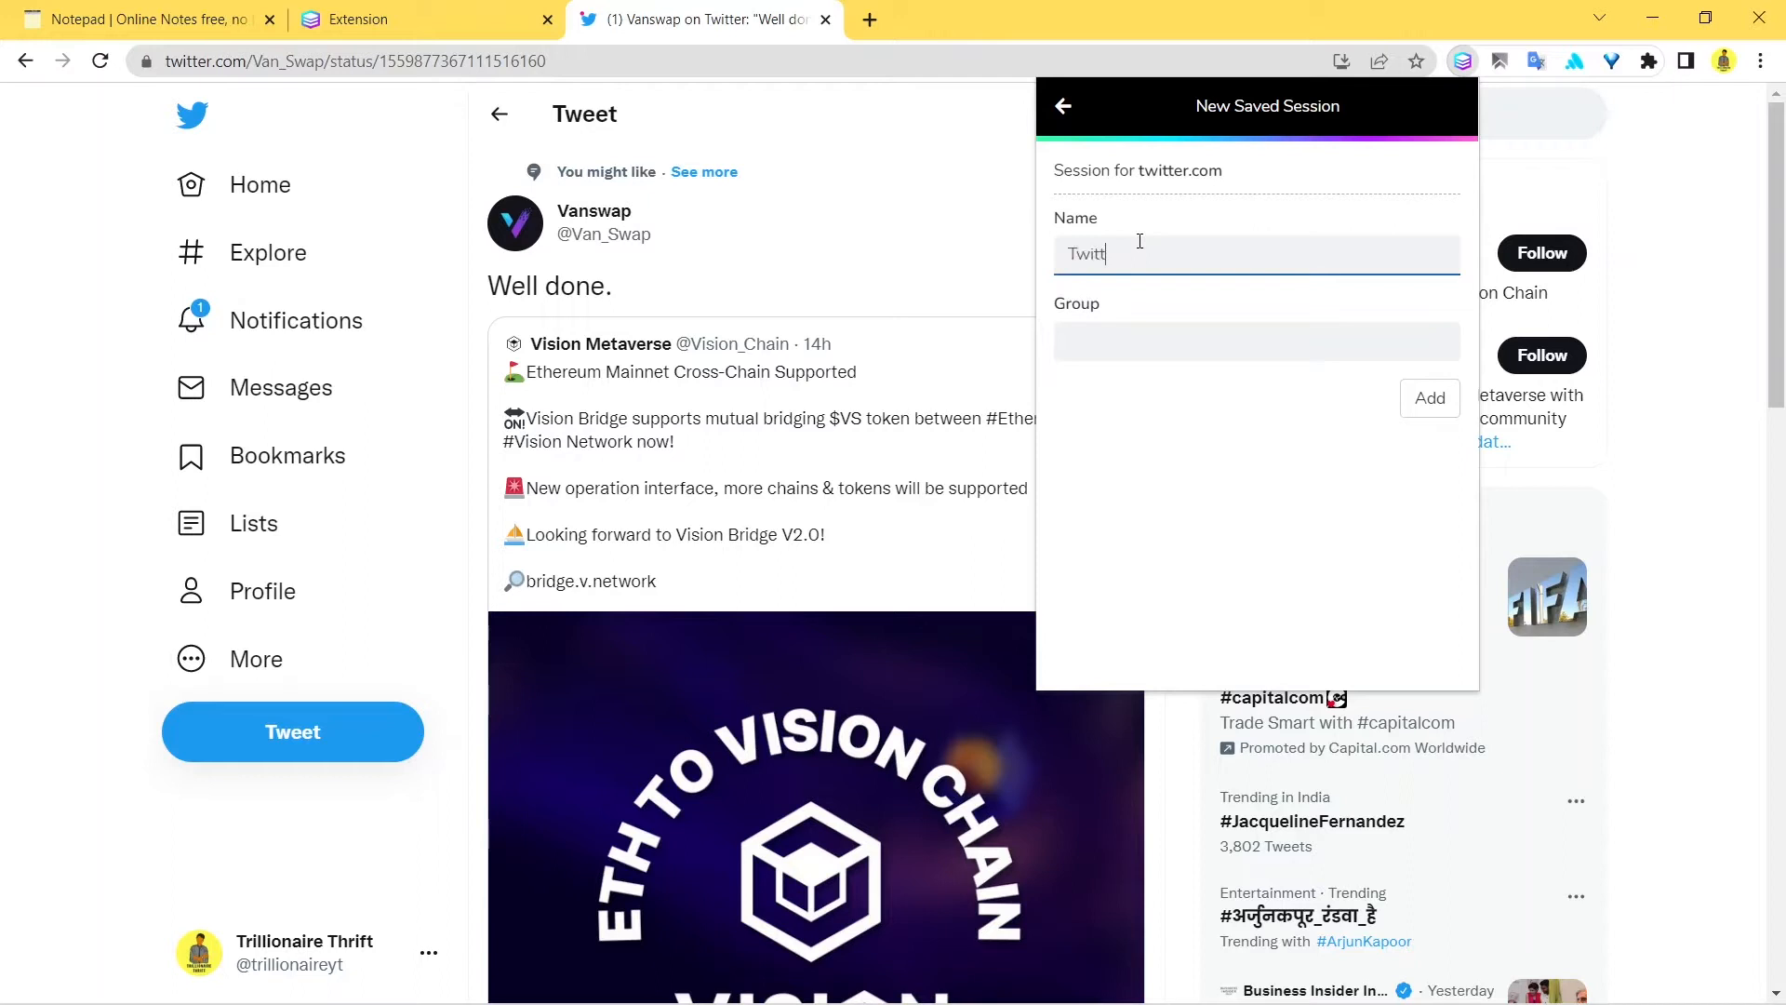
type("er")
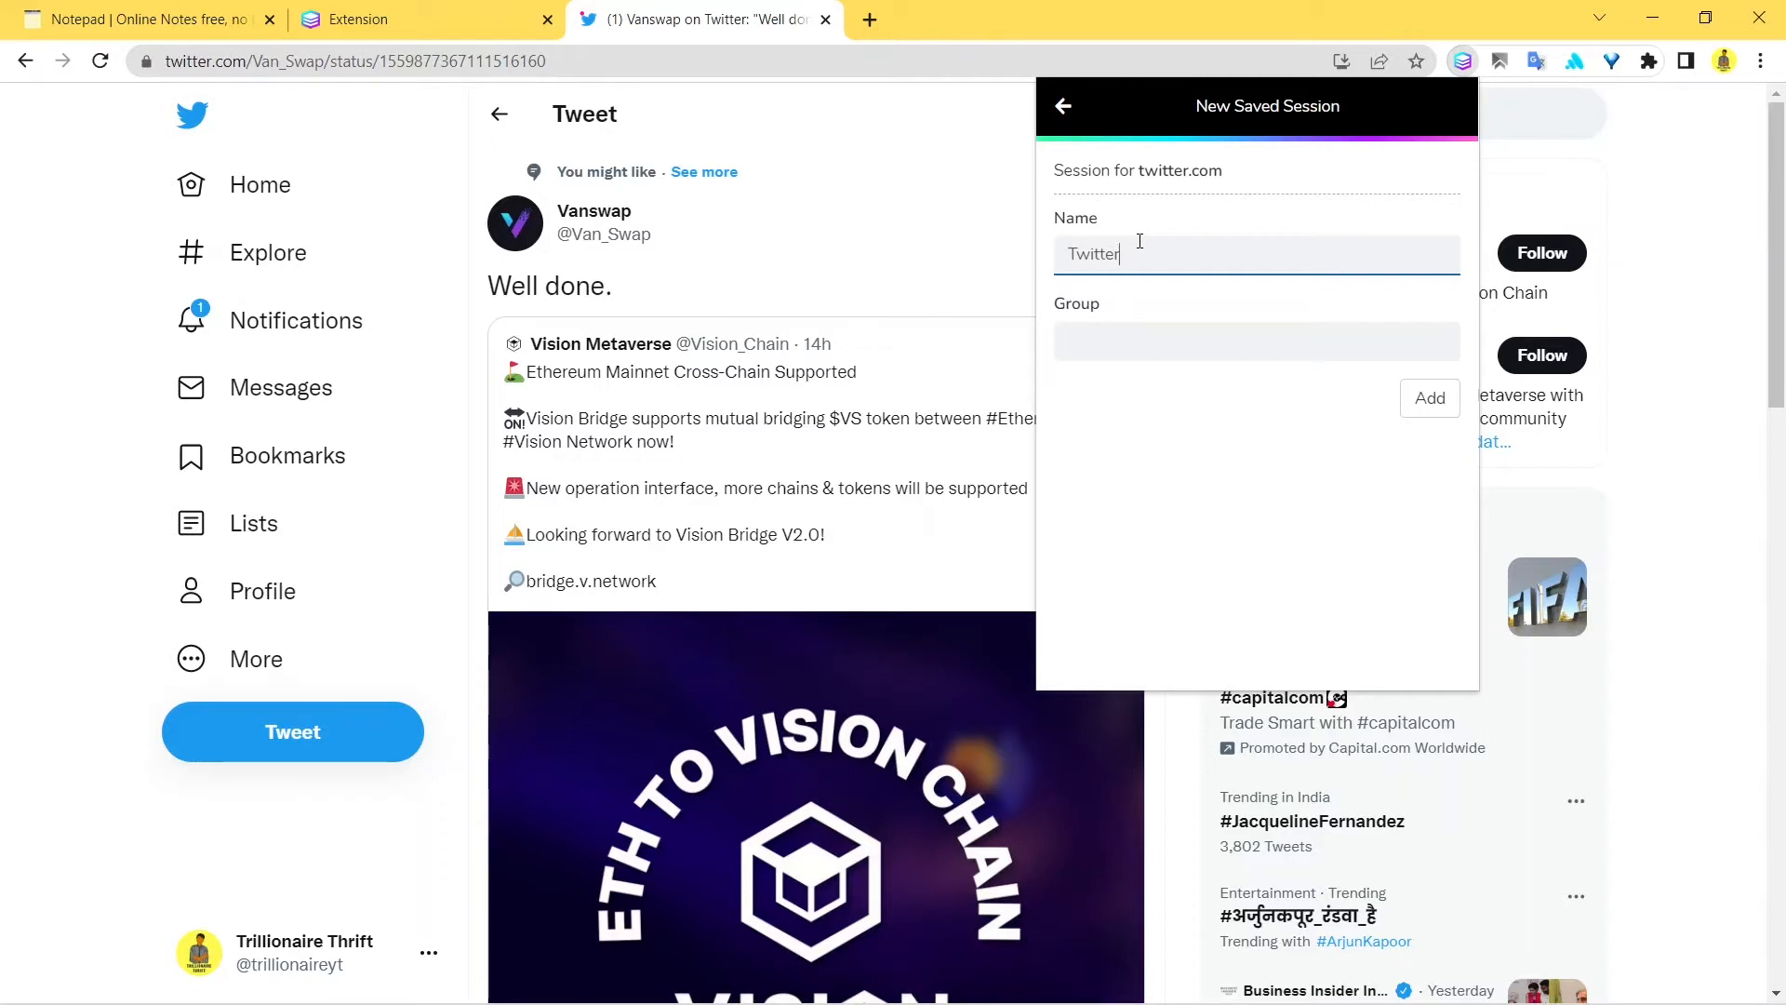
type("1")
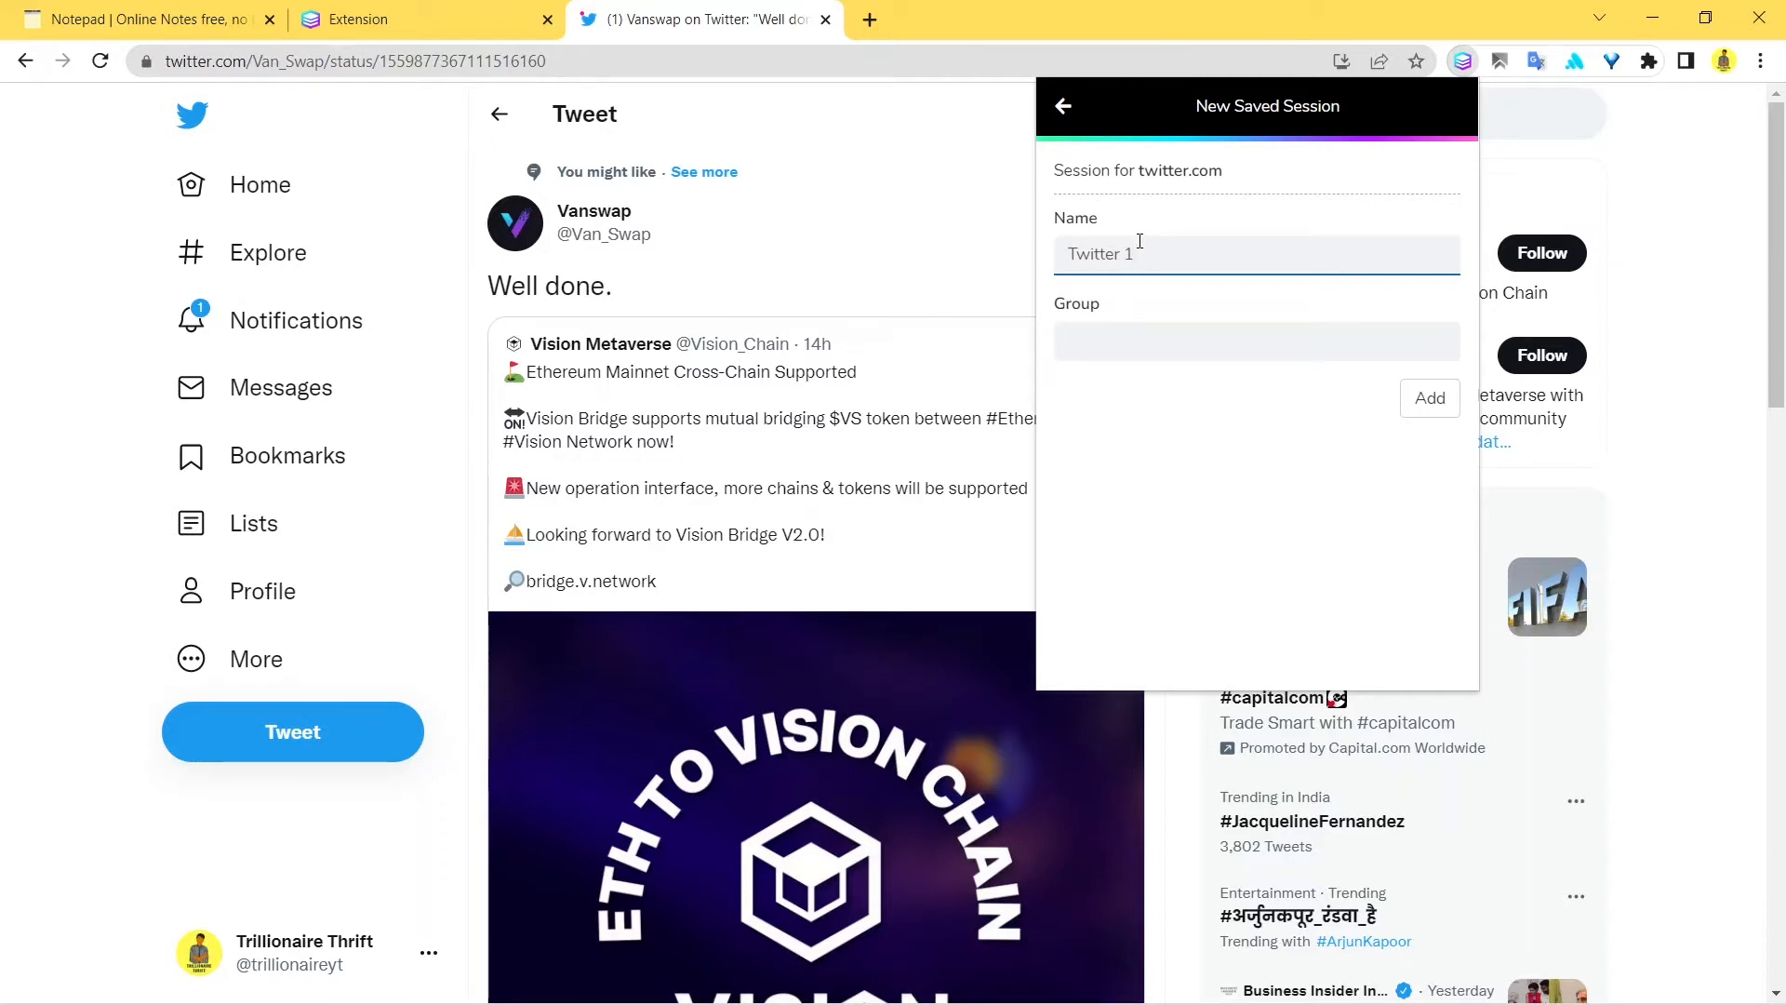
left_click(1252, 339)
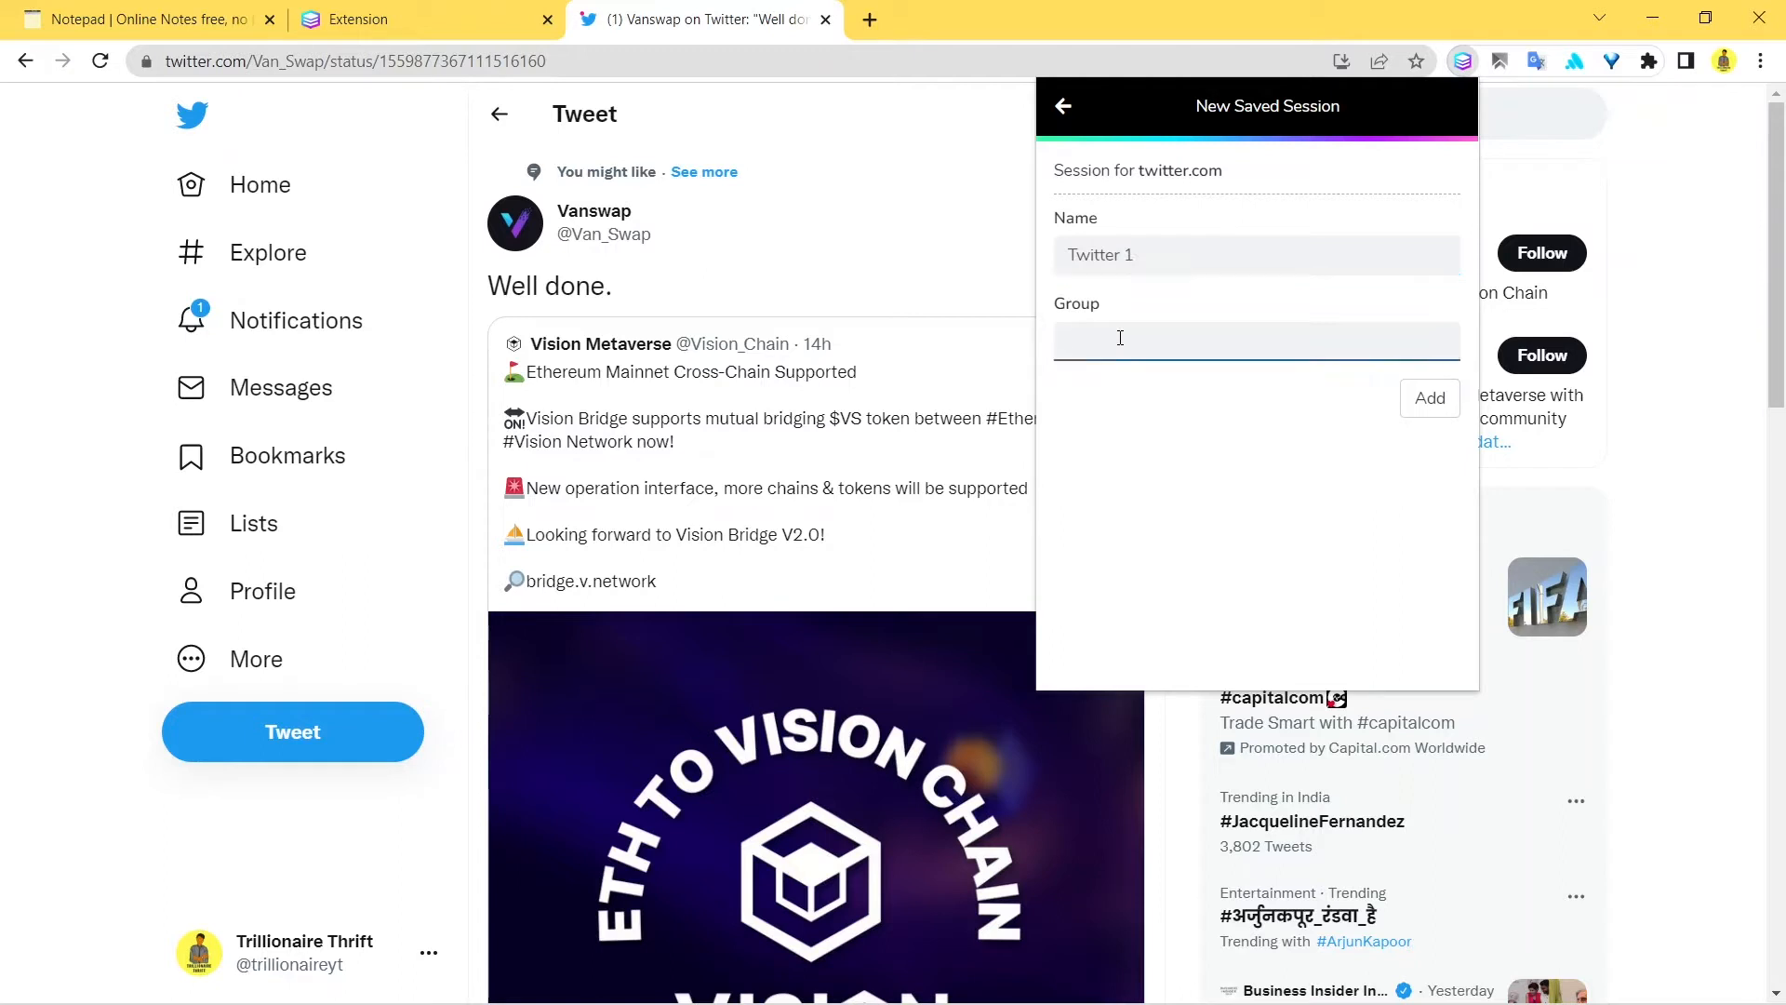
type("Twitter")
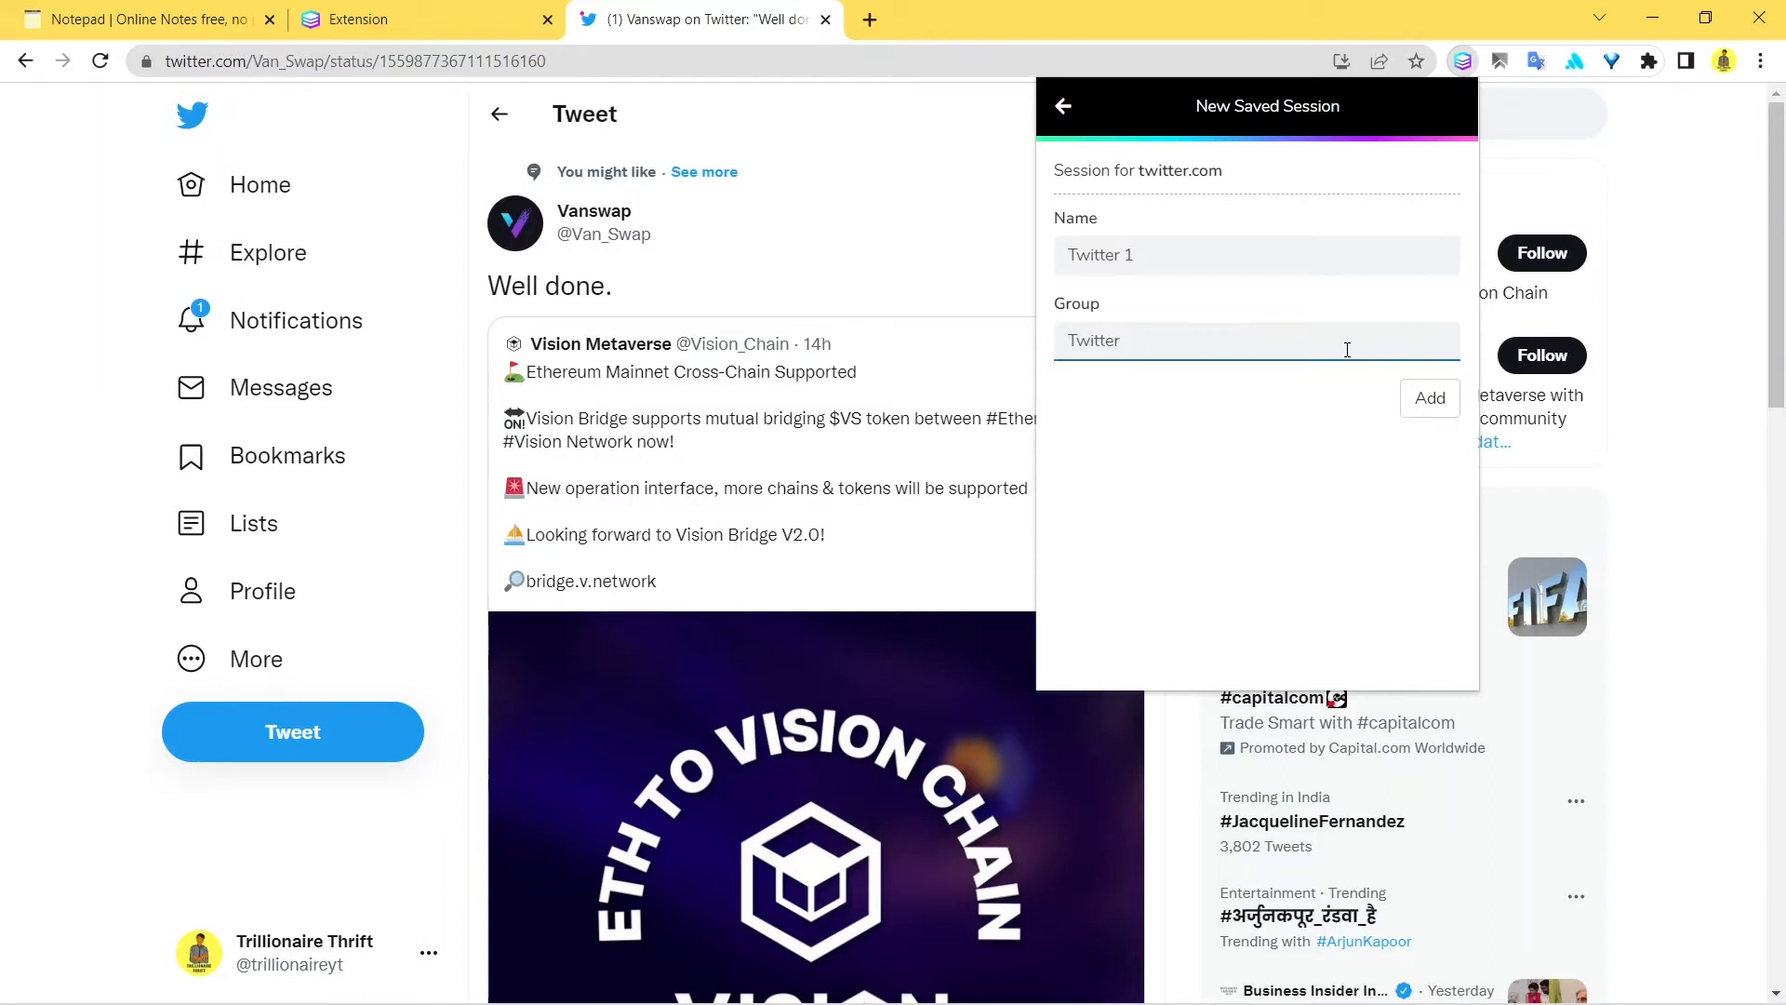
left_click(1428, 394)
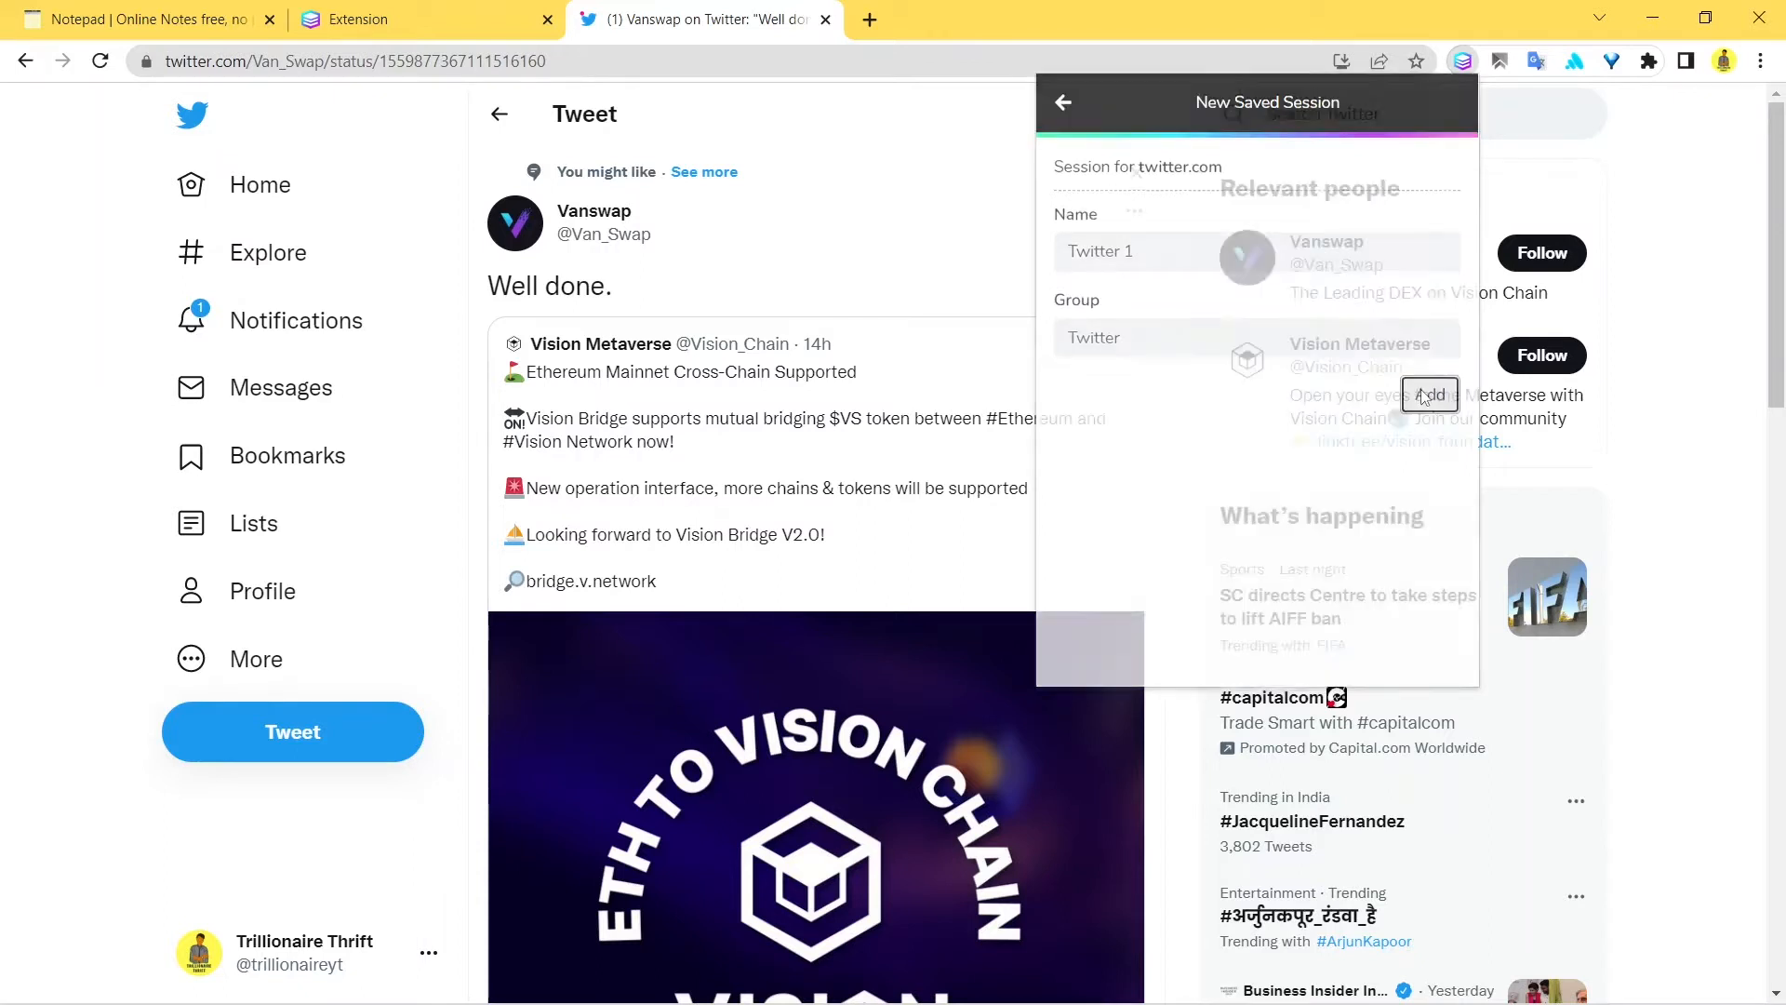
Log out of the Twitter account in the new session tab and confirm the logout.
left_click(1429, 394)
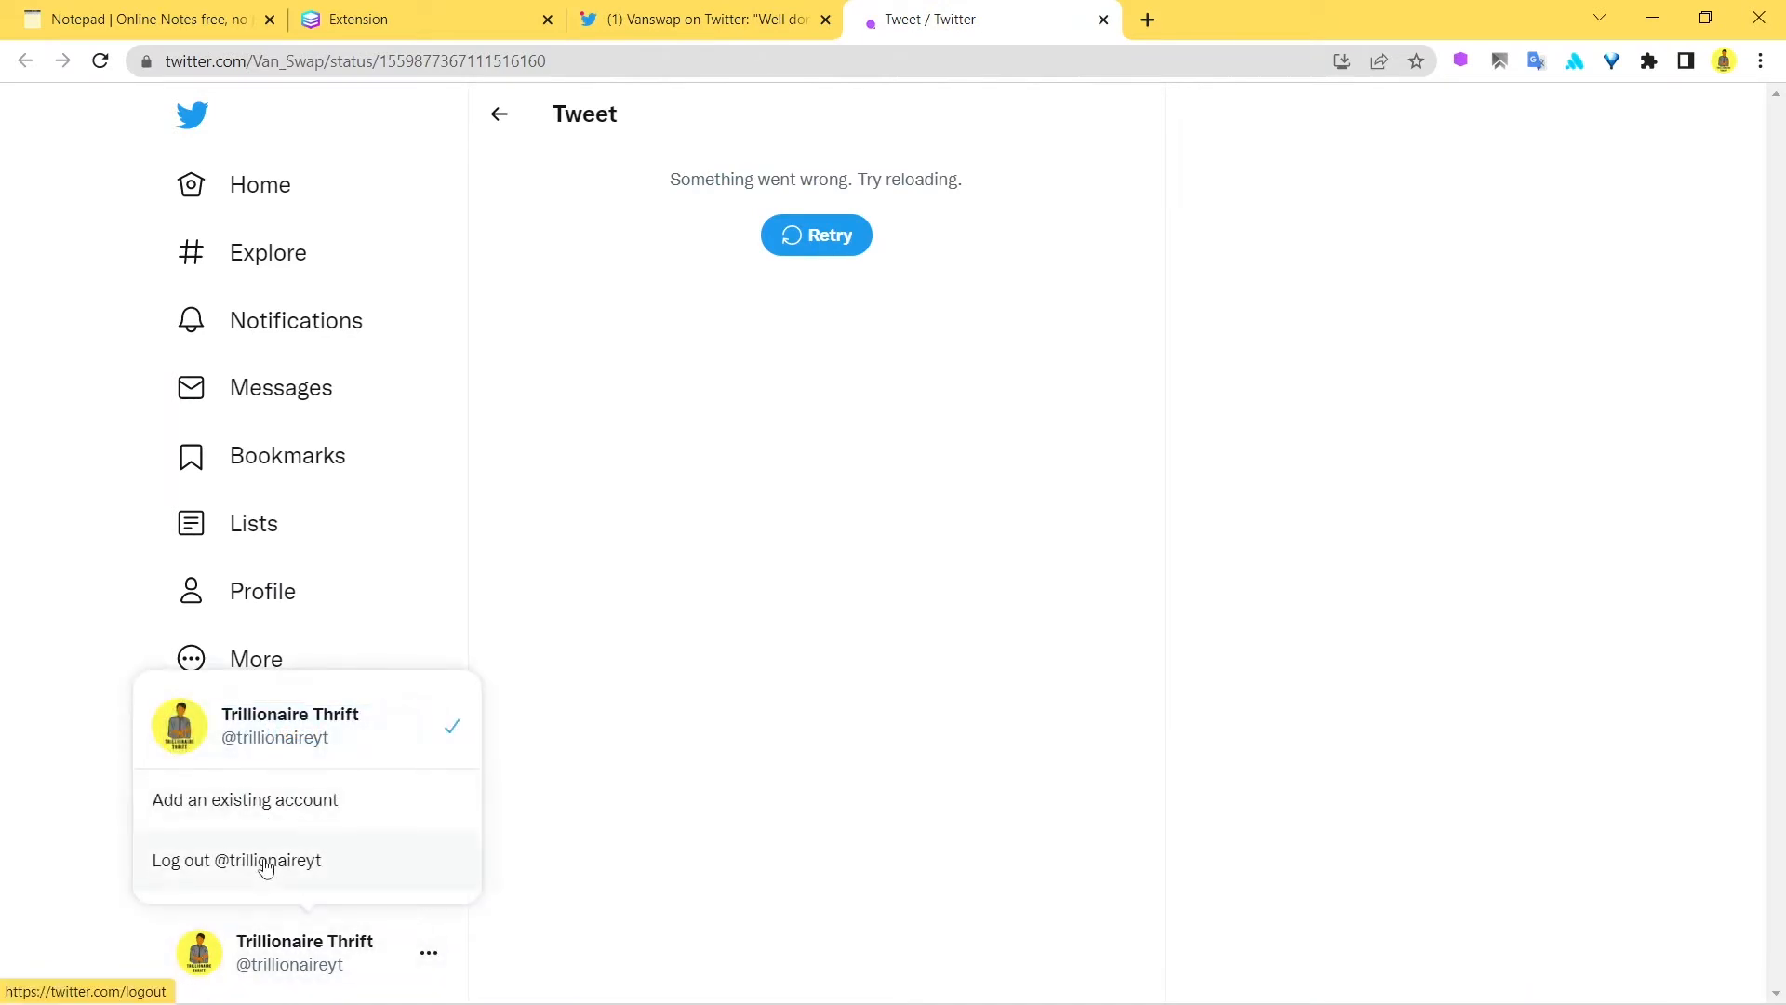
left_click(237, 860)
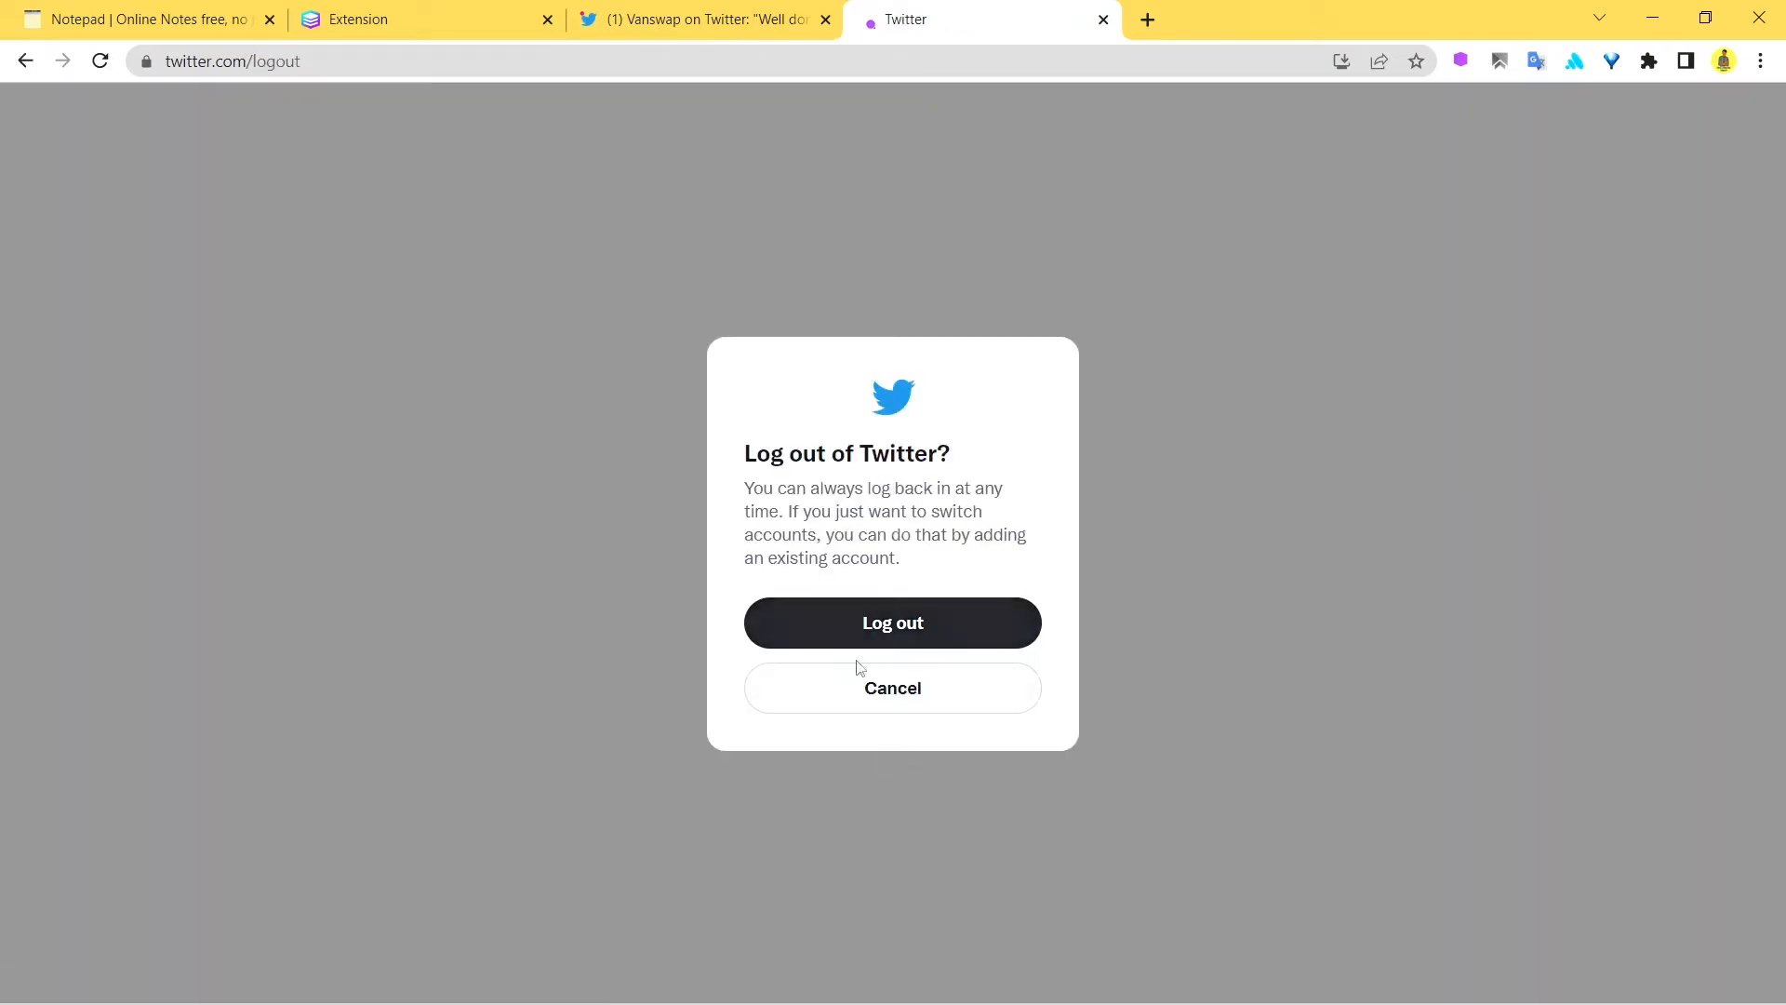
mouse_move(997, 348)
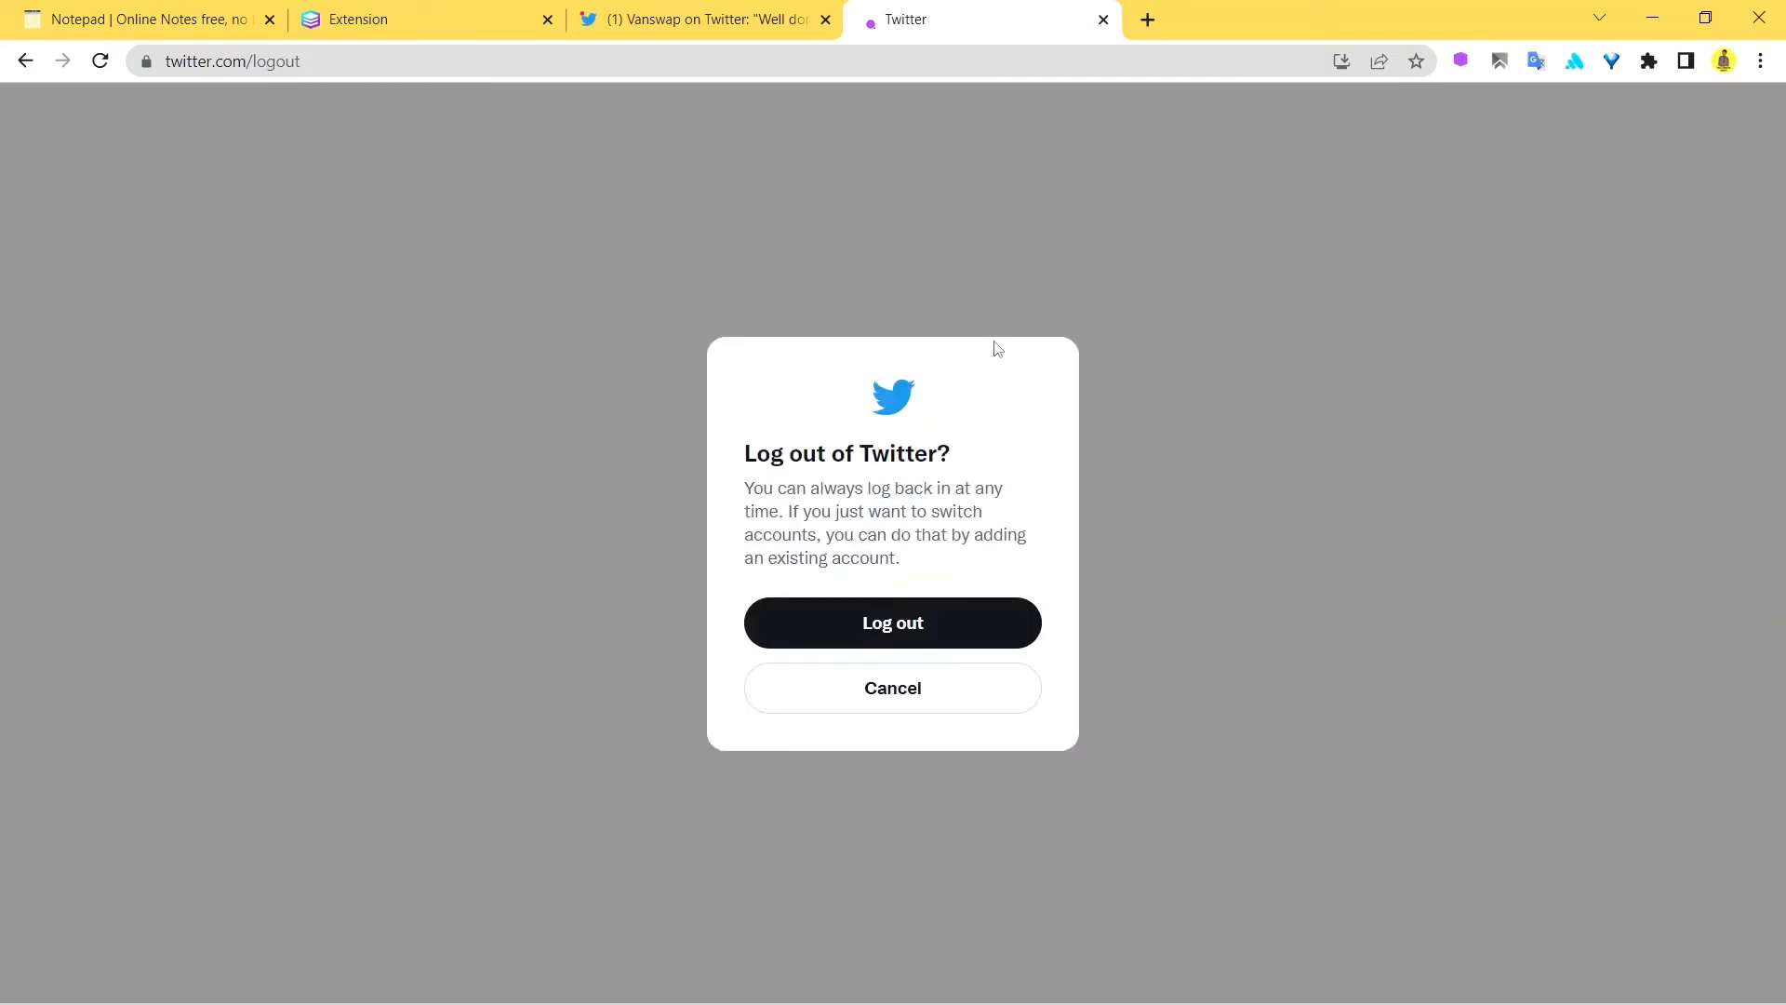
mouse_move(1123, 467)
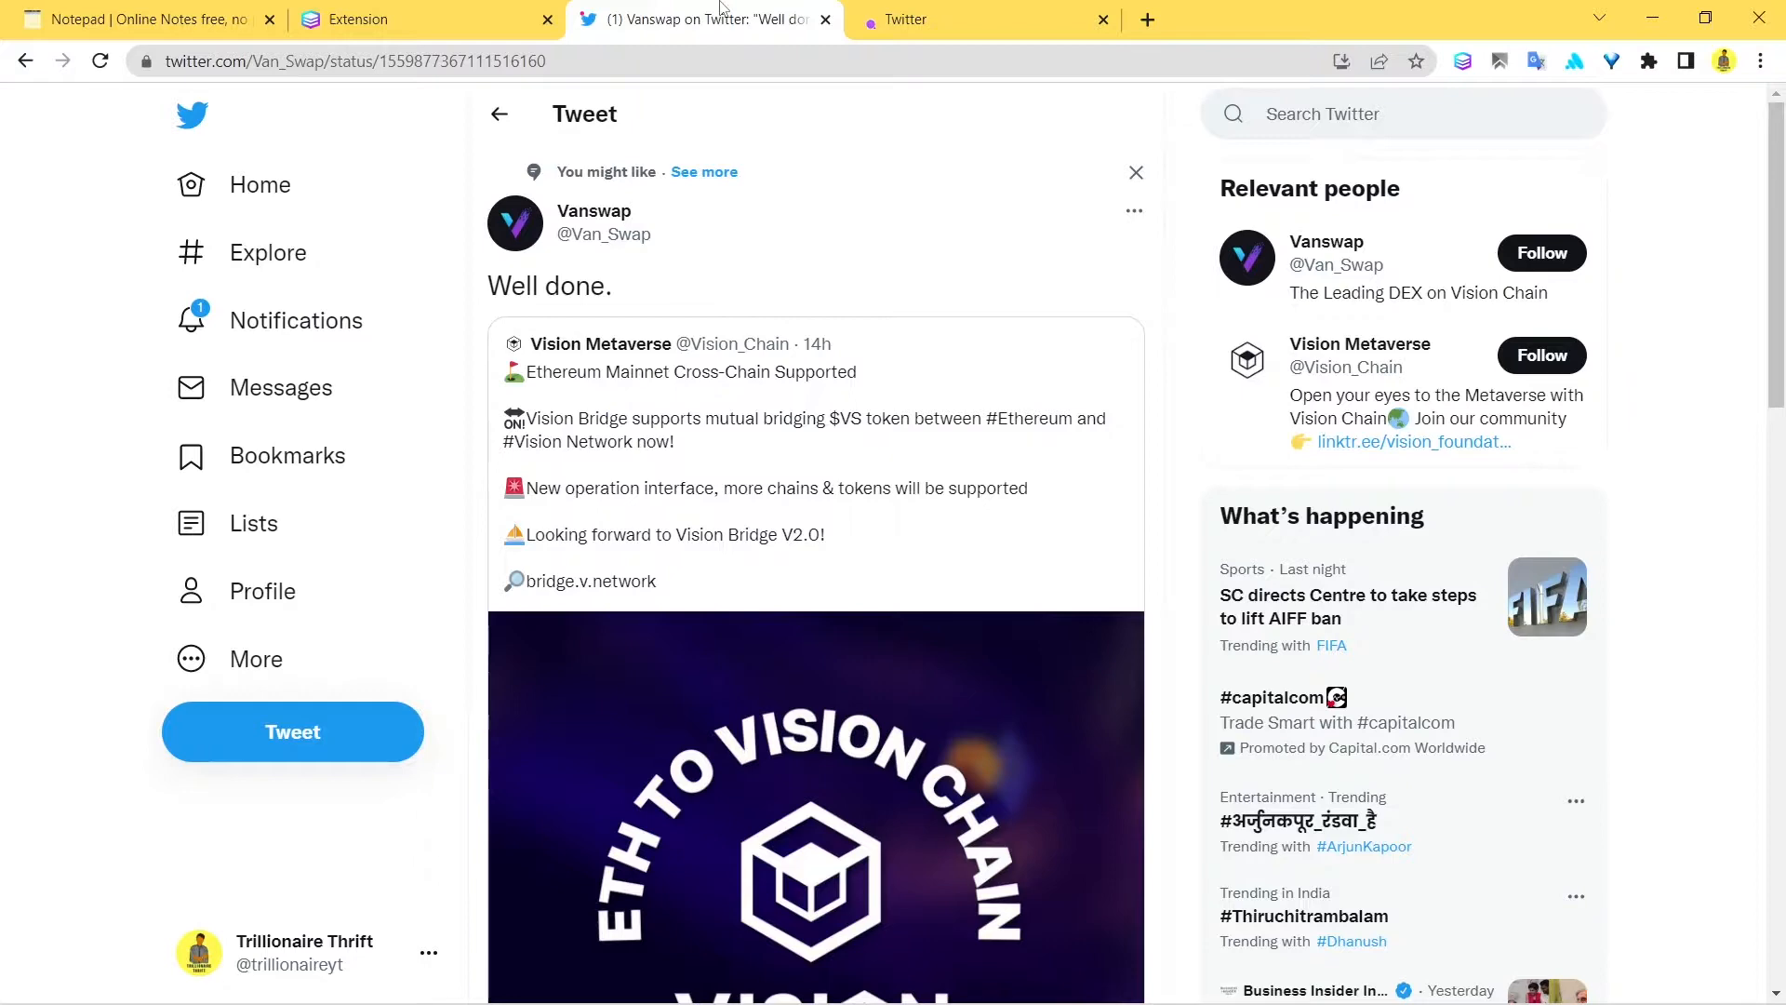
scroll("down", 3)
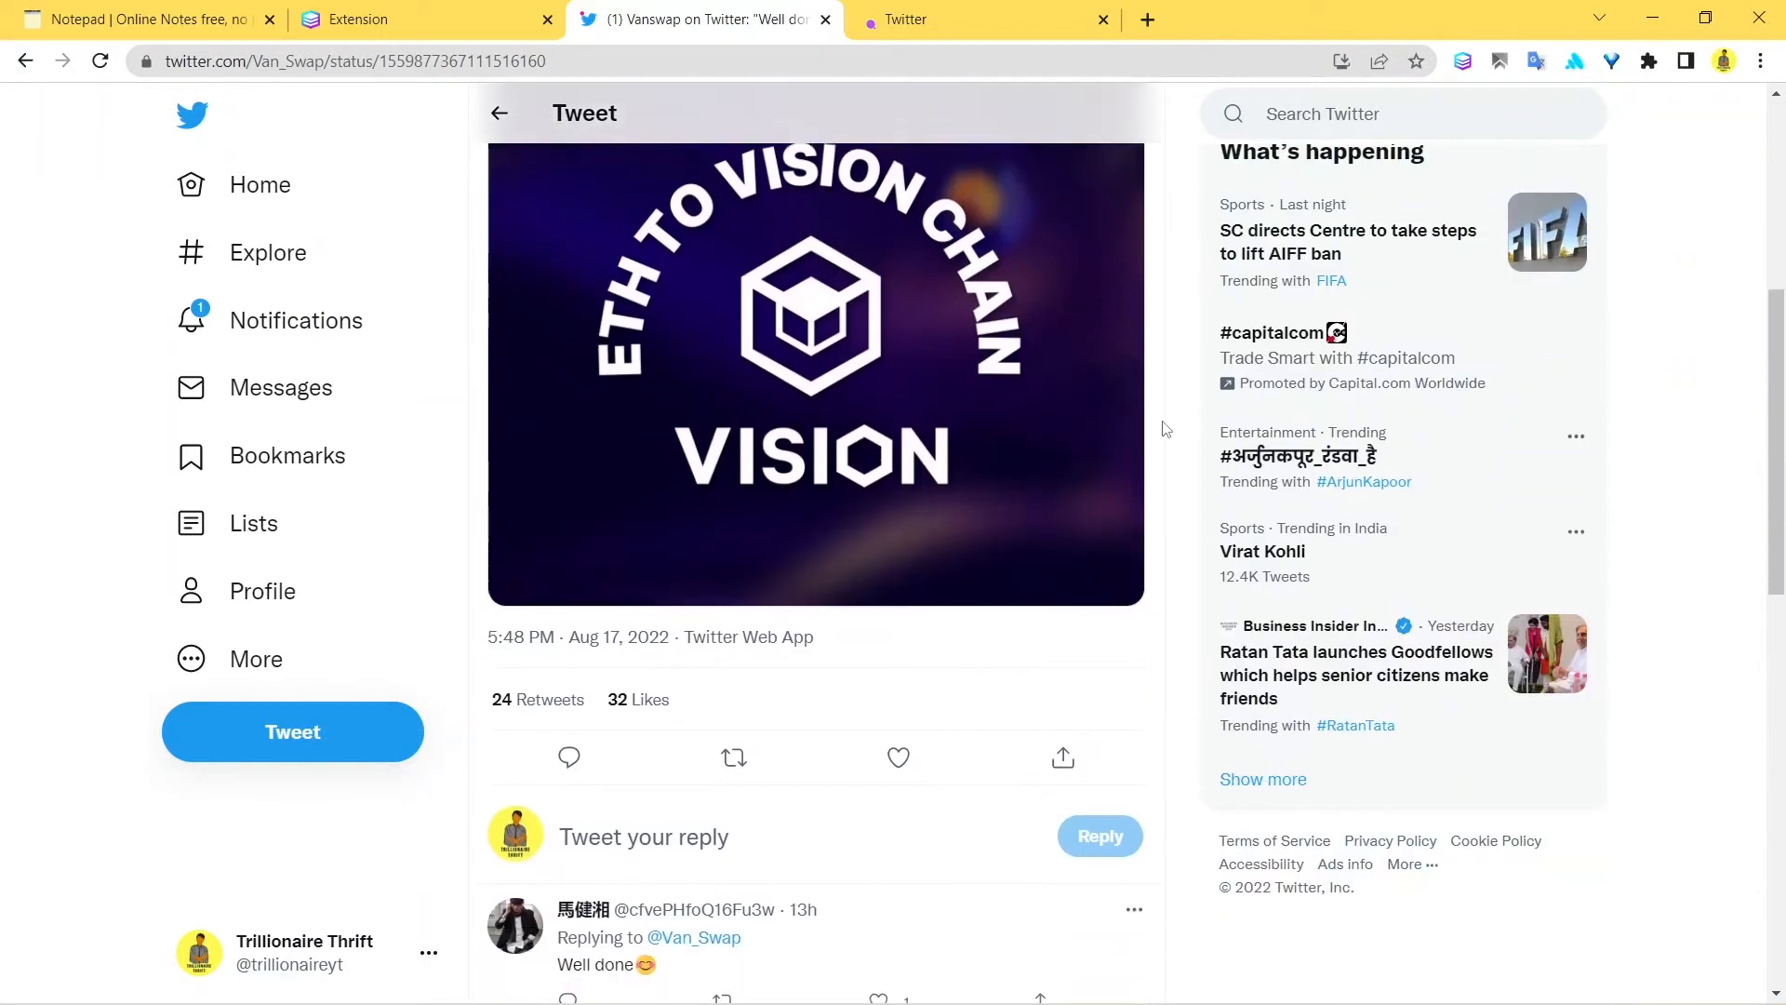
left_click(980, 19)
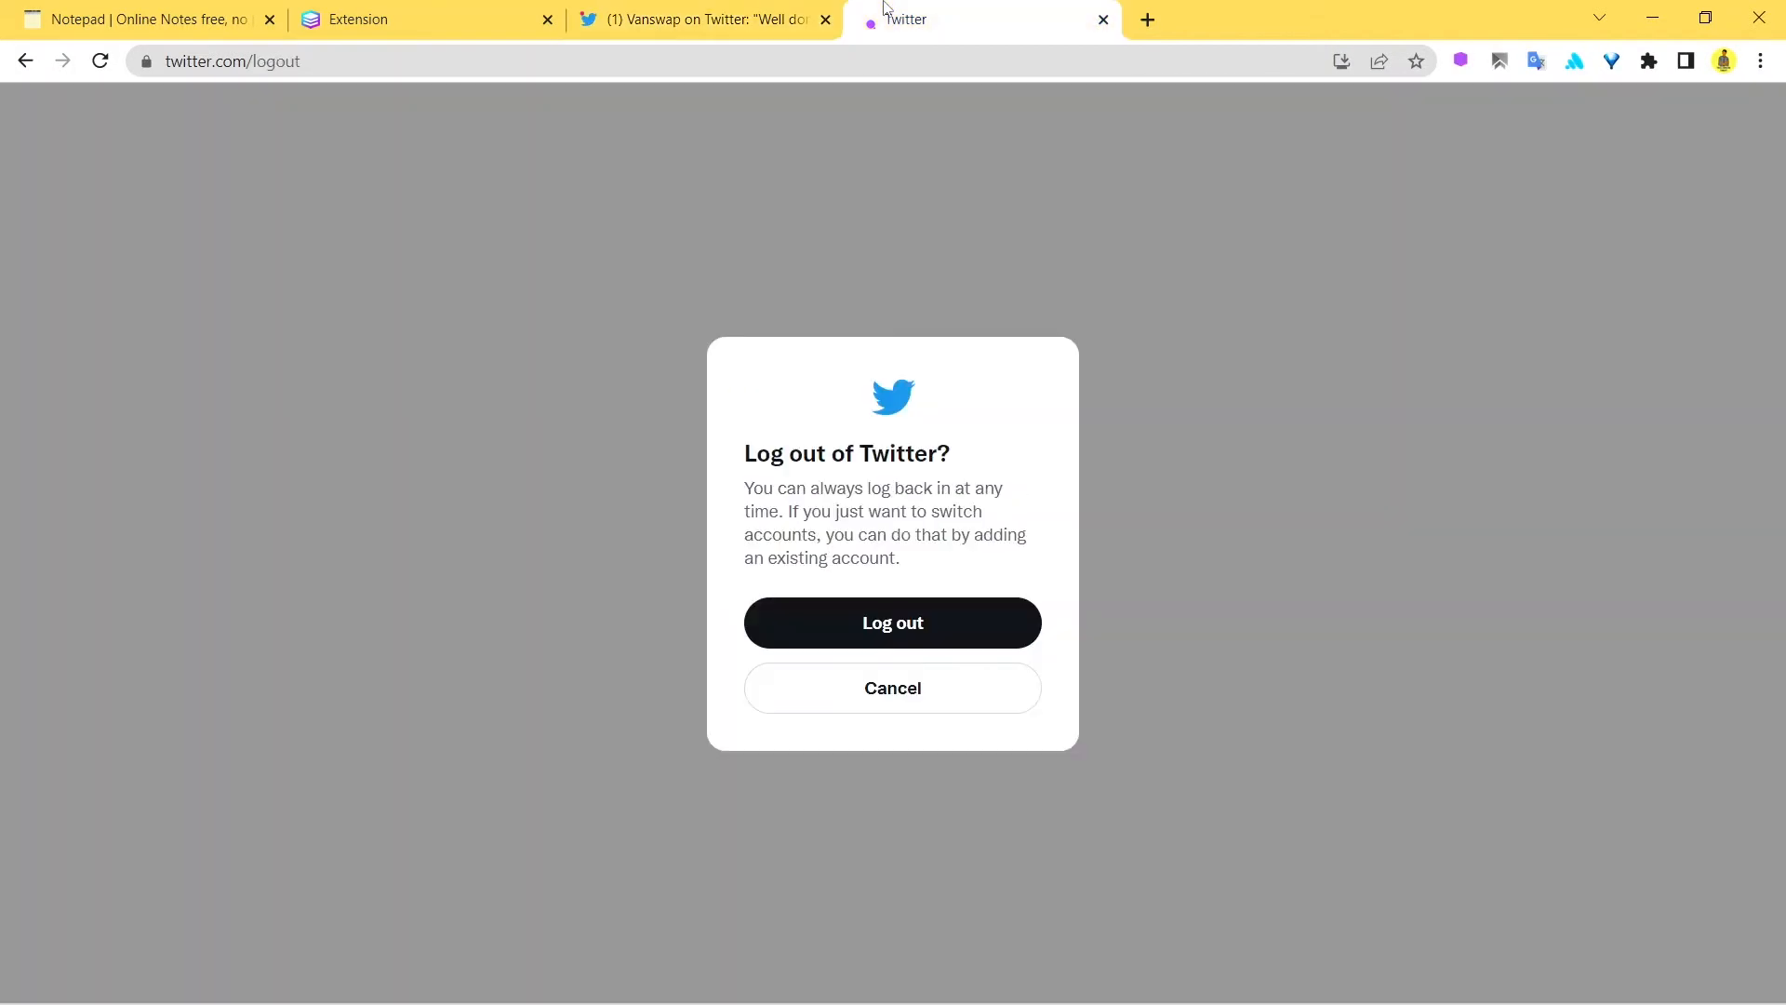
mouse_move(891, 686)
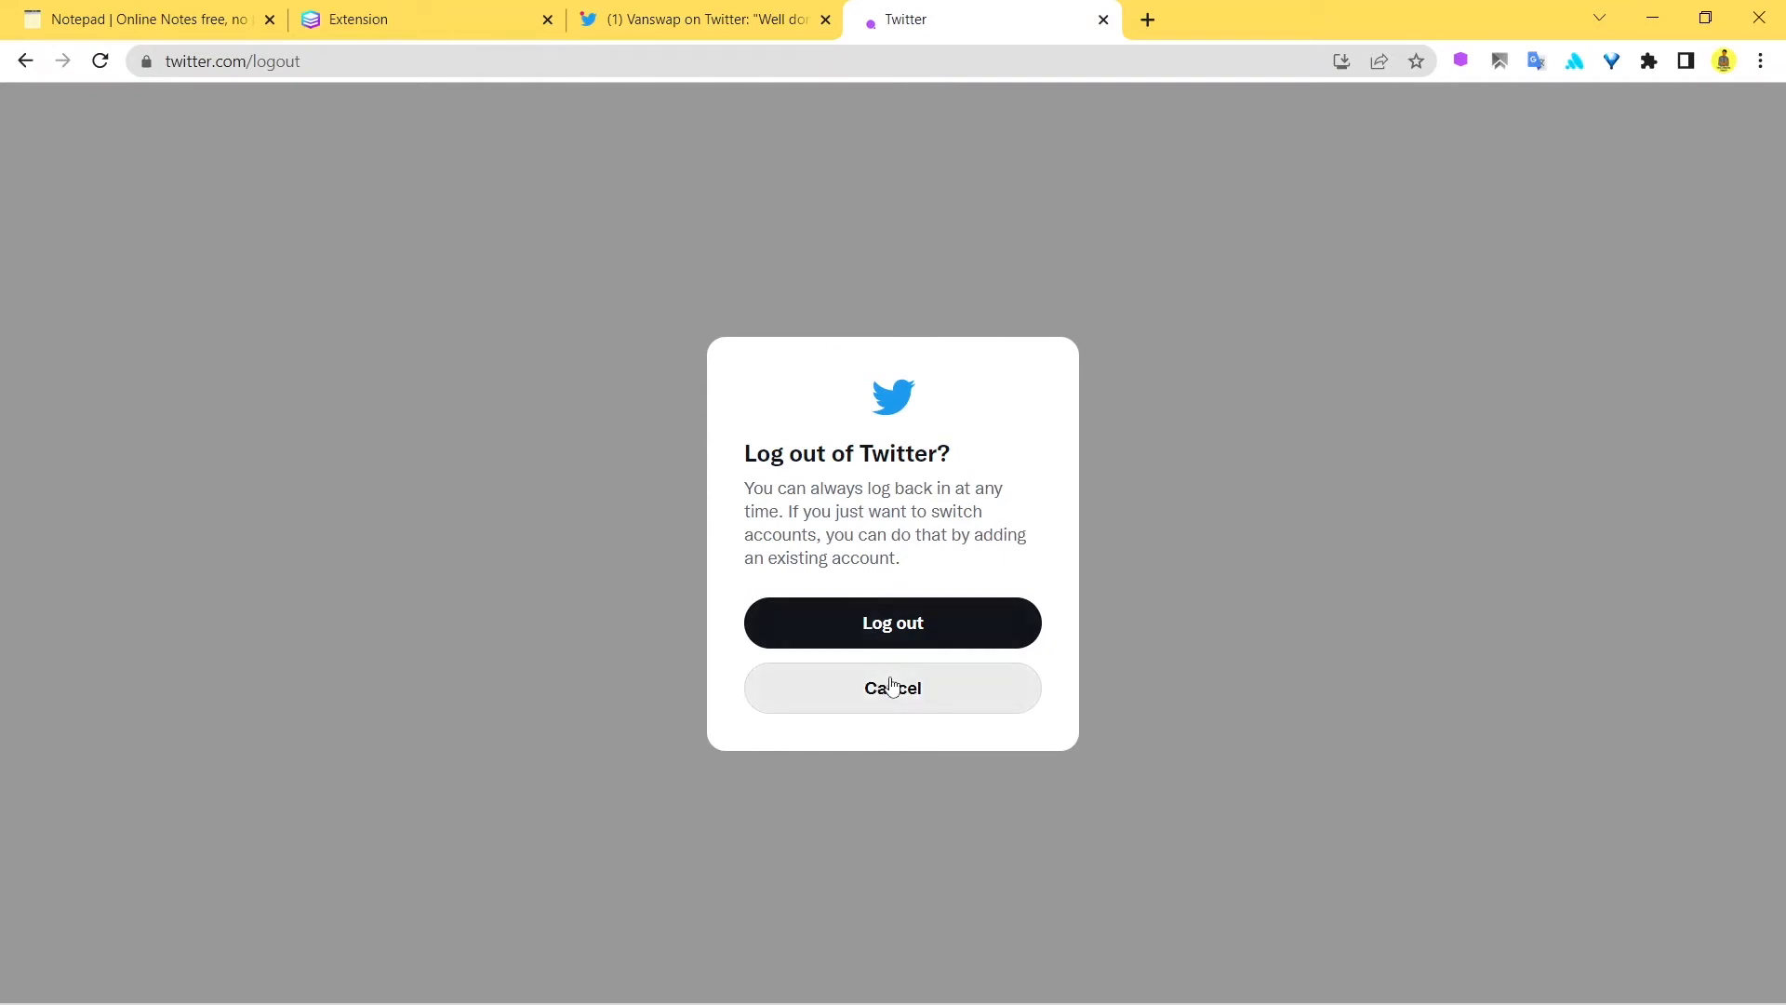
left_click(891, 621)
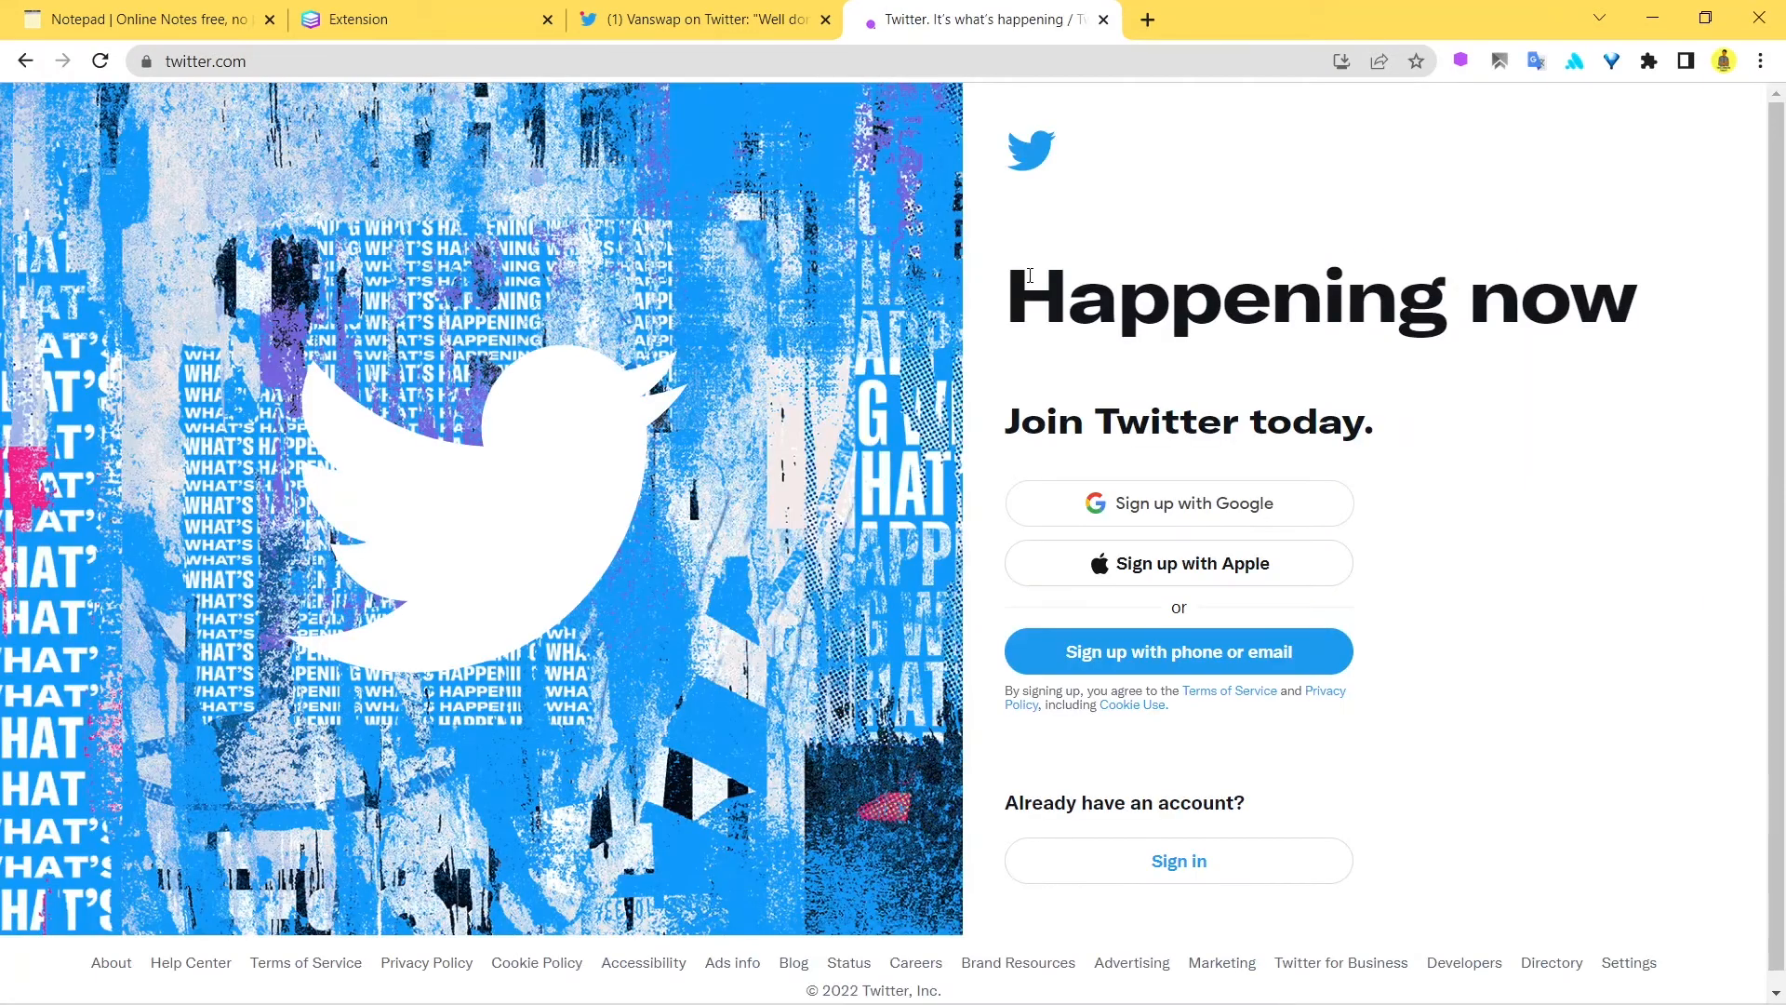
mouse_move(1332, 224)
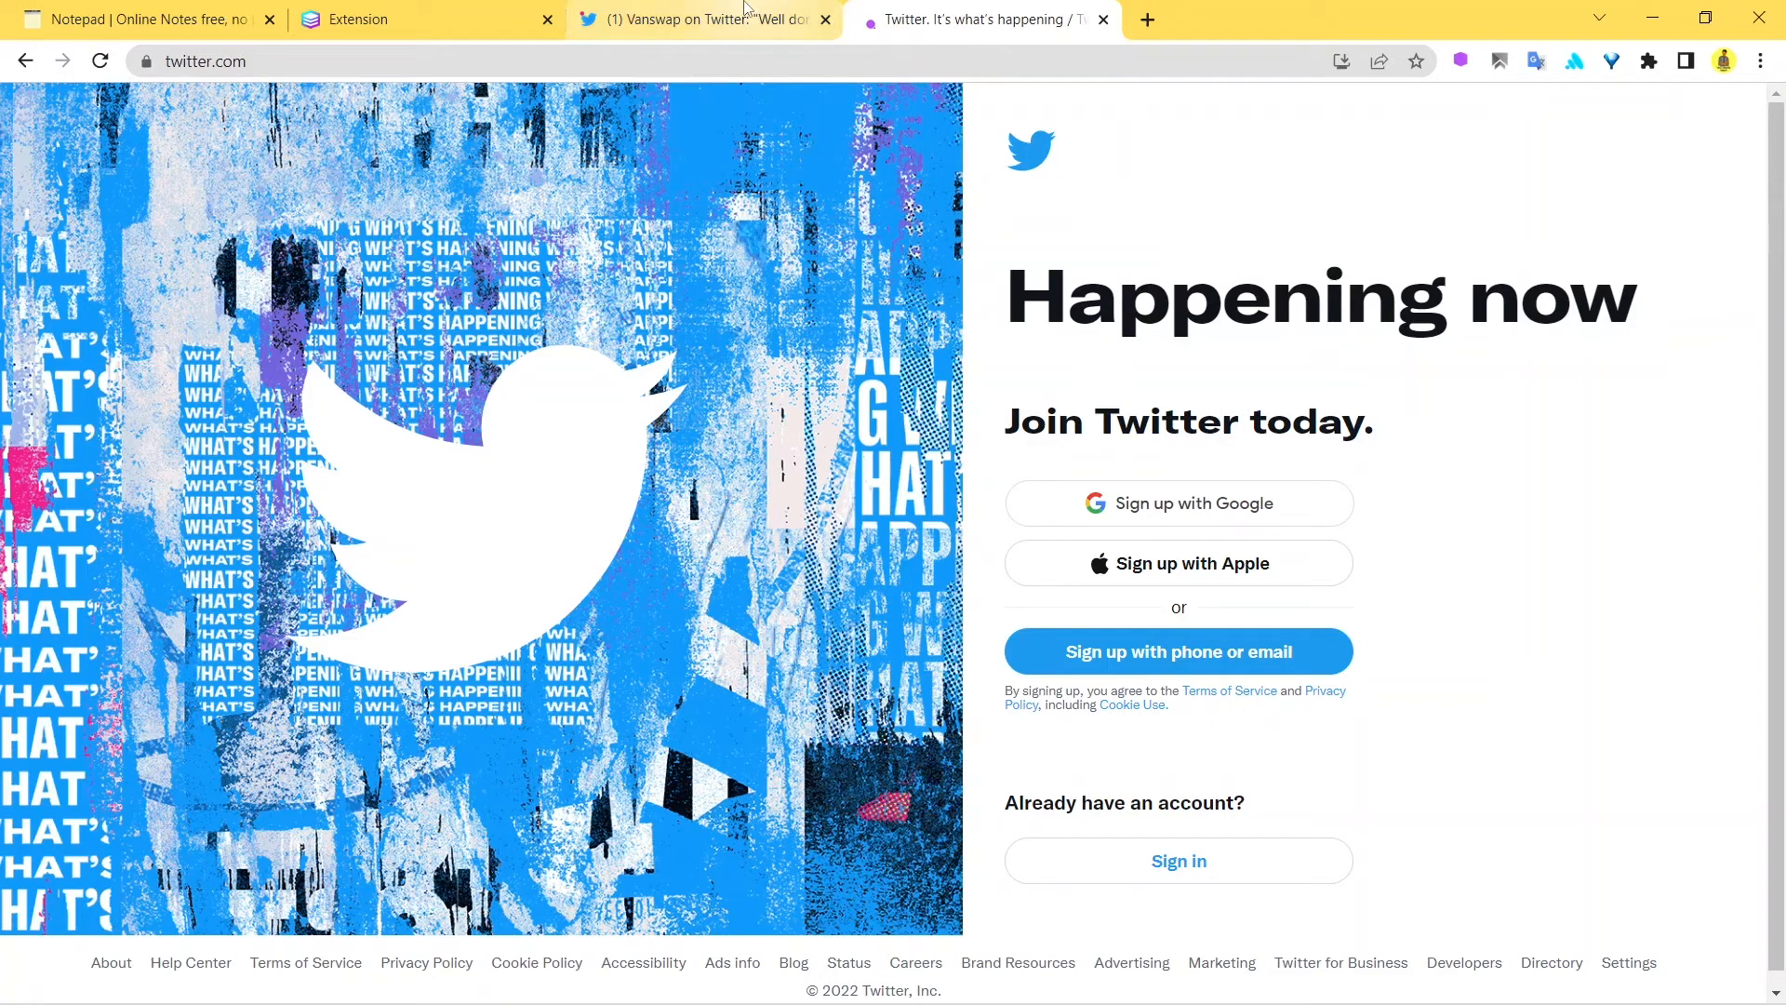
left_click(693, 19)
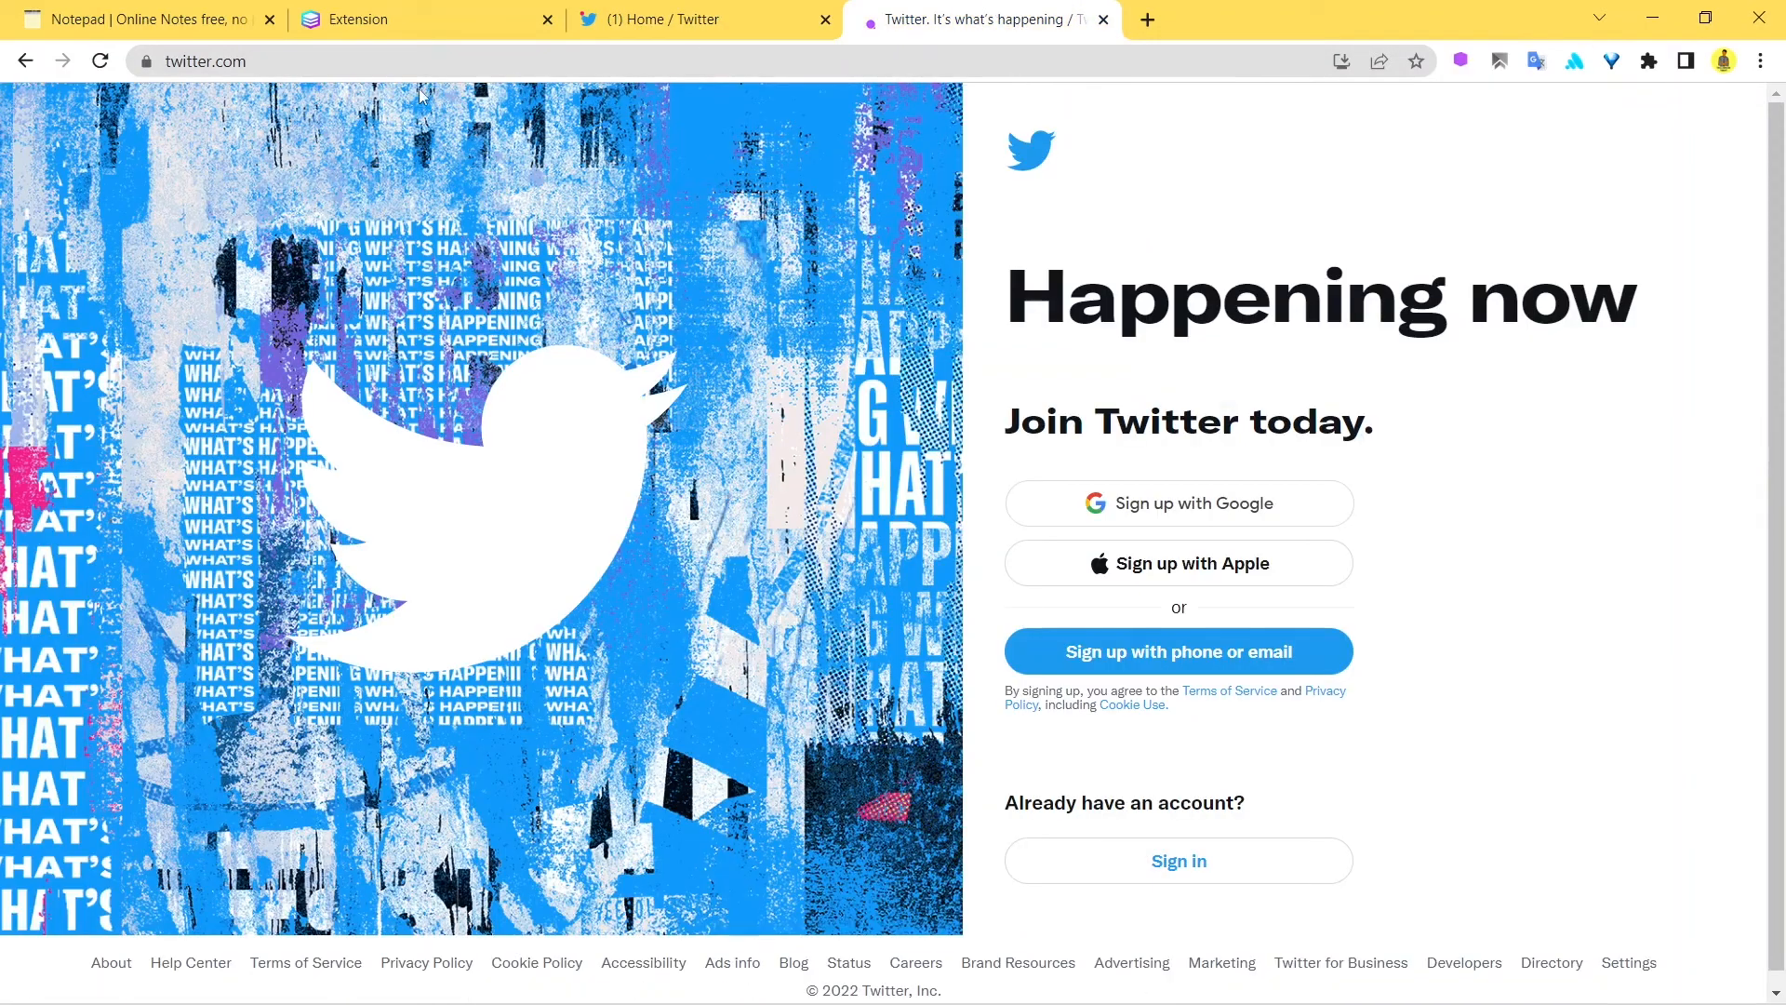
mouse_move(1189, 234)
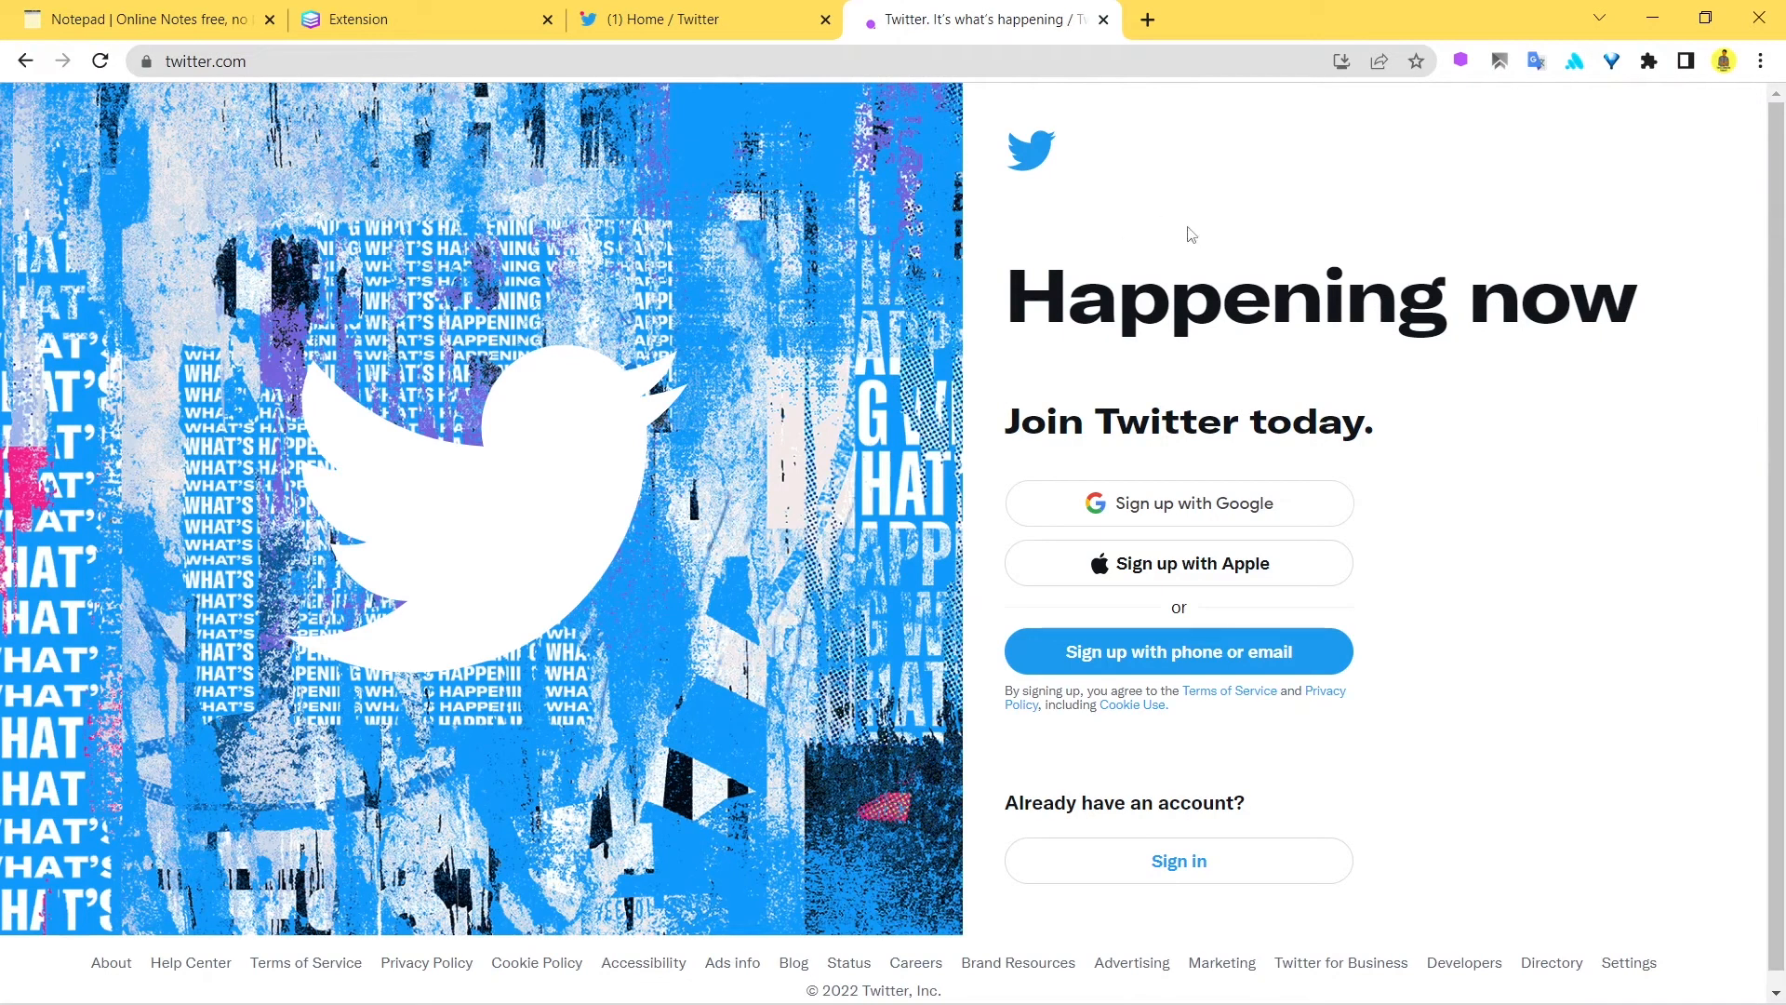
mouse_move(1369, 395)
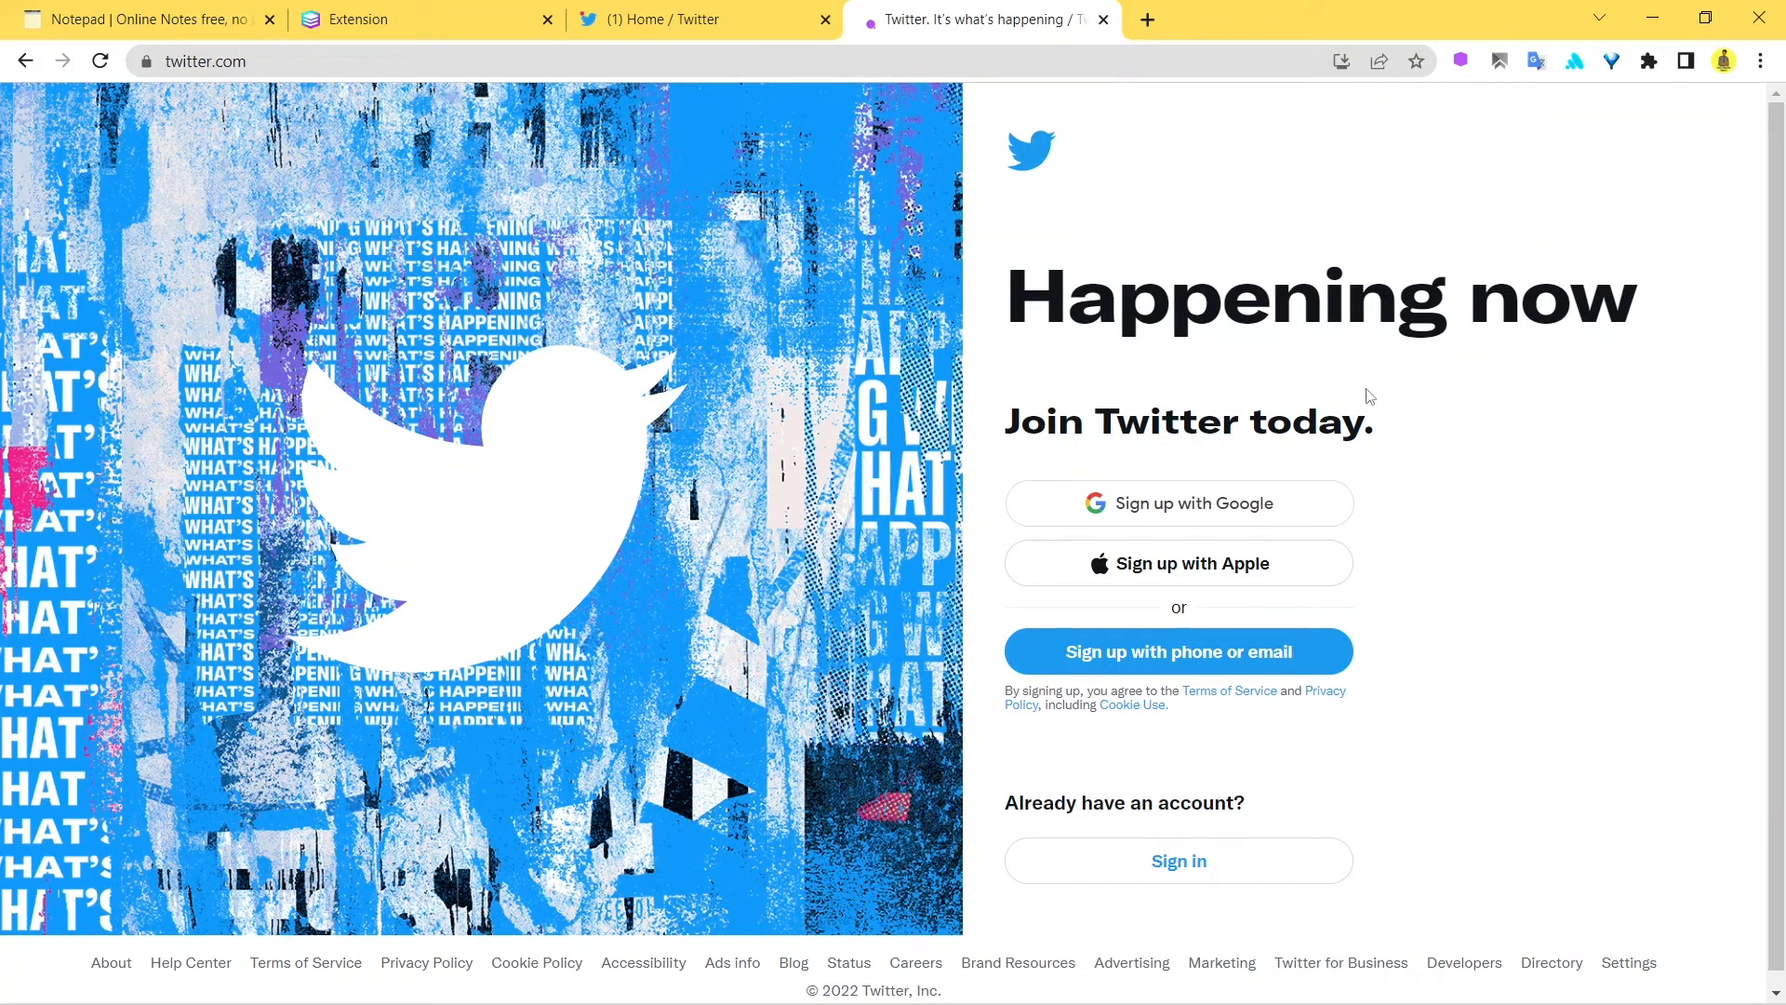
left_click(682, 18)
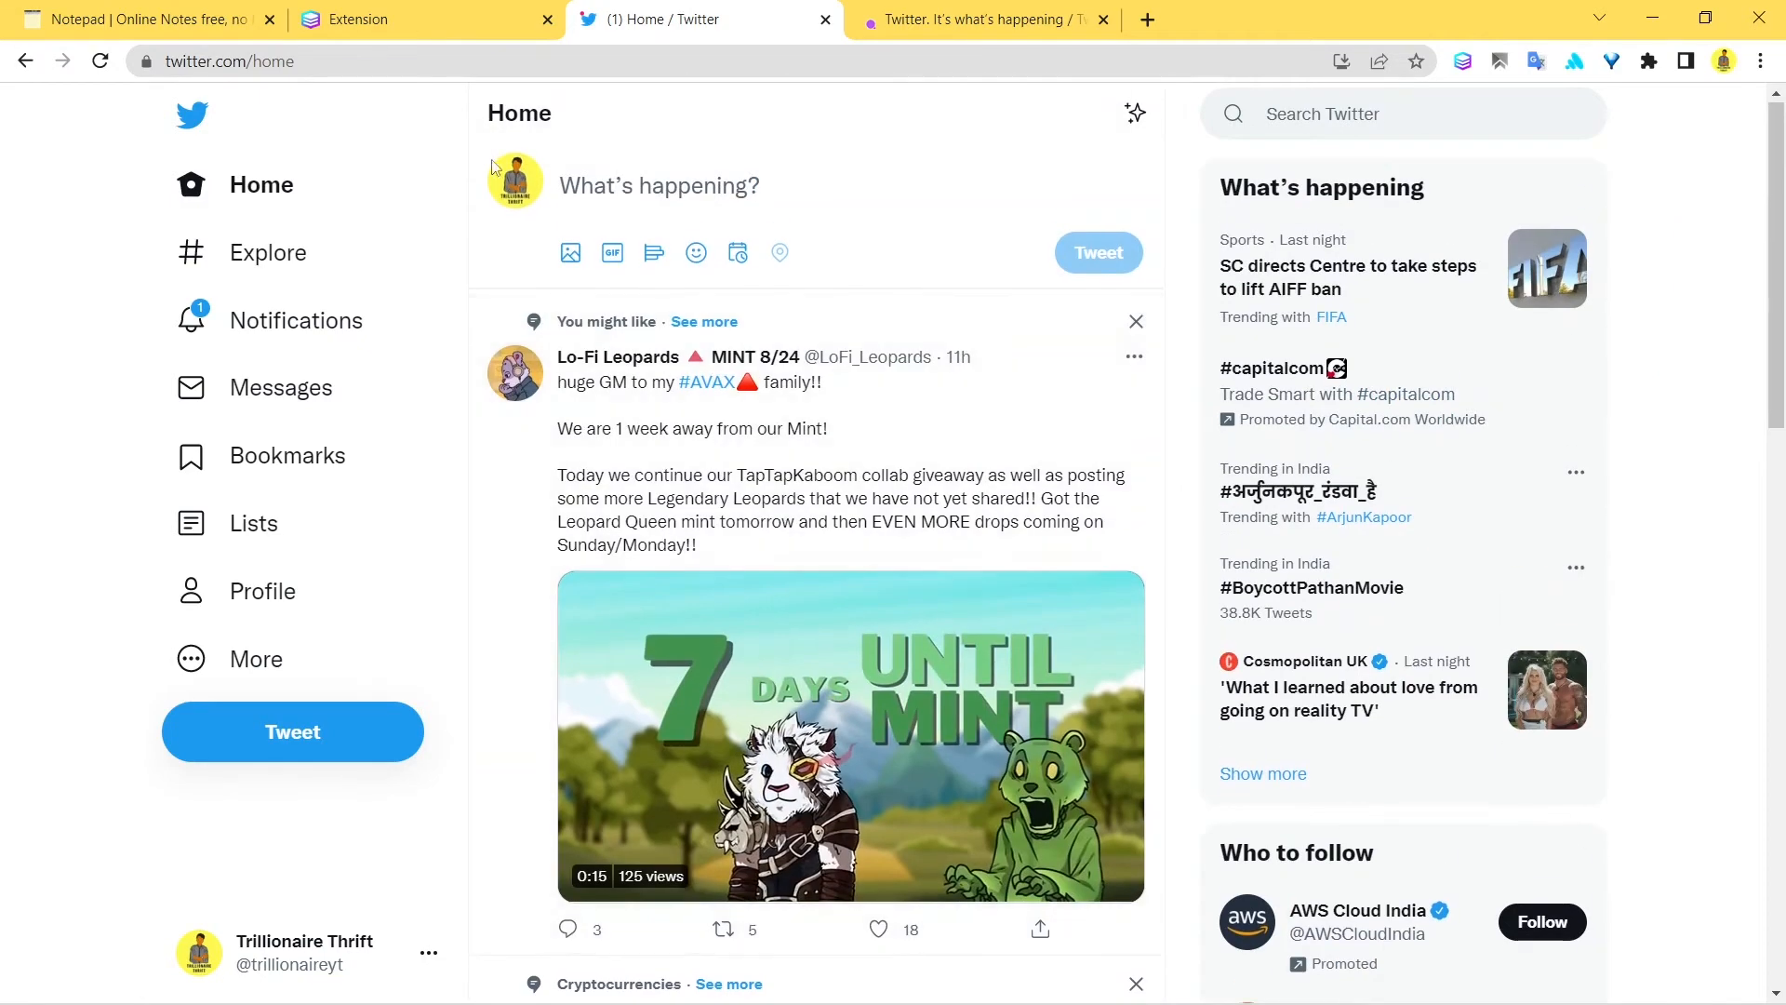
left_click(980, 19)
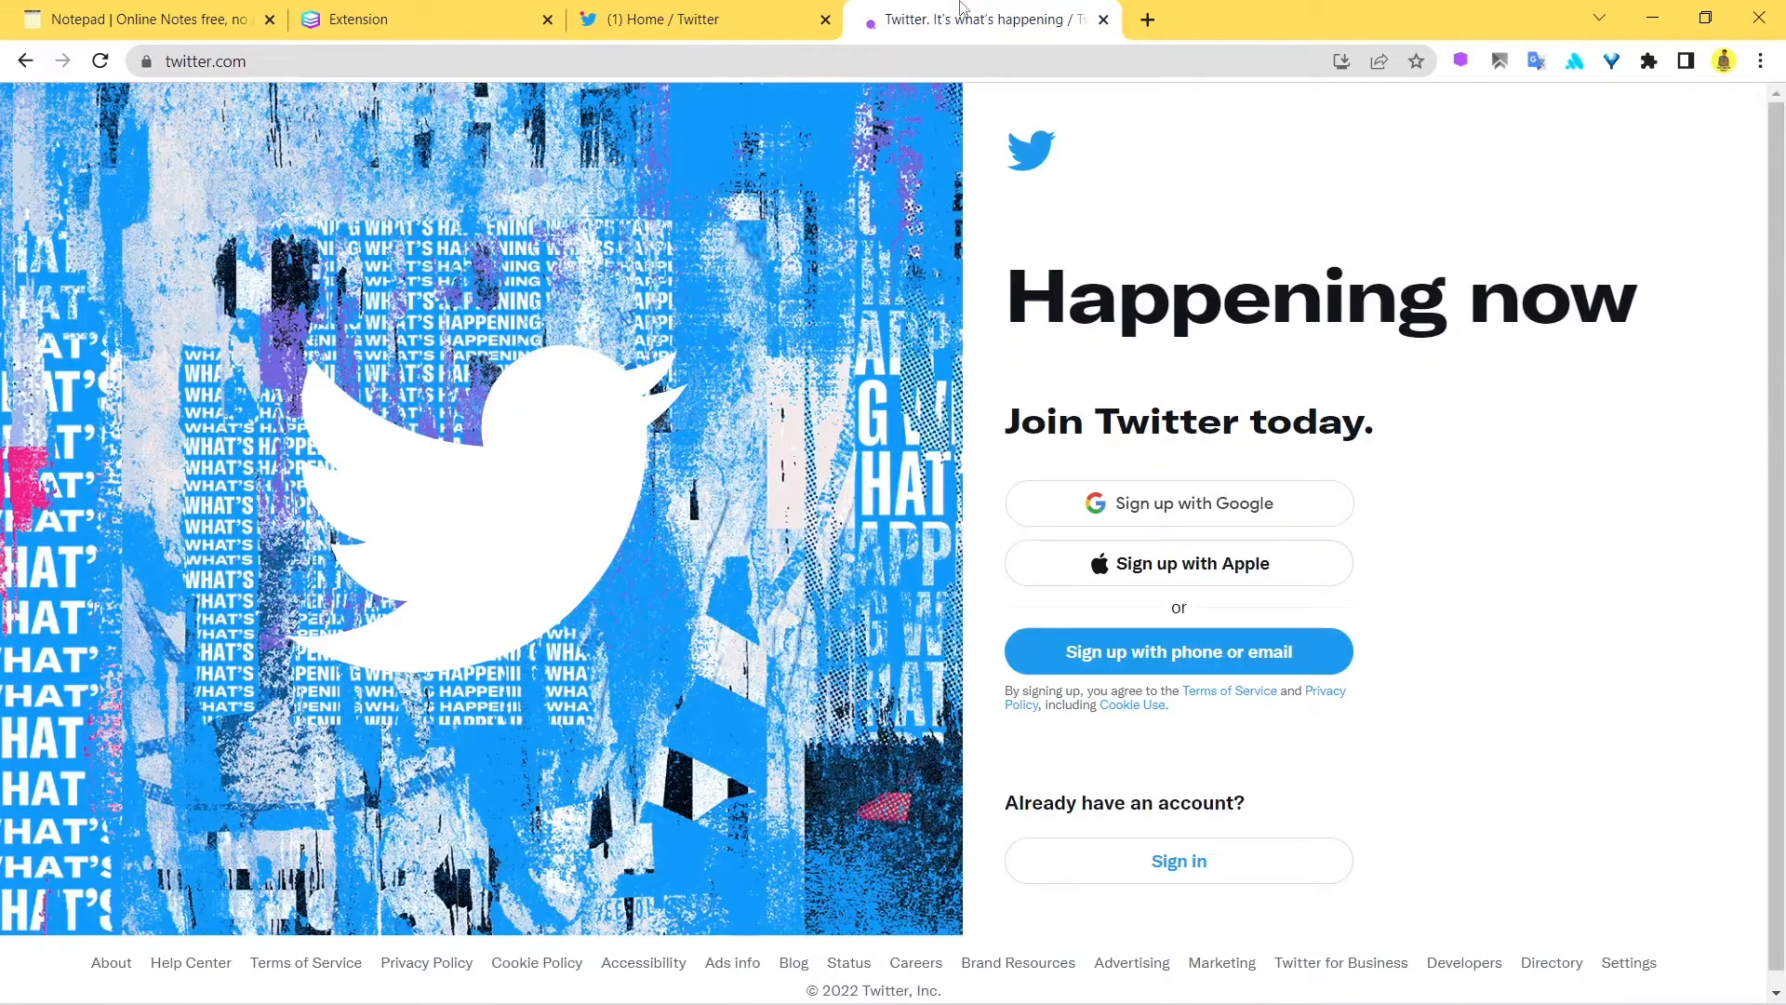
mouse_move(1395, 545)
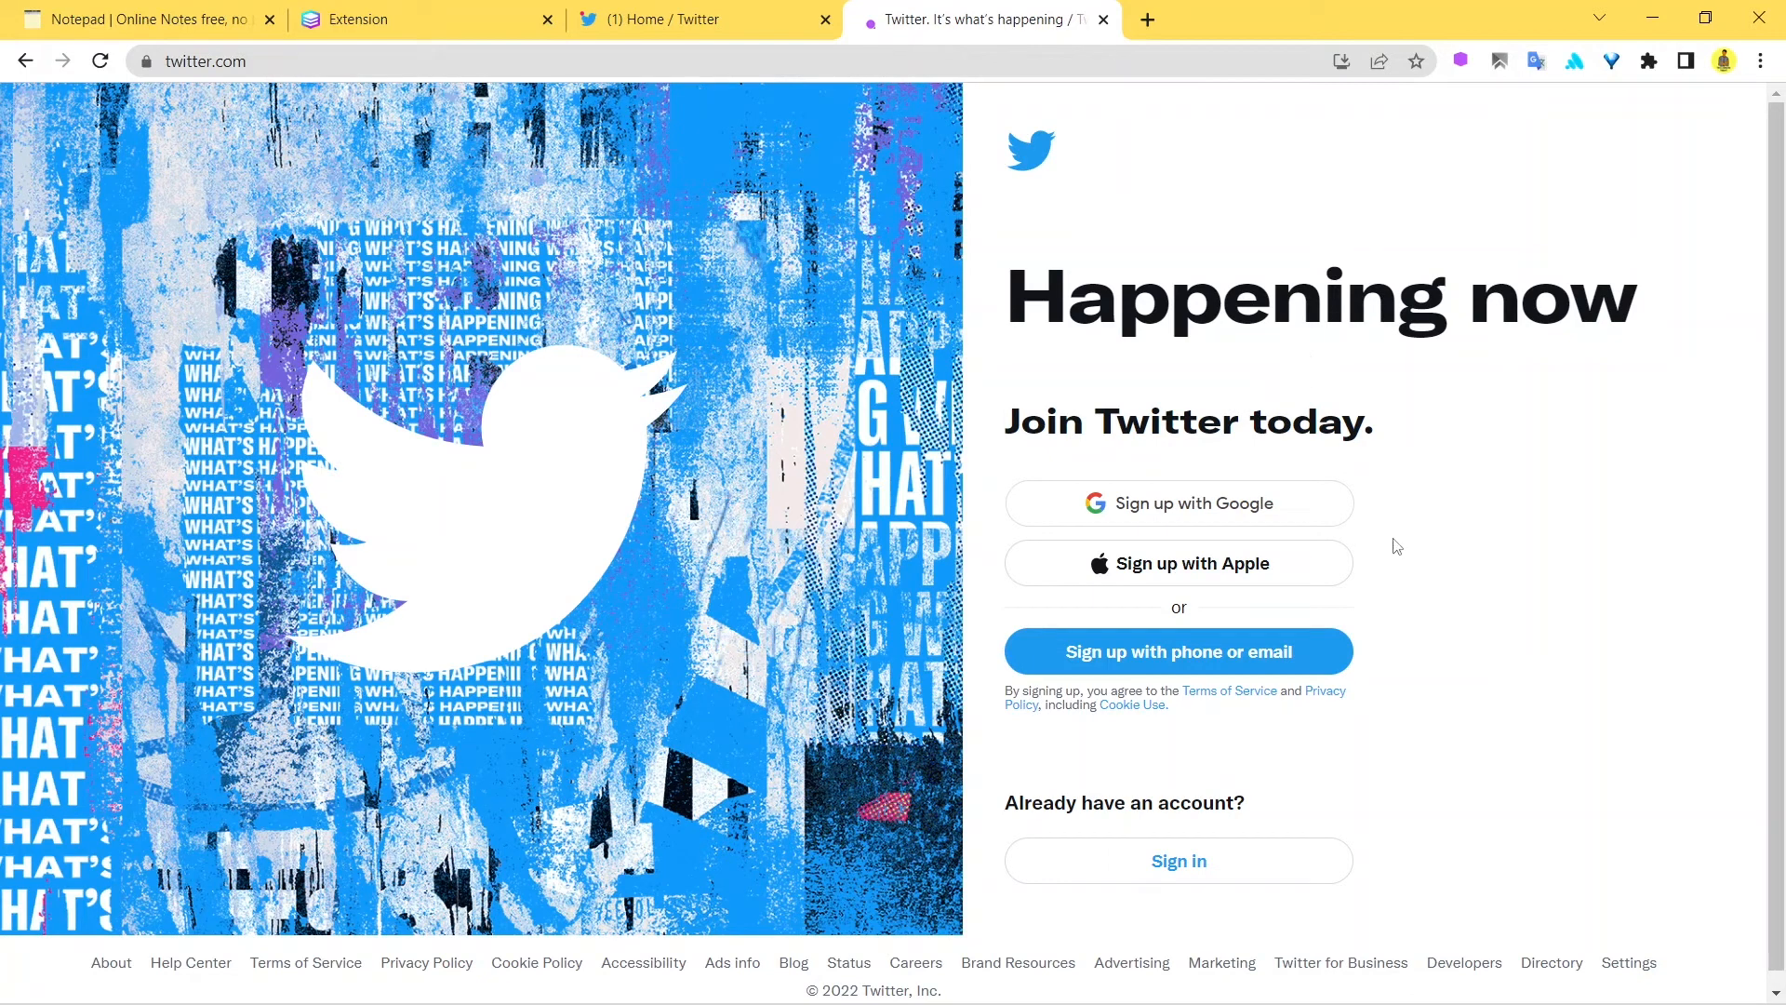
mouse_move(1180, 860)
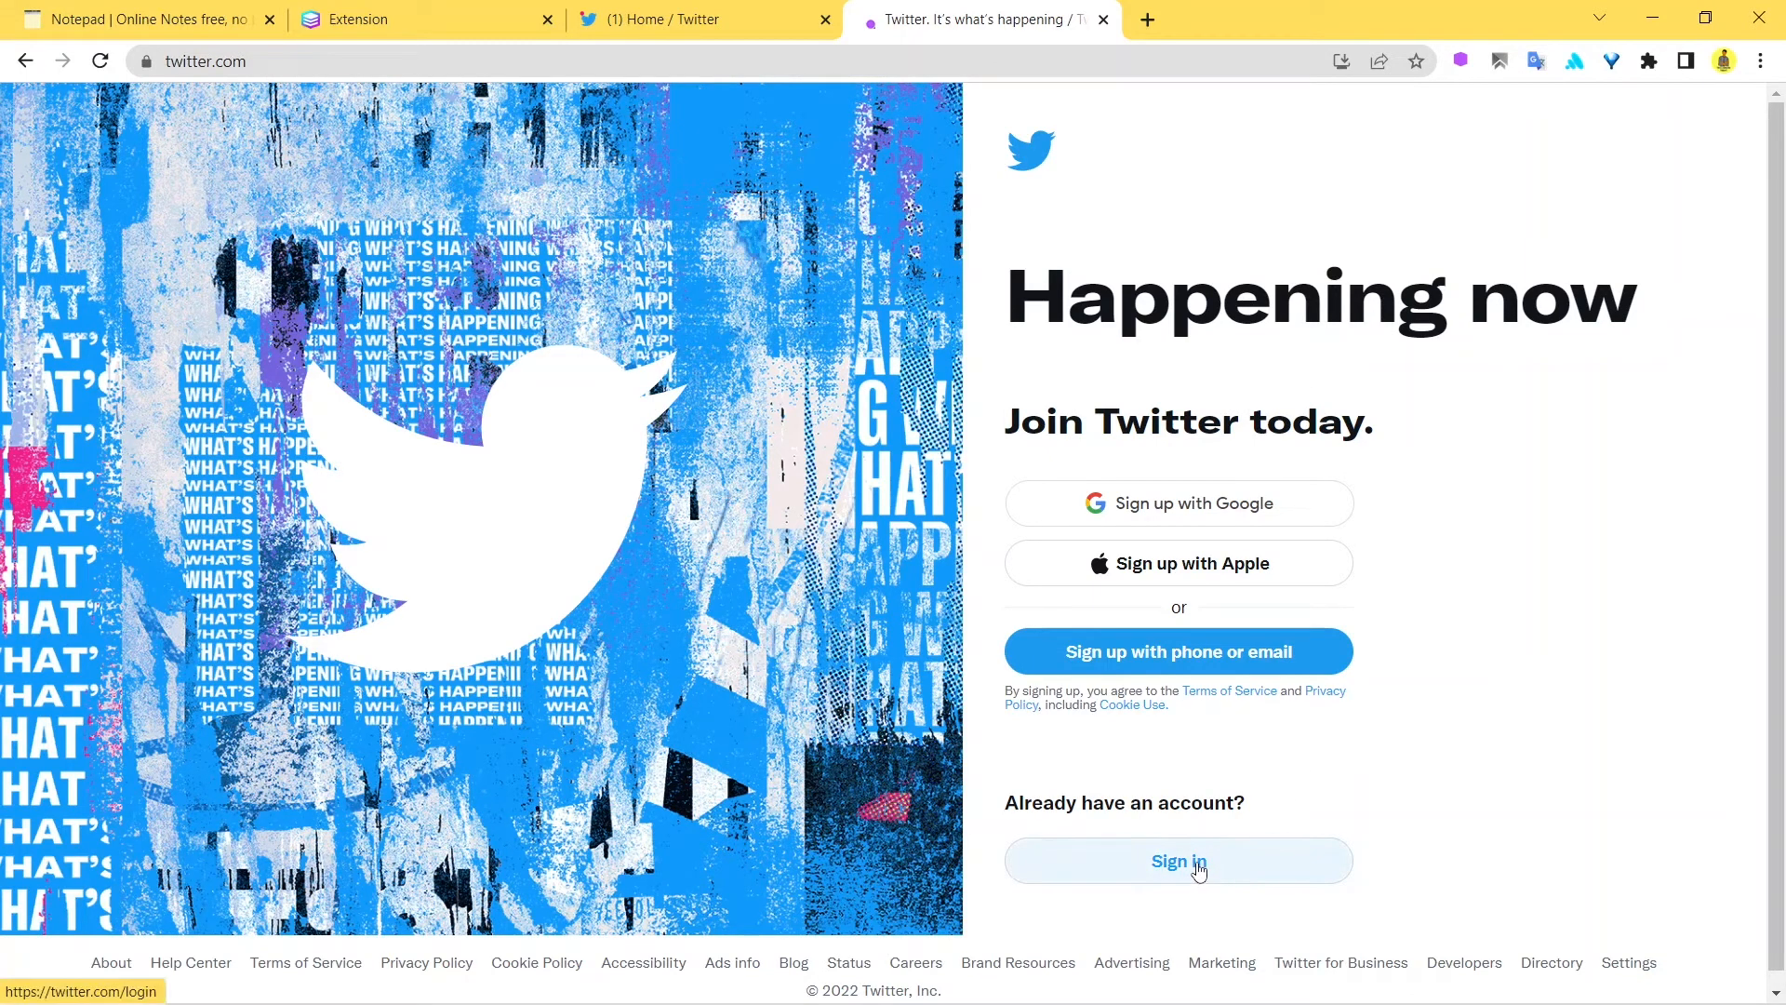
mouse_move(1438, 398)
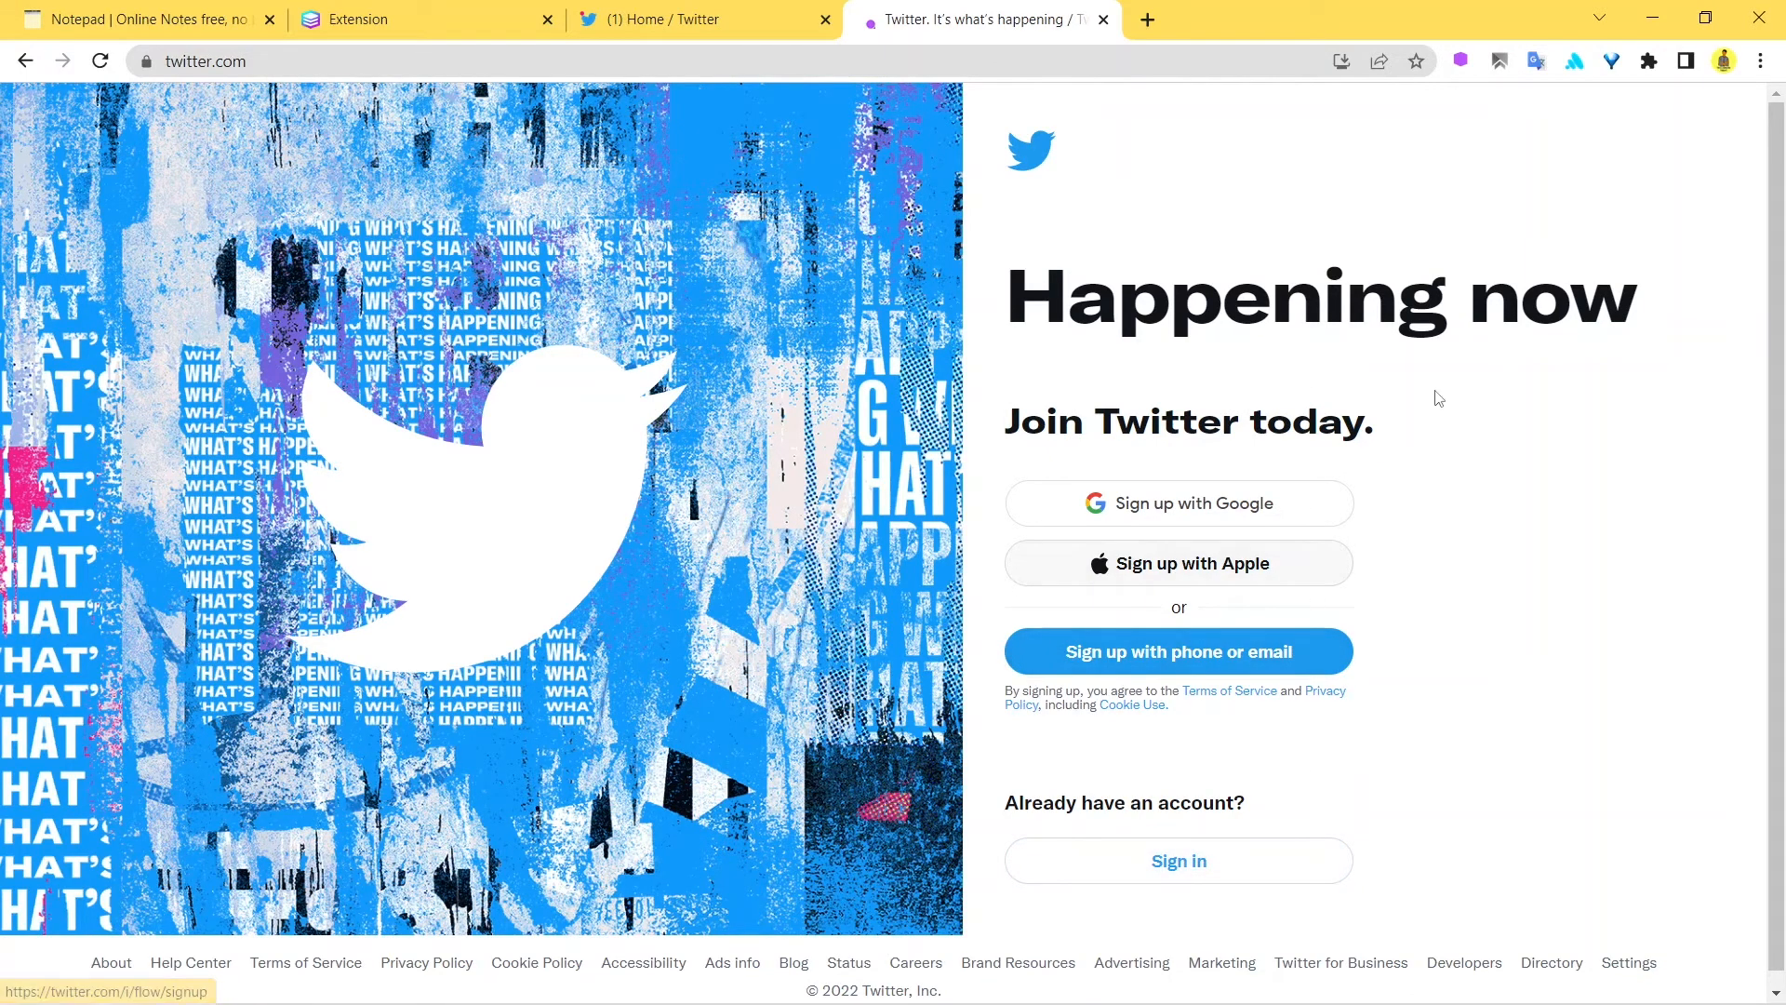
mouse_move(1163, 182)
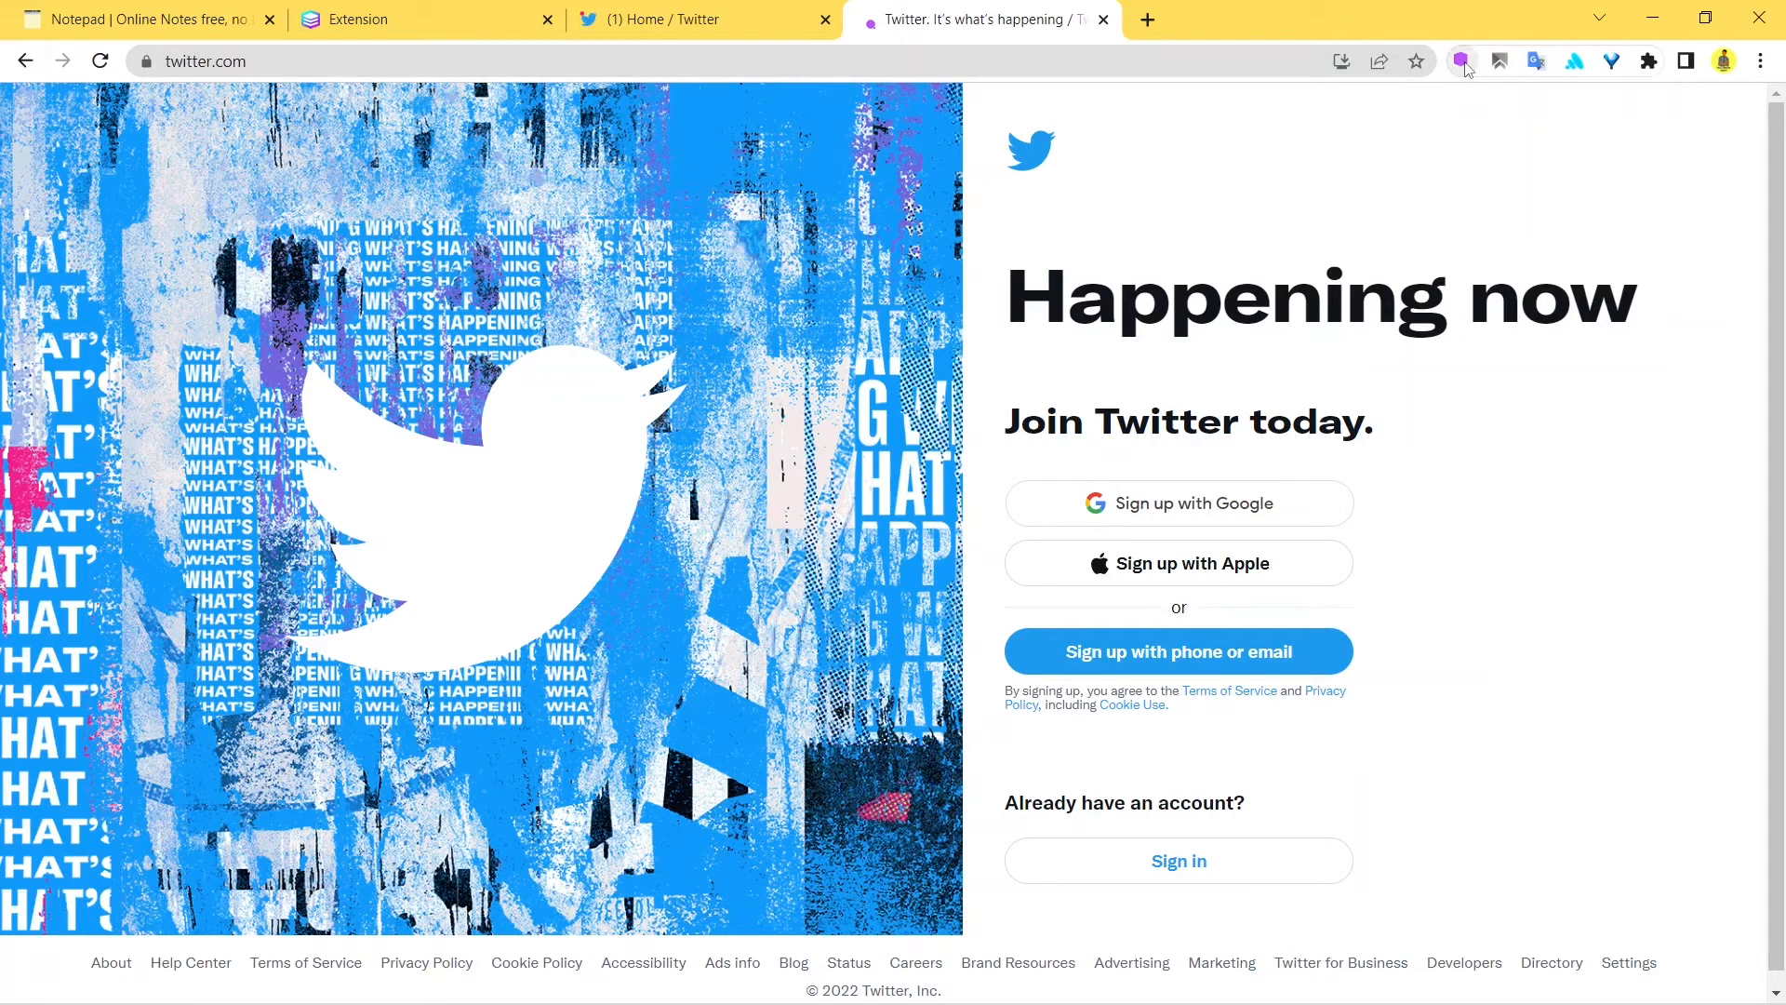
Add a second saved twitter.com session named 'Twitter 2' in group 'Twitter'.
left_click(1463, 60)
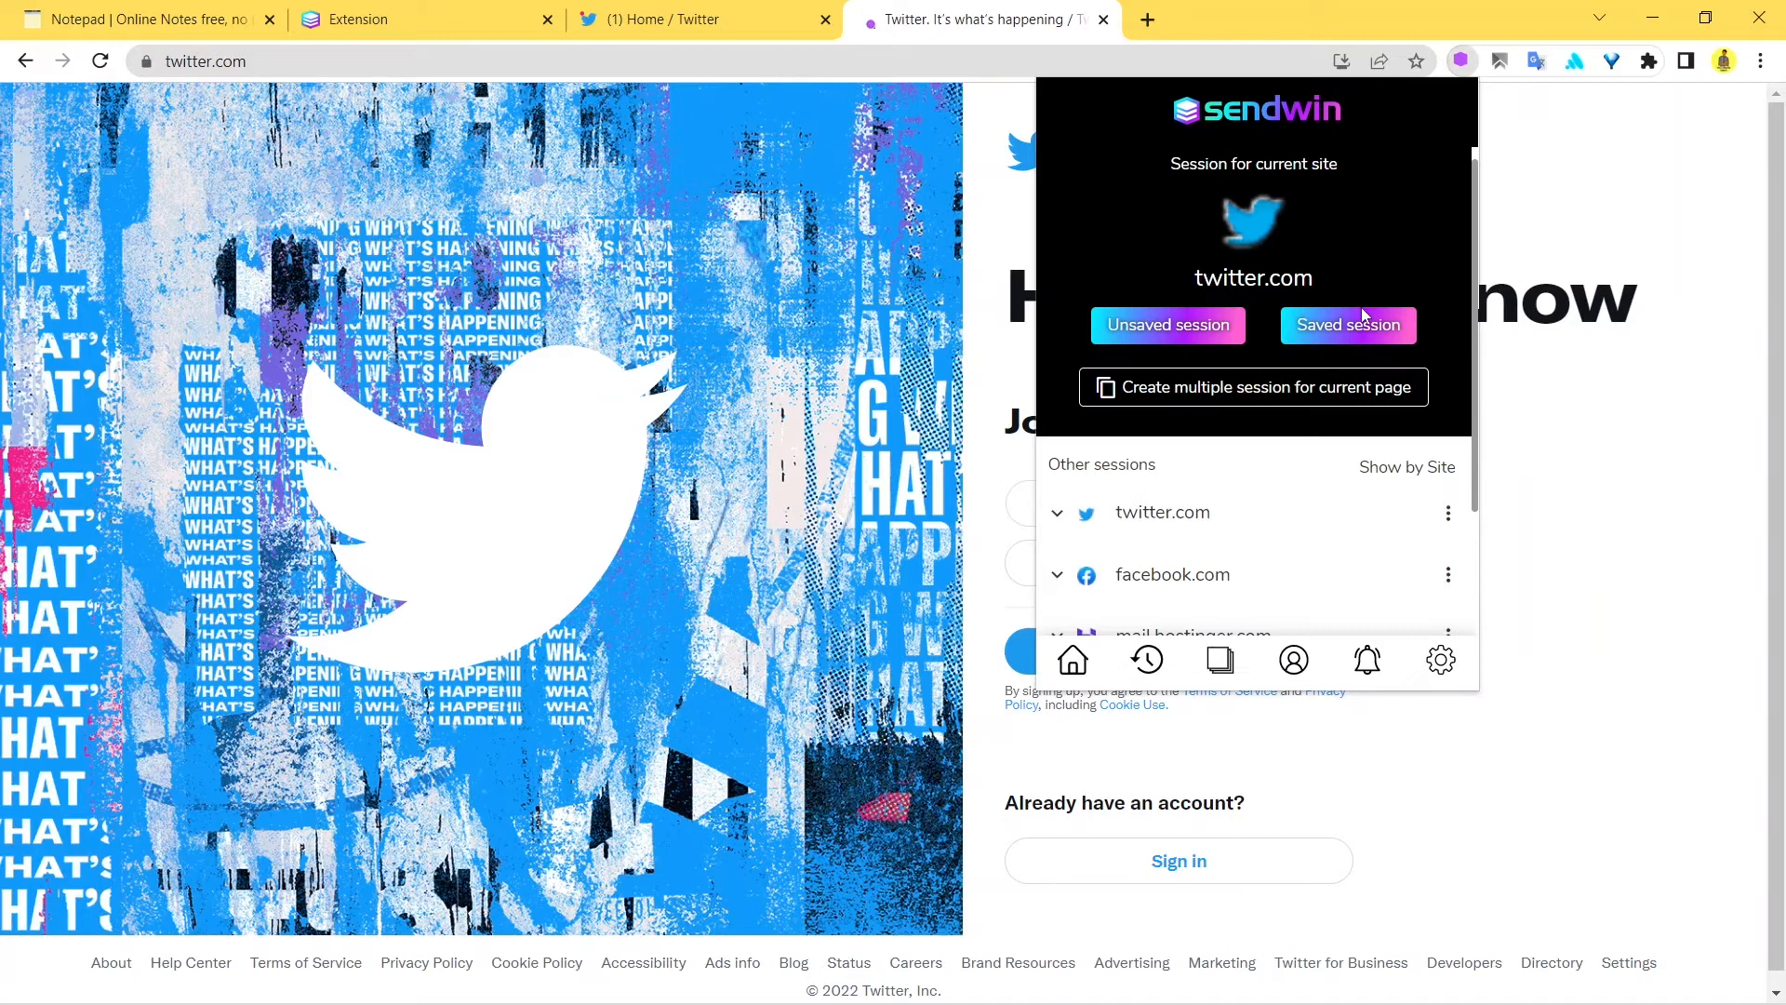
left_click(1346, 324)
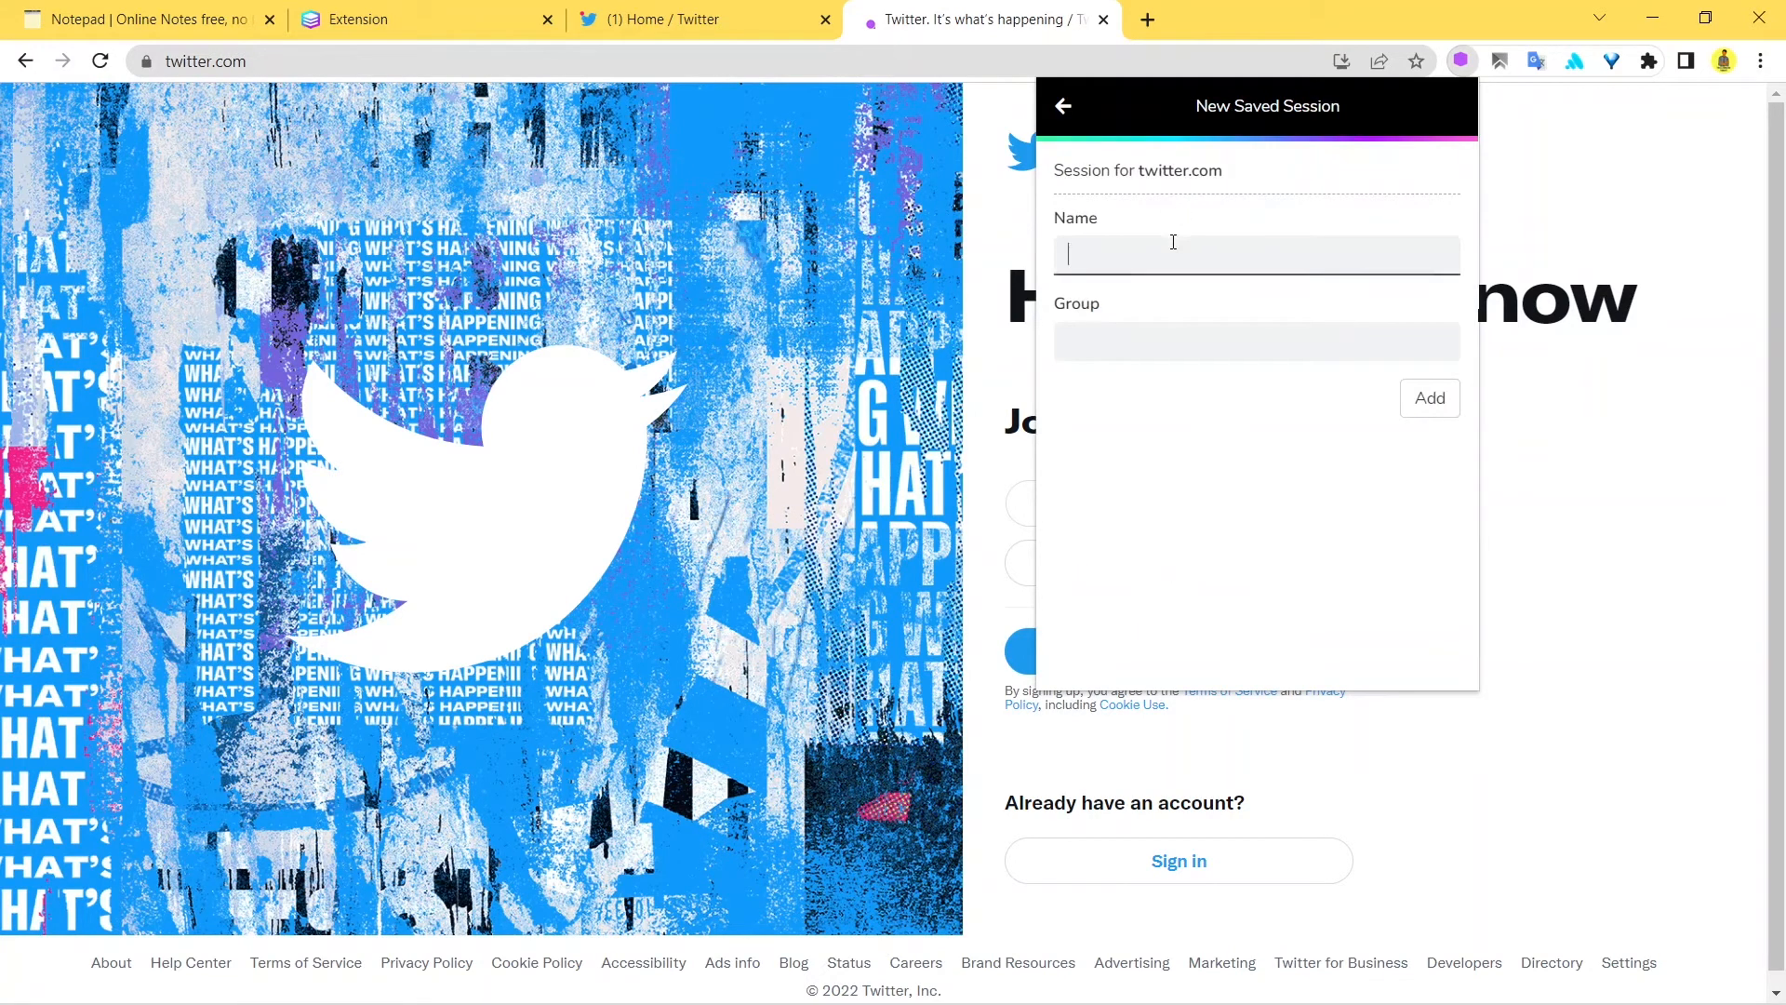
type("Twitter 2")
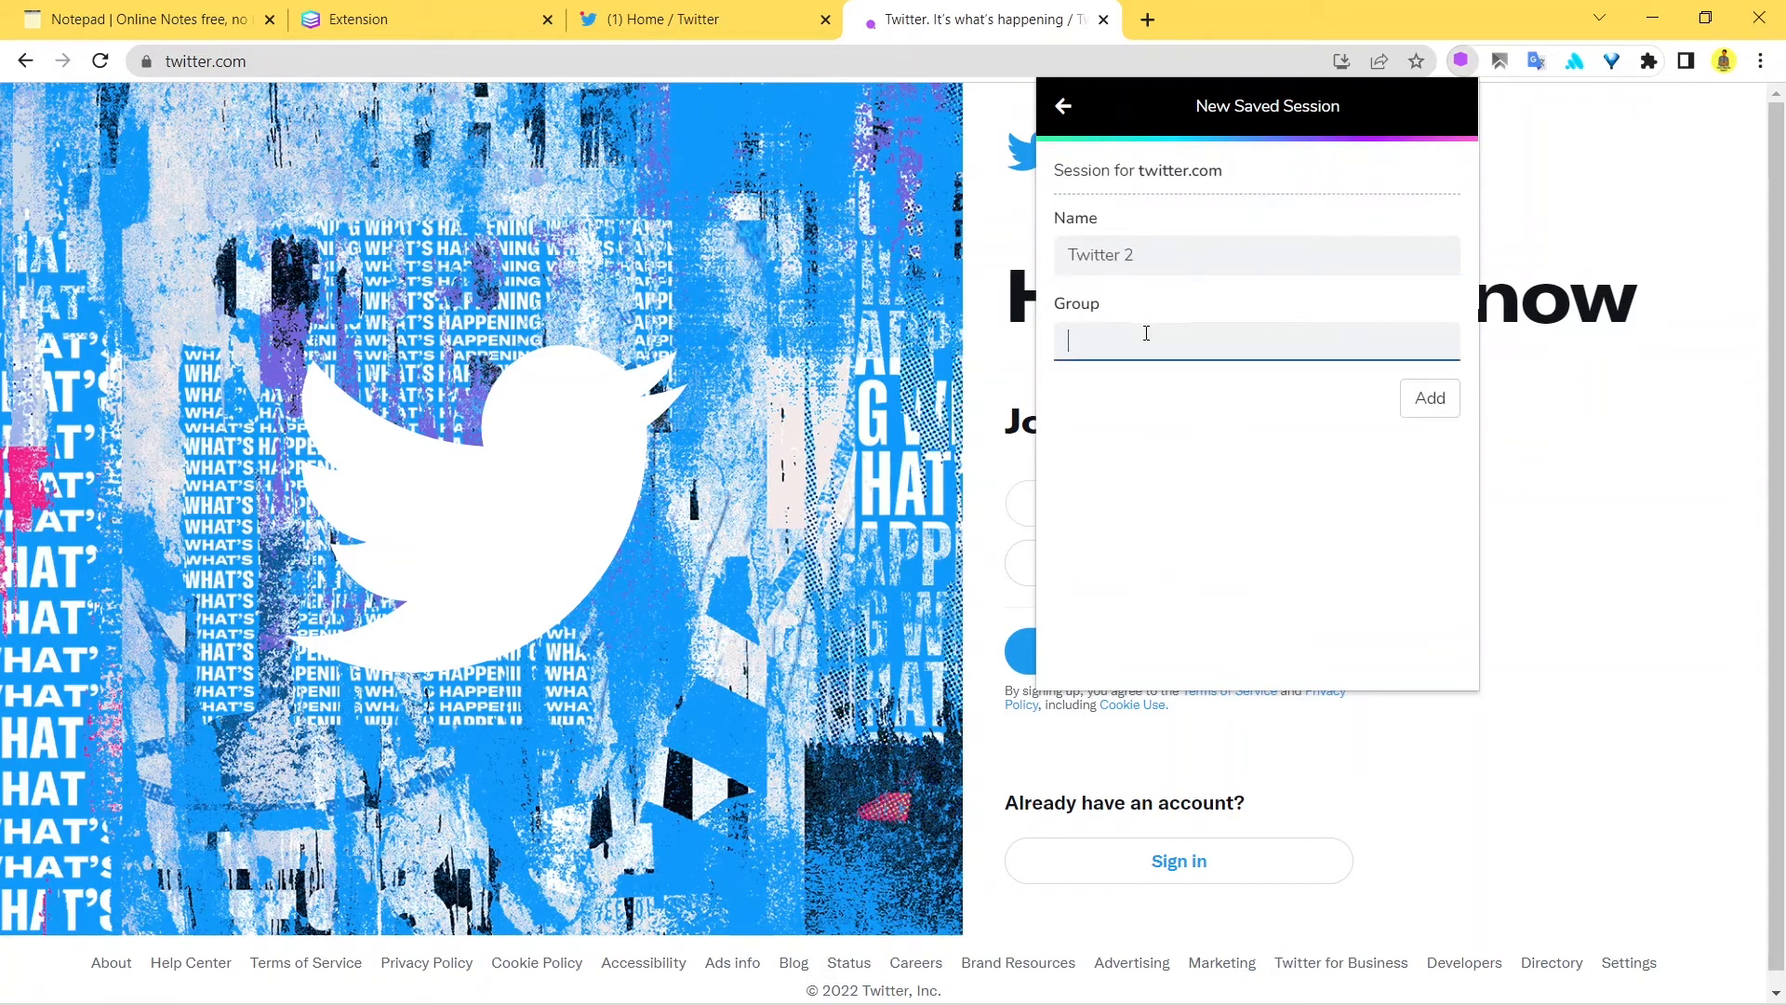
type("Twitter")
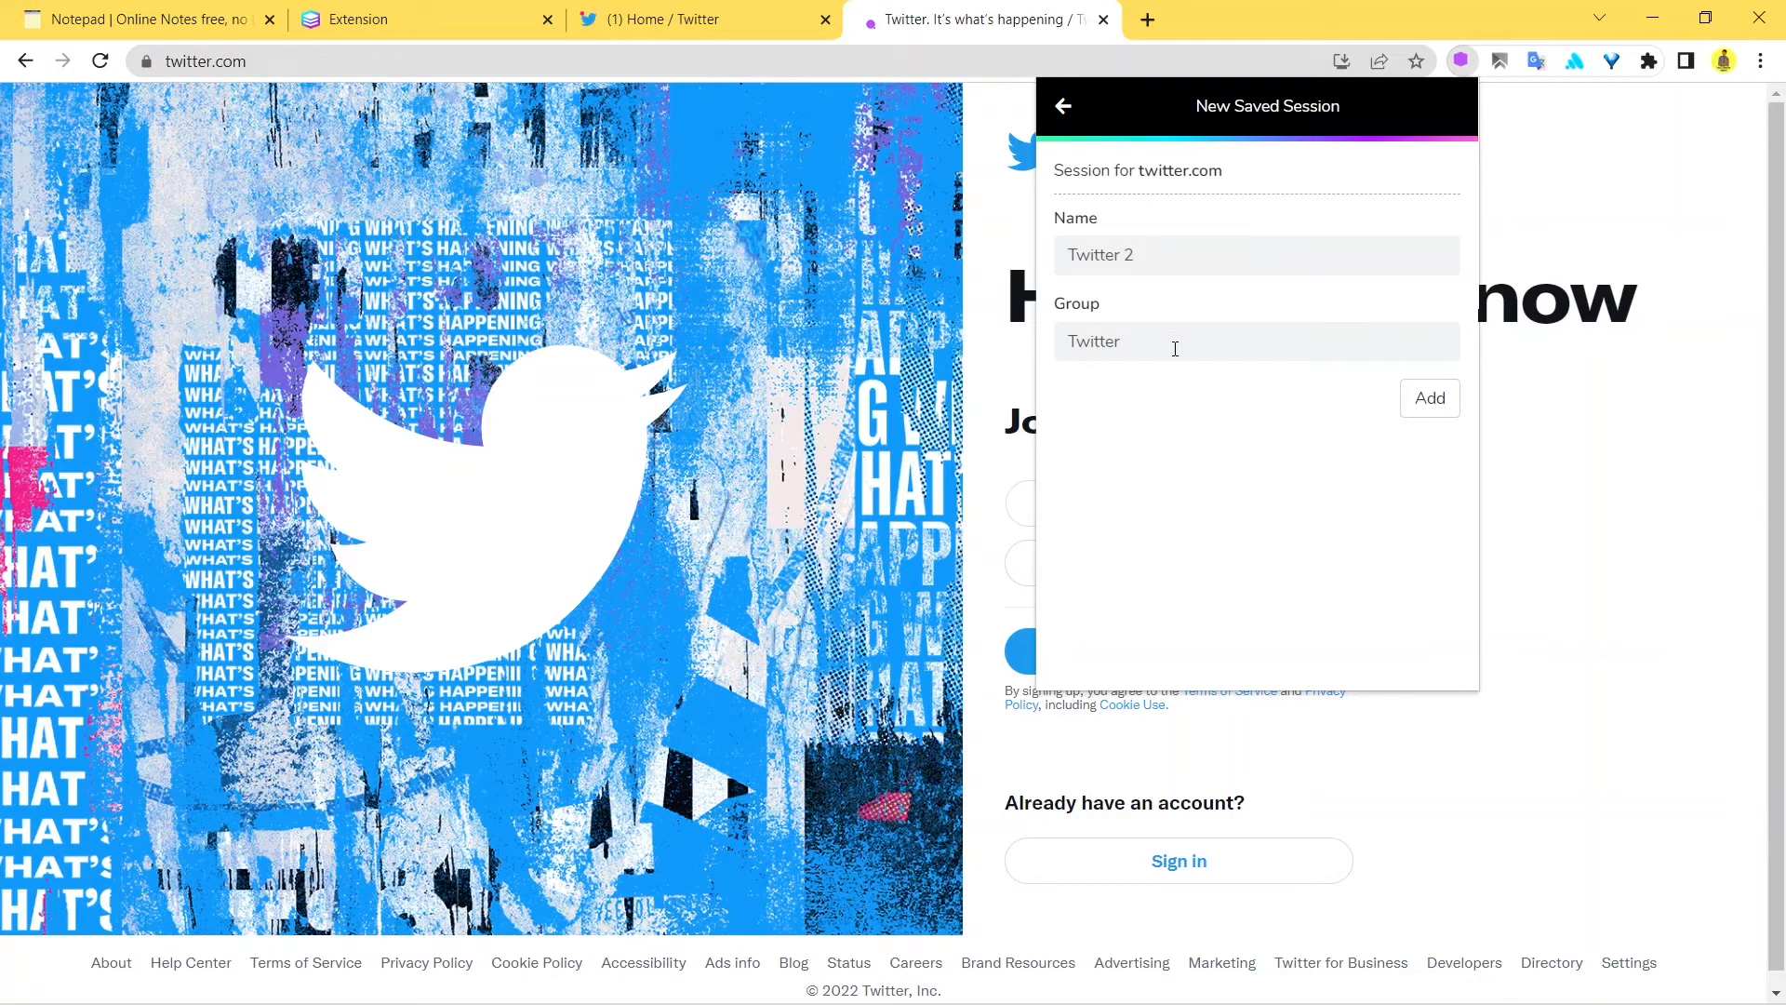
mouse_move(1428, 398)
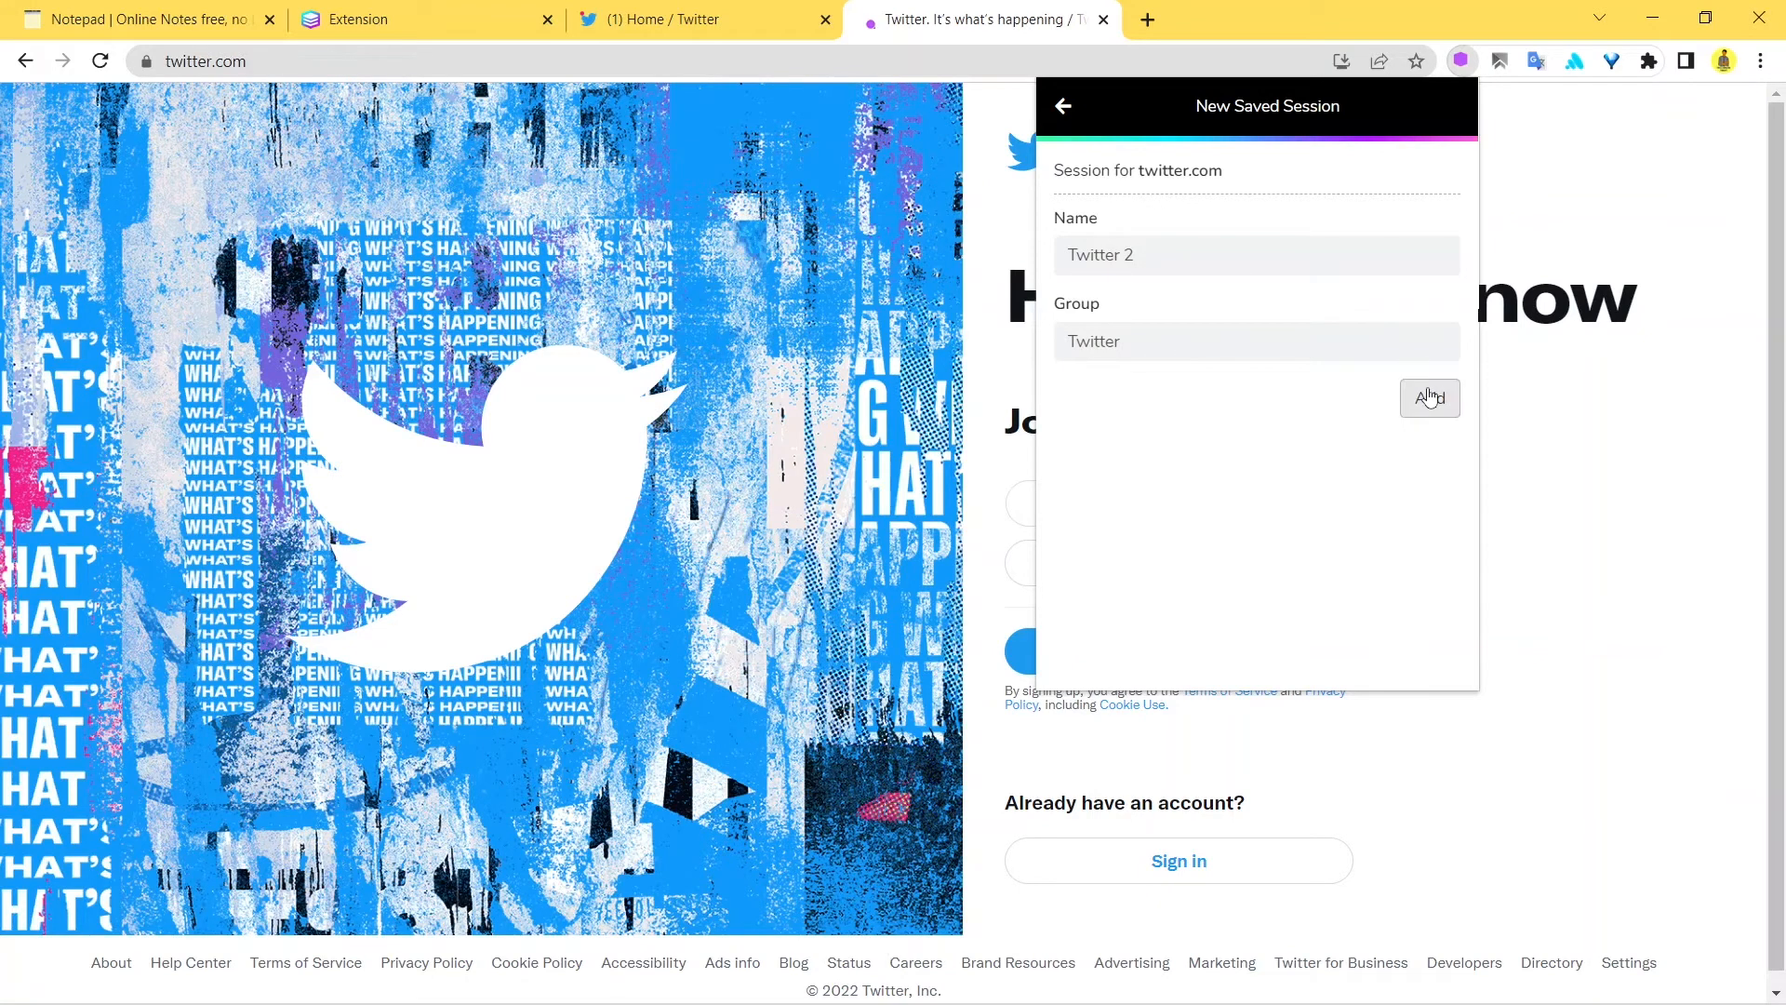
left_click(1429, 398)
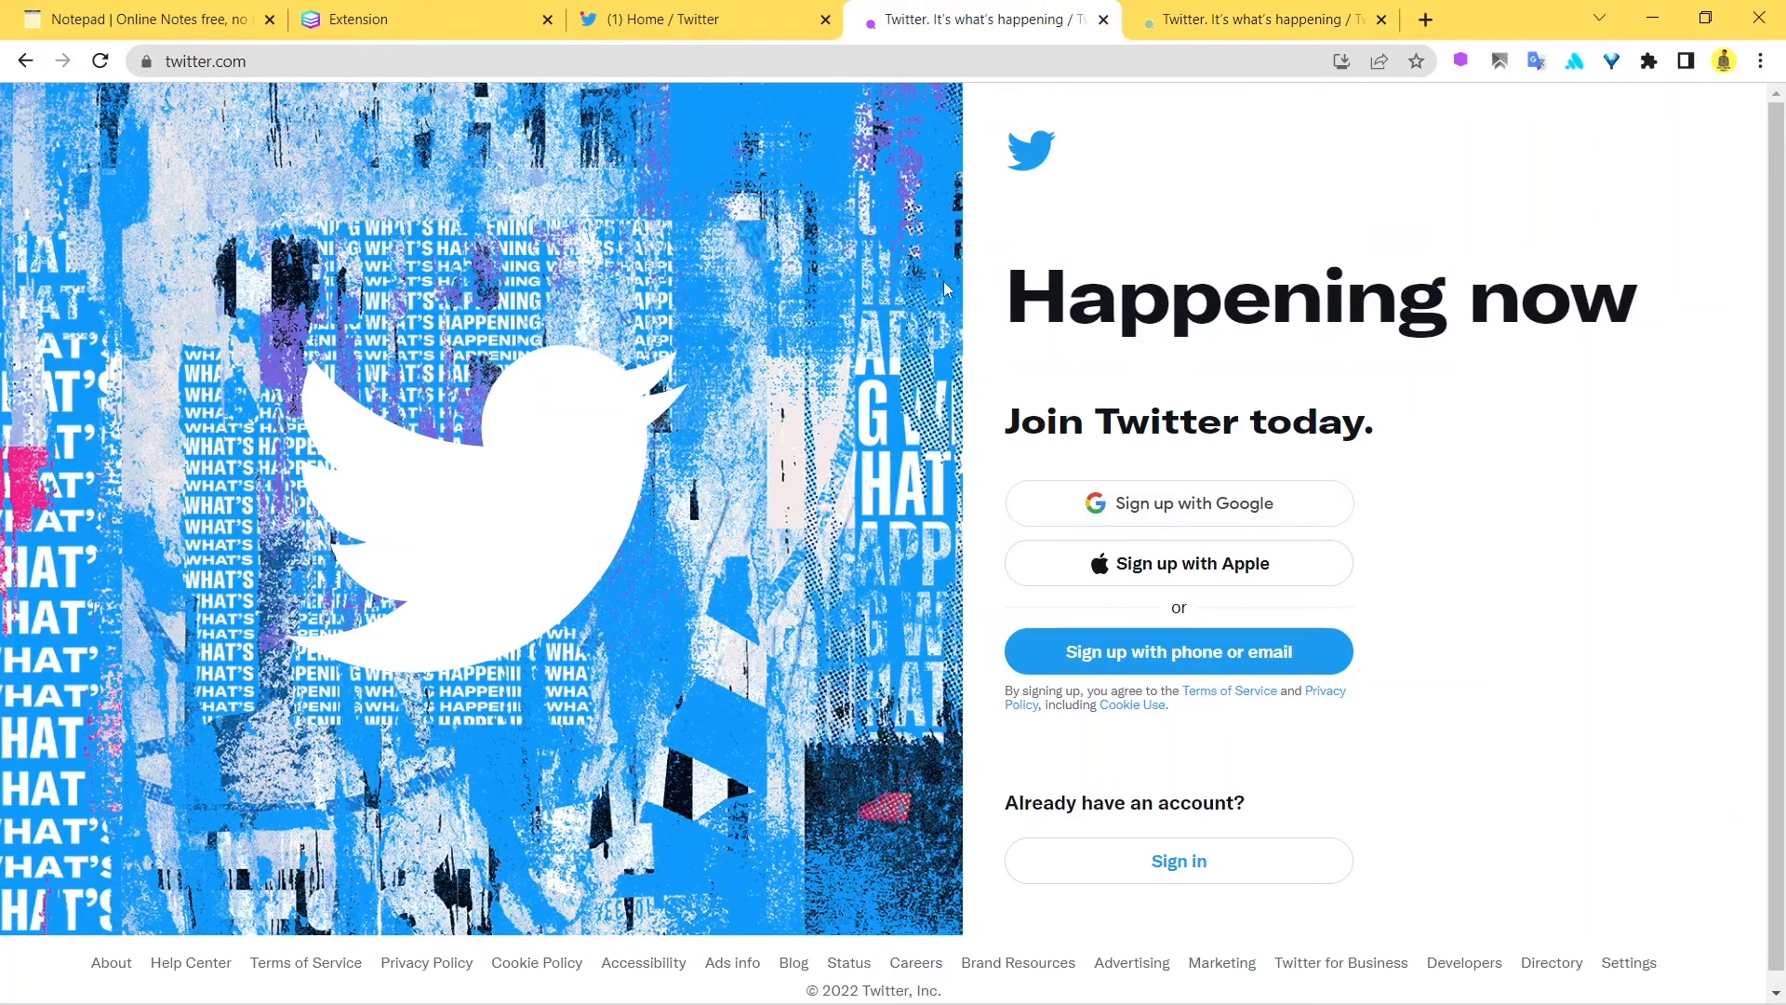
left_click(683, 19)
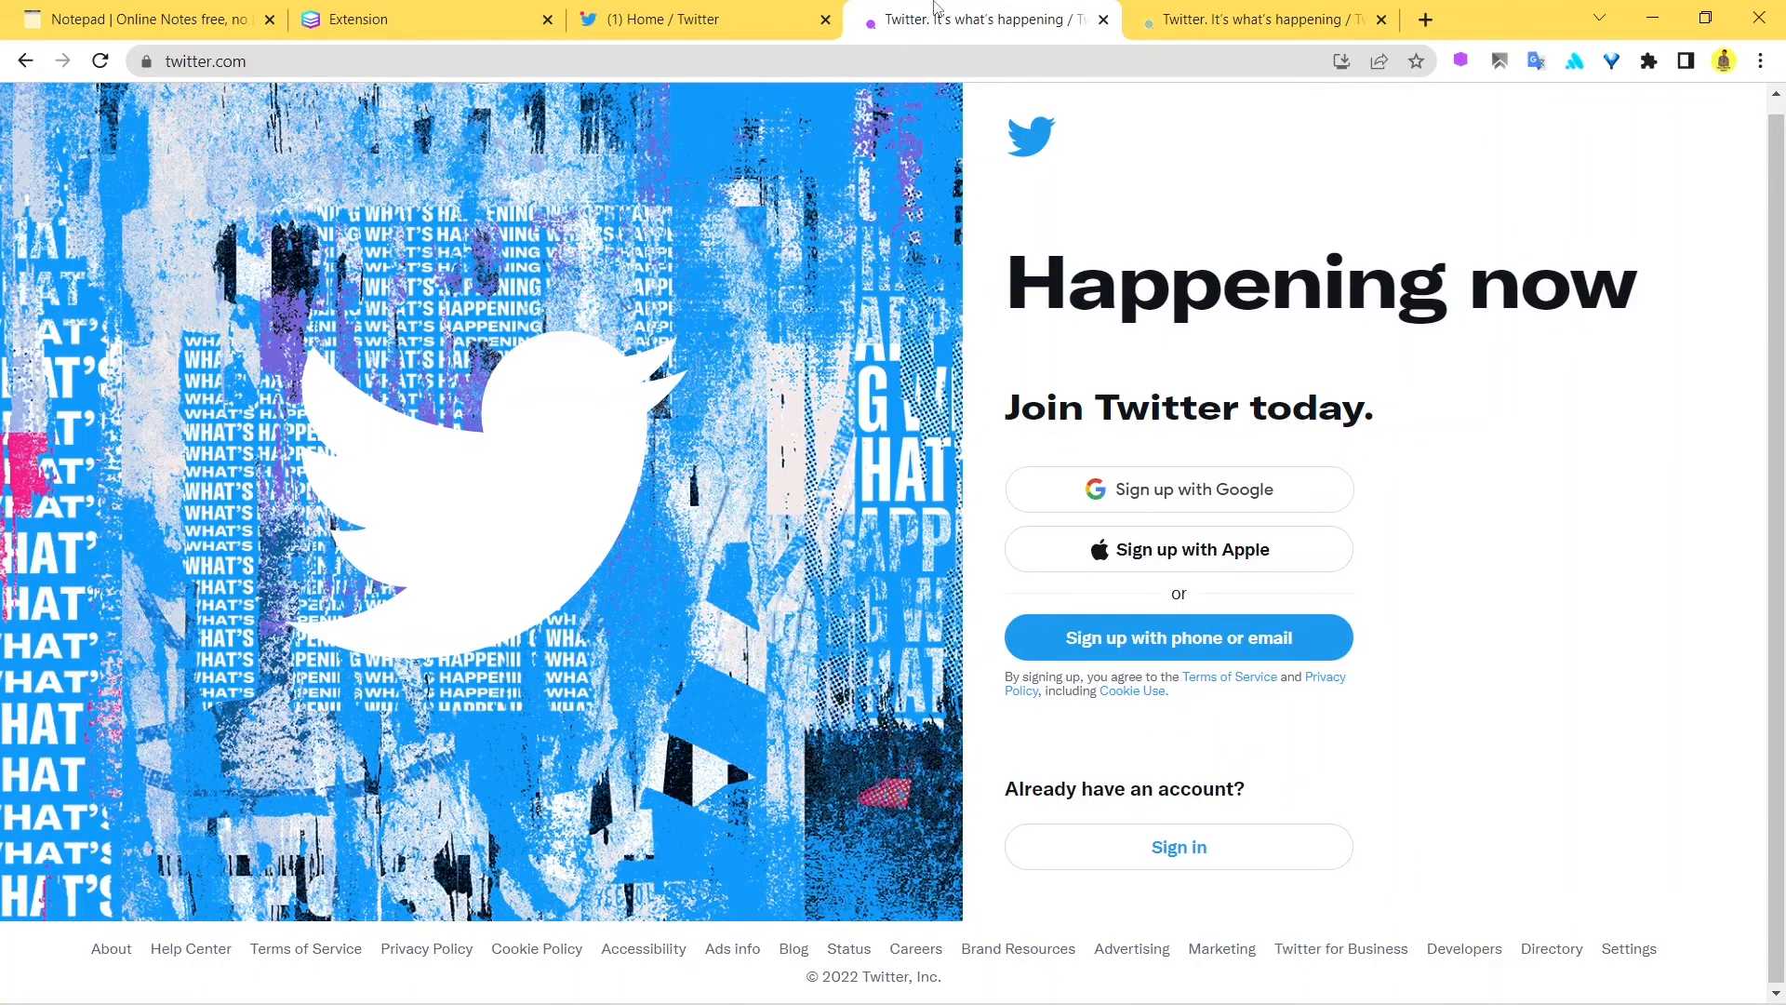
Return to the RapidTables Notepad tab after a glance at the SendWin extension site.
left_click(136, 19)
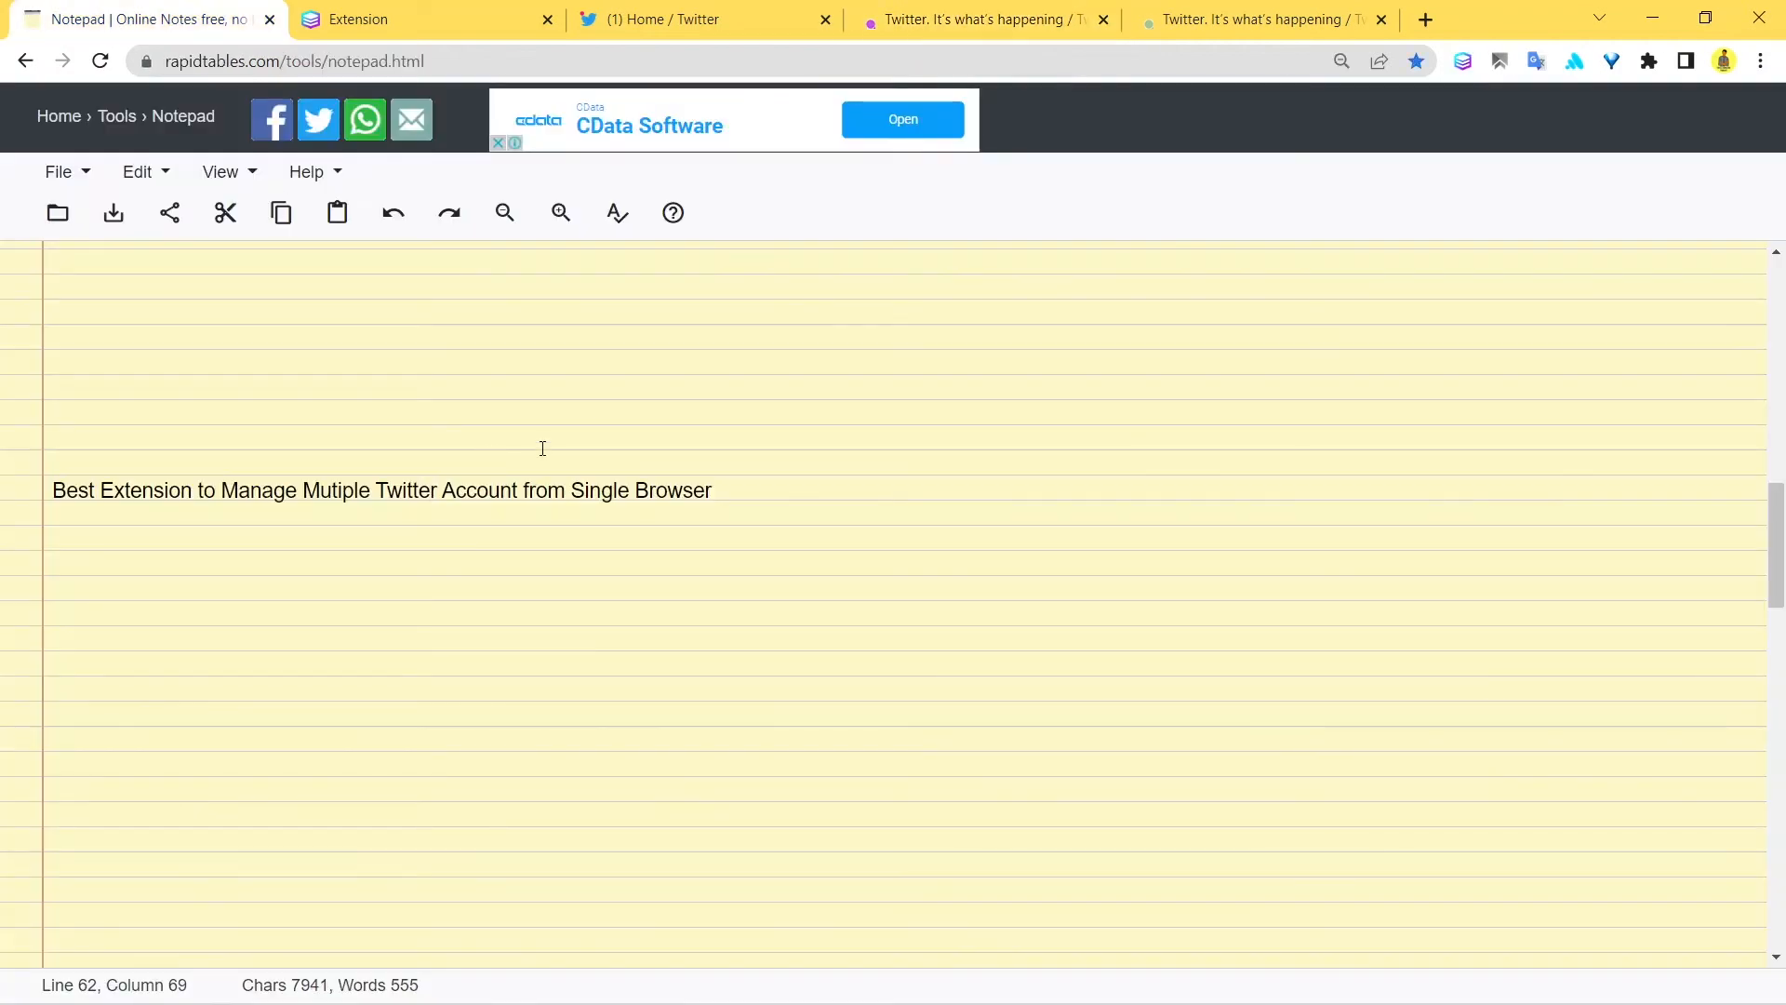
mouse_move(748, 482)
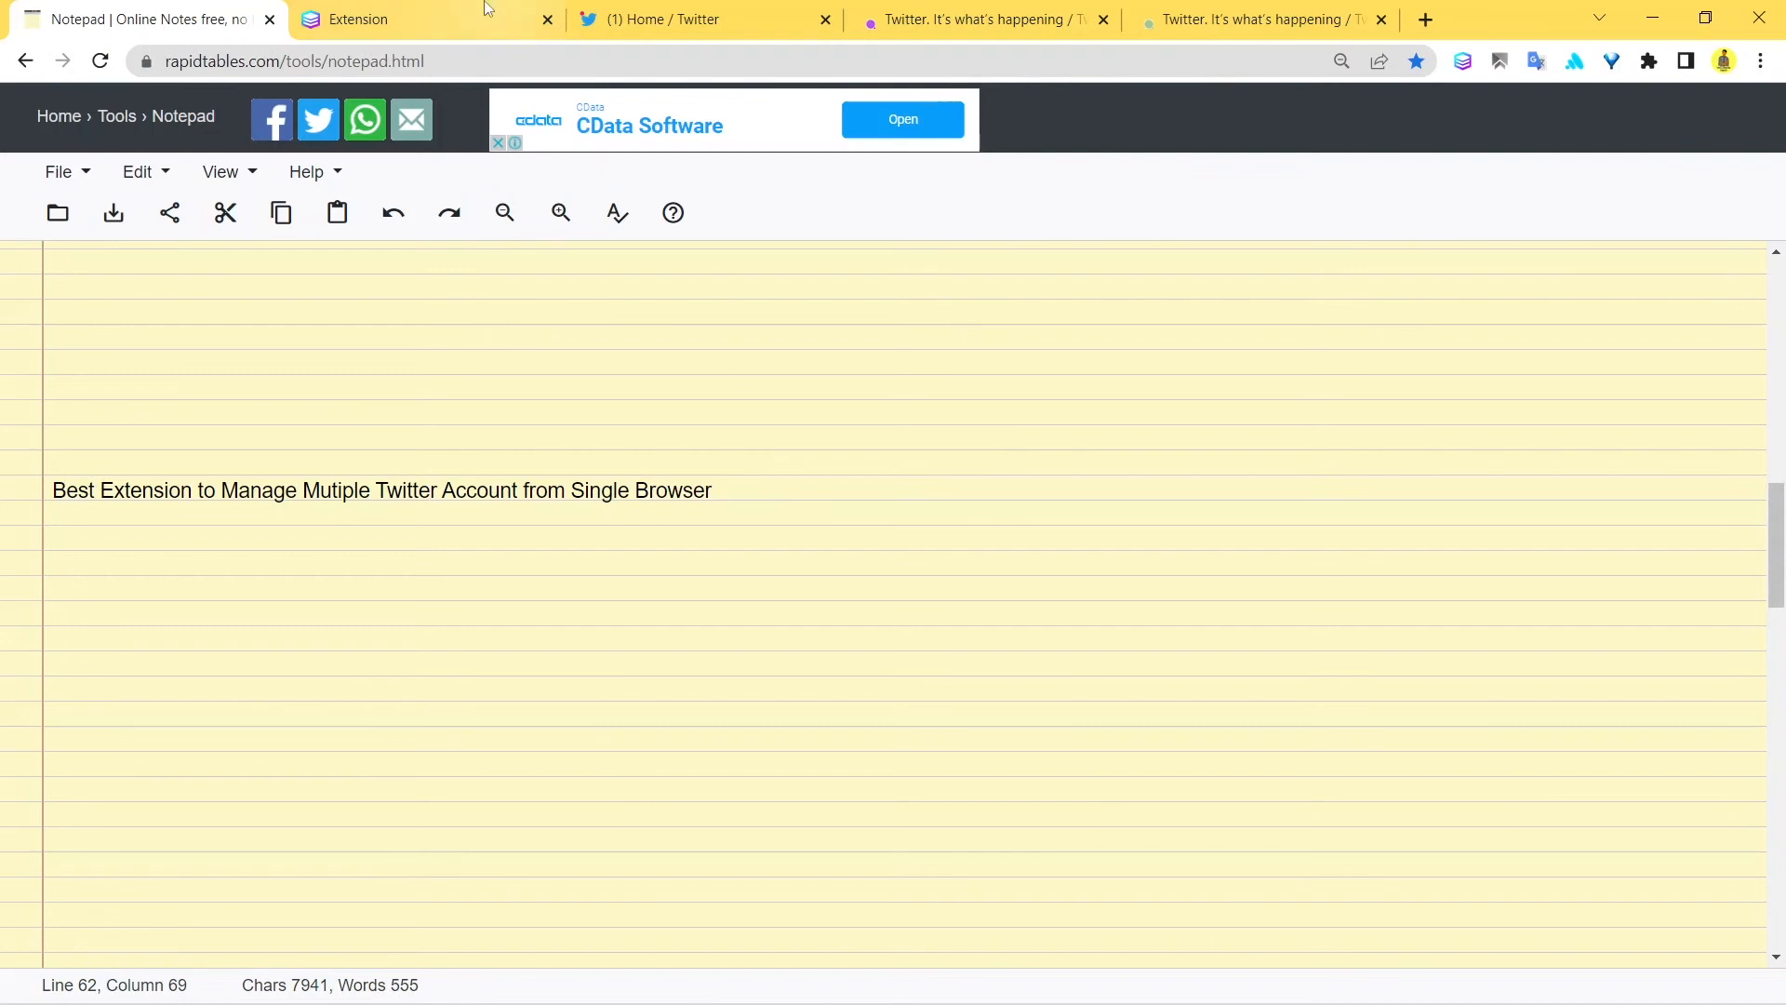
left_click(387, 18)
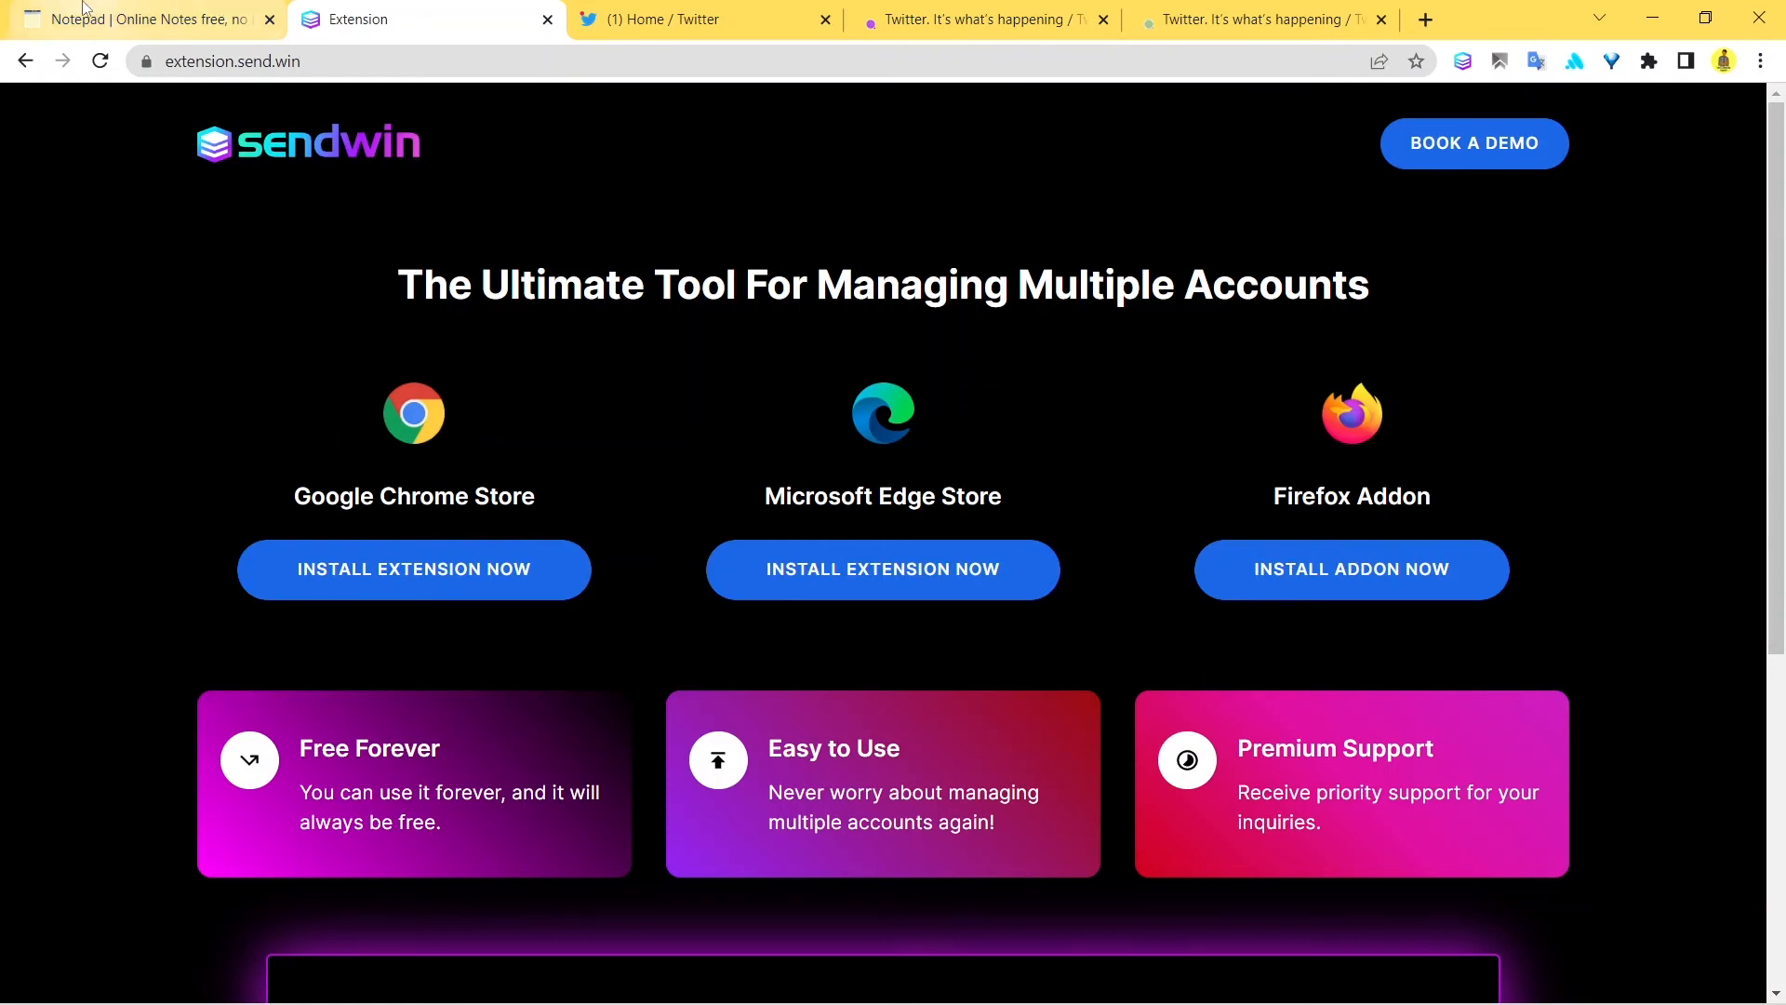
left_click(136, 18)
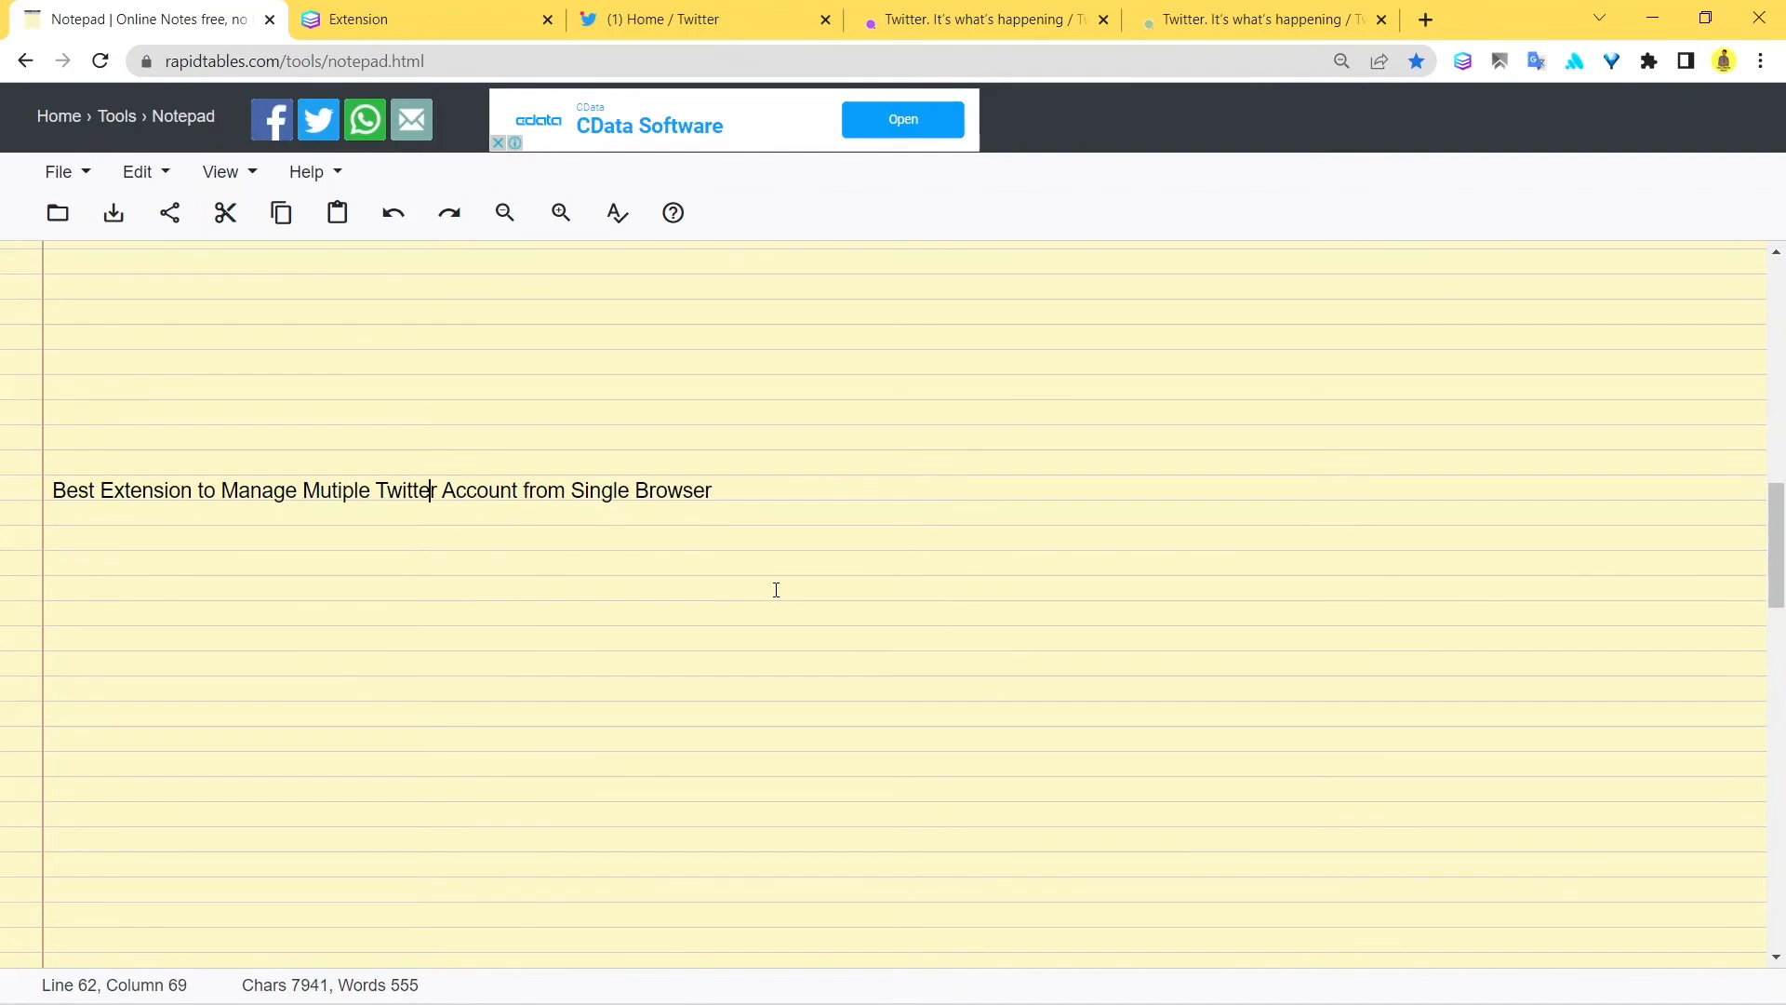